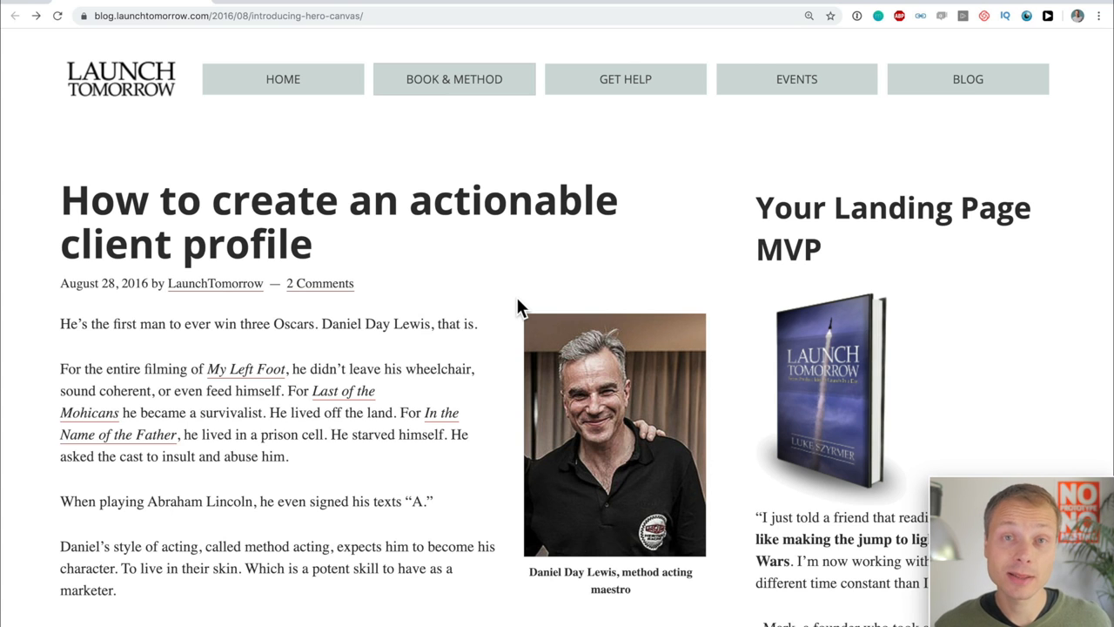
mouse_move(419, 344)
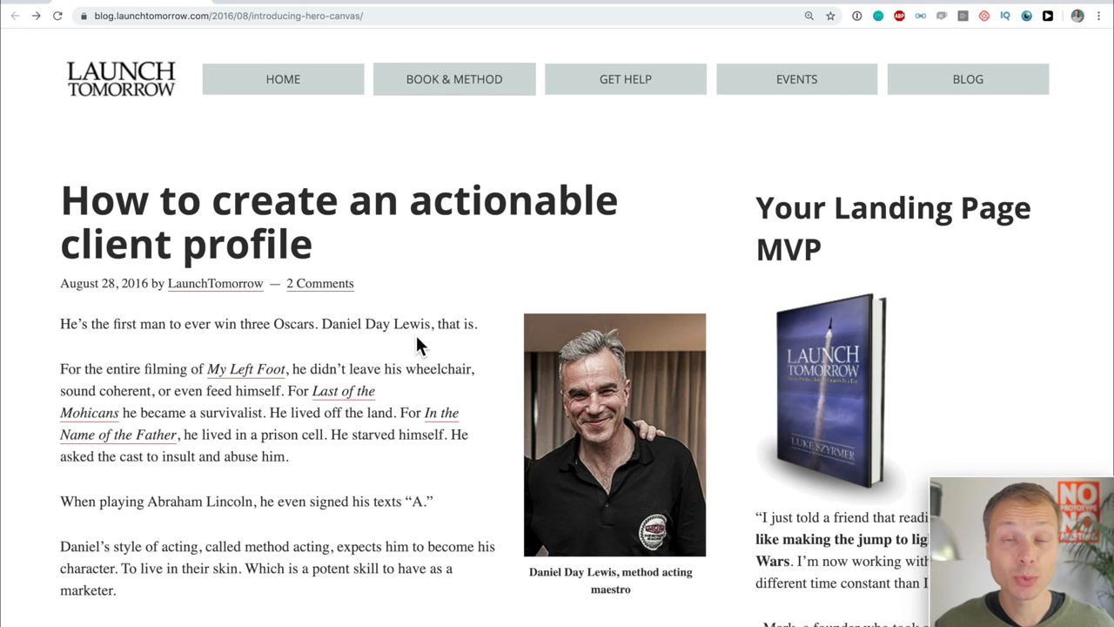
mouse_move(393, 355)
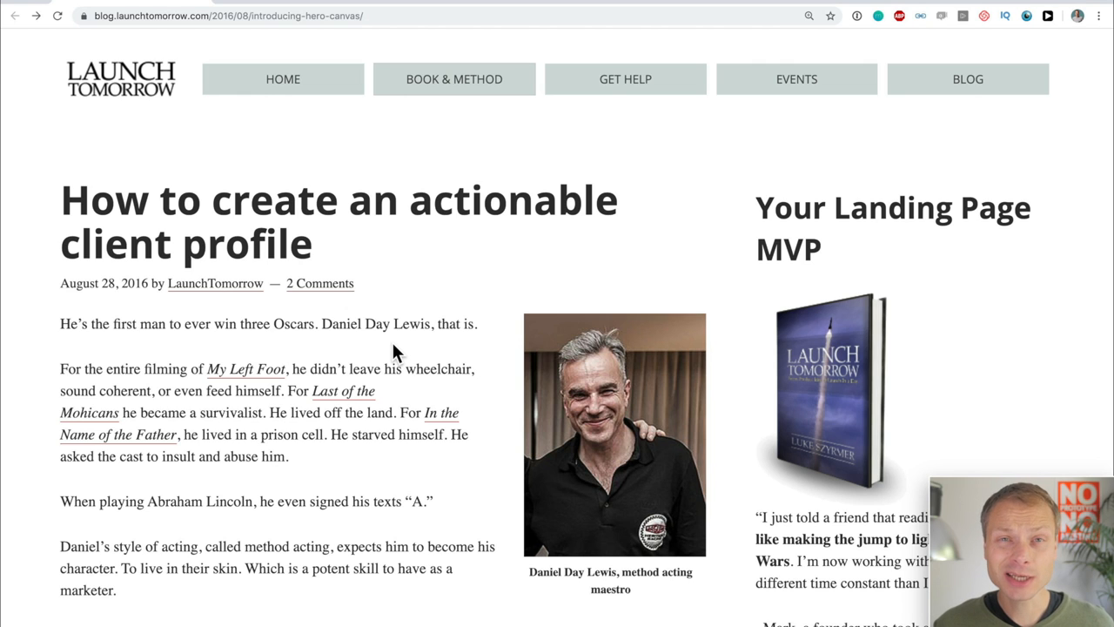
mouse_move(96, 321)
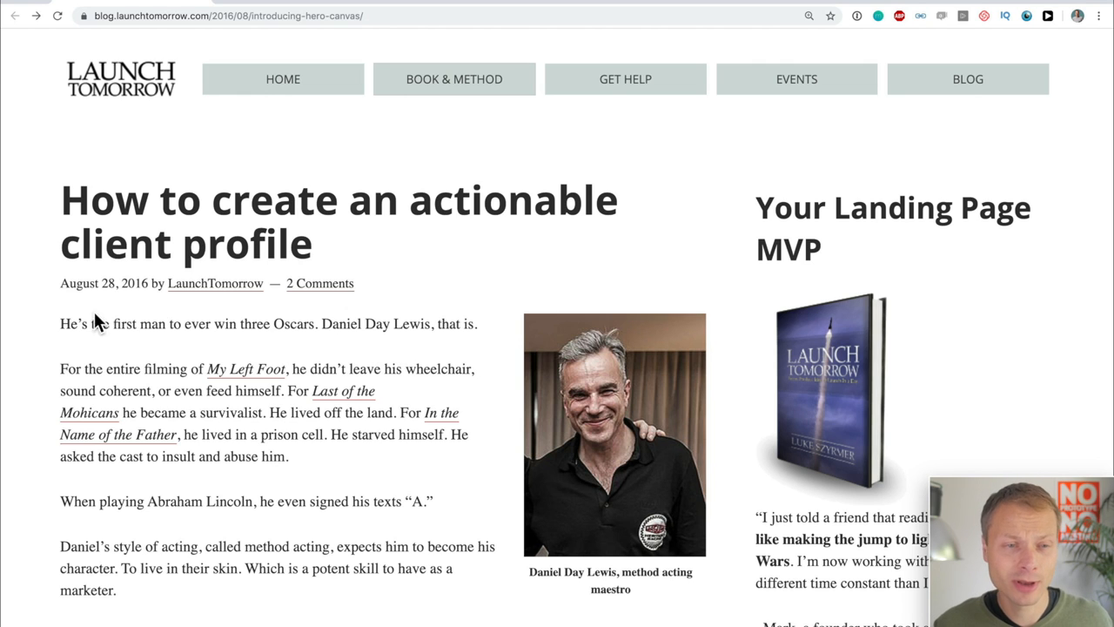
Scroll the Launch Tomorrow blog post down to the hero_canvas A2, A3 and A4 links.
scroll("down", 3)
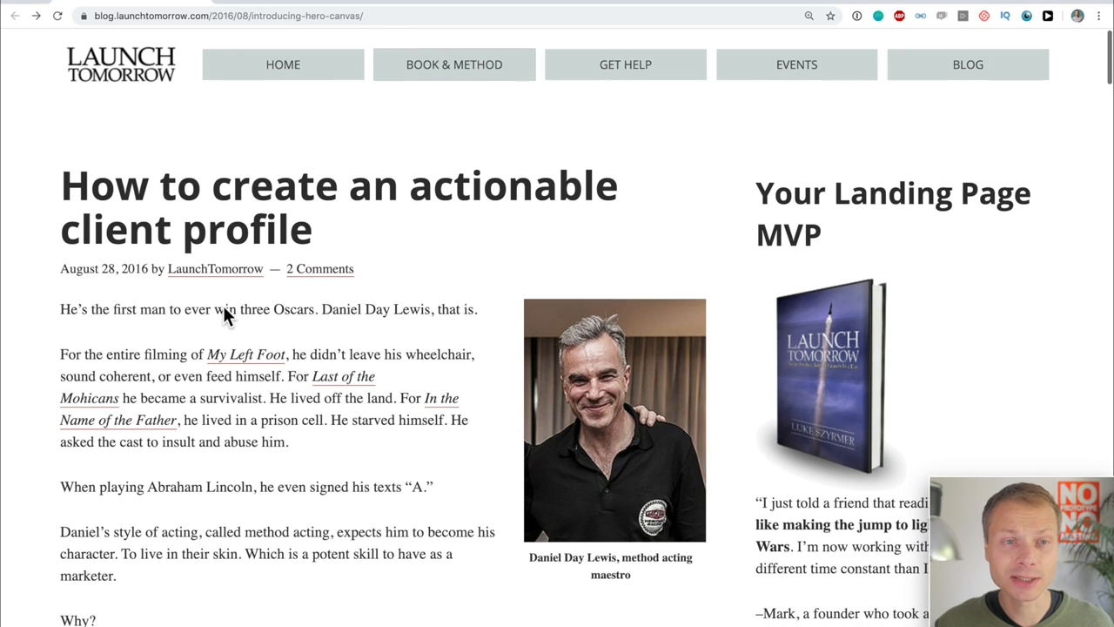
scroll("down", 3)
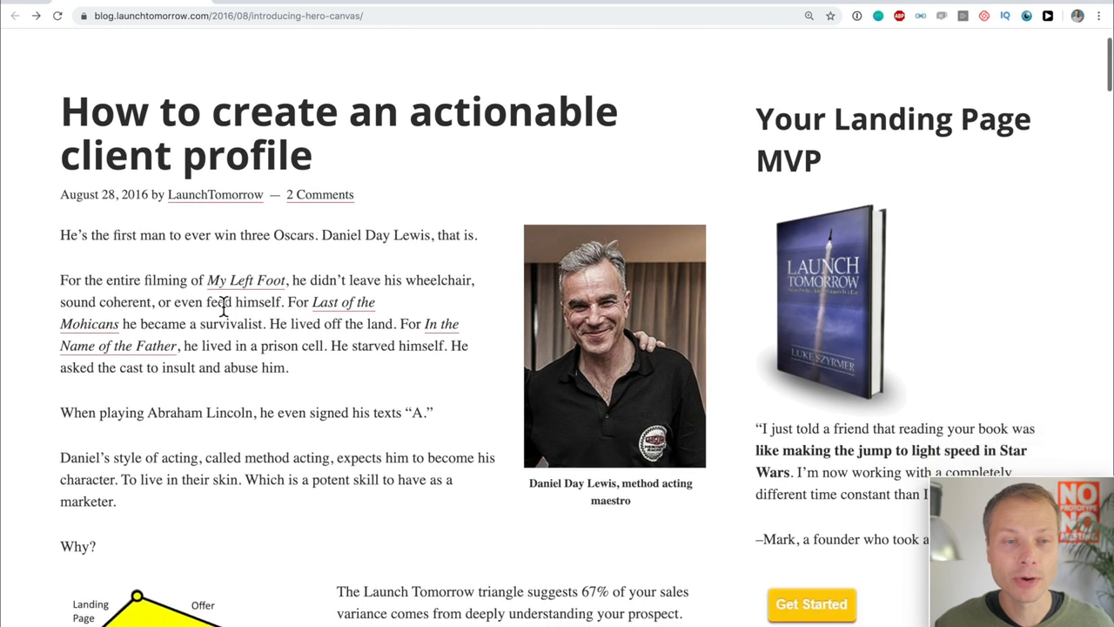
scroll("down", 3)
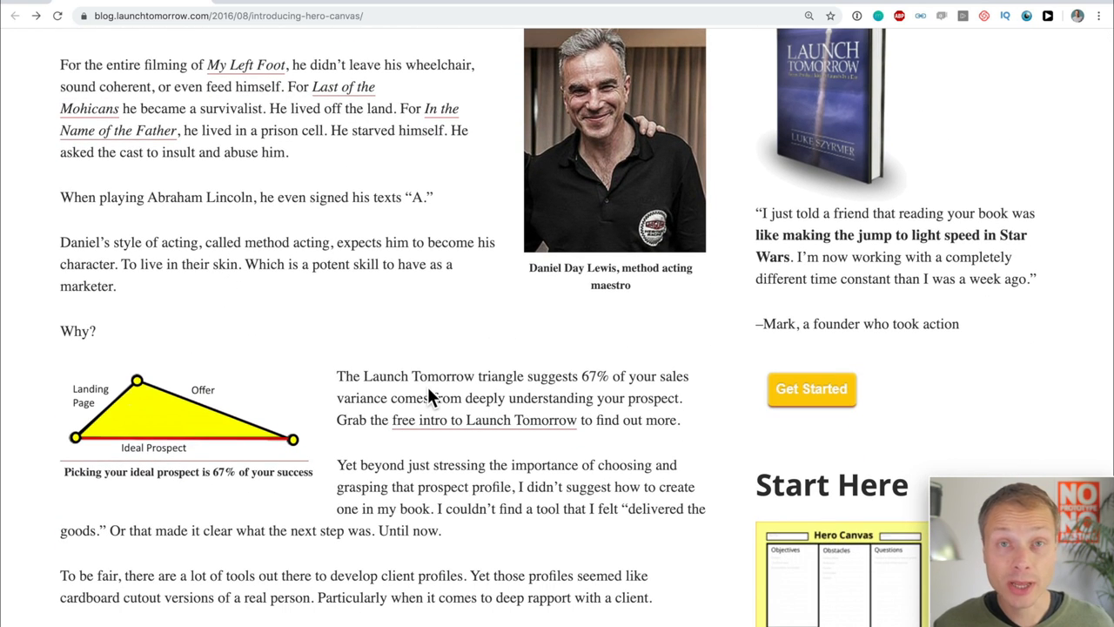
scroll("down", 3)
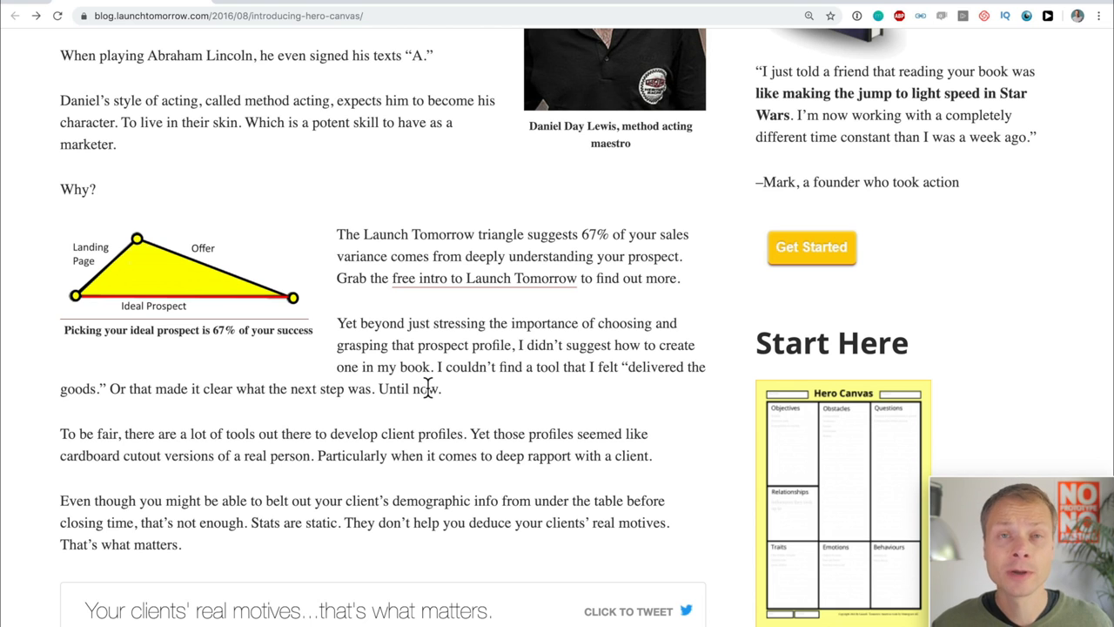
scroll("down", 3)
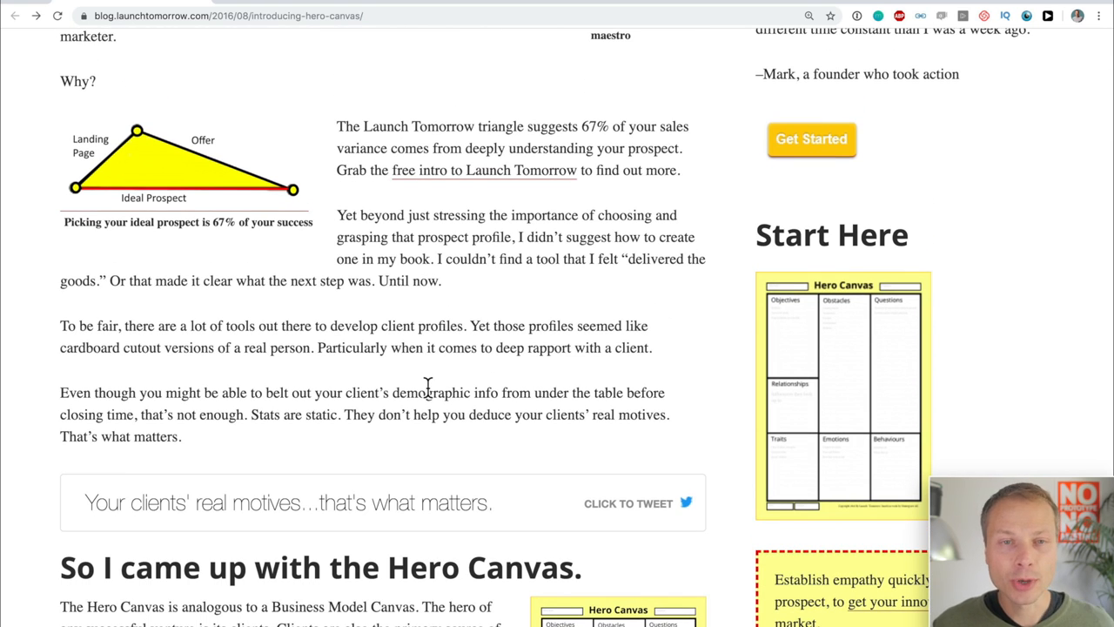
scroll("down", 3)
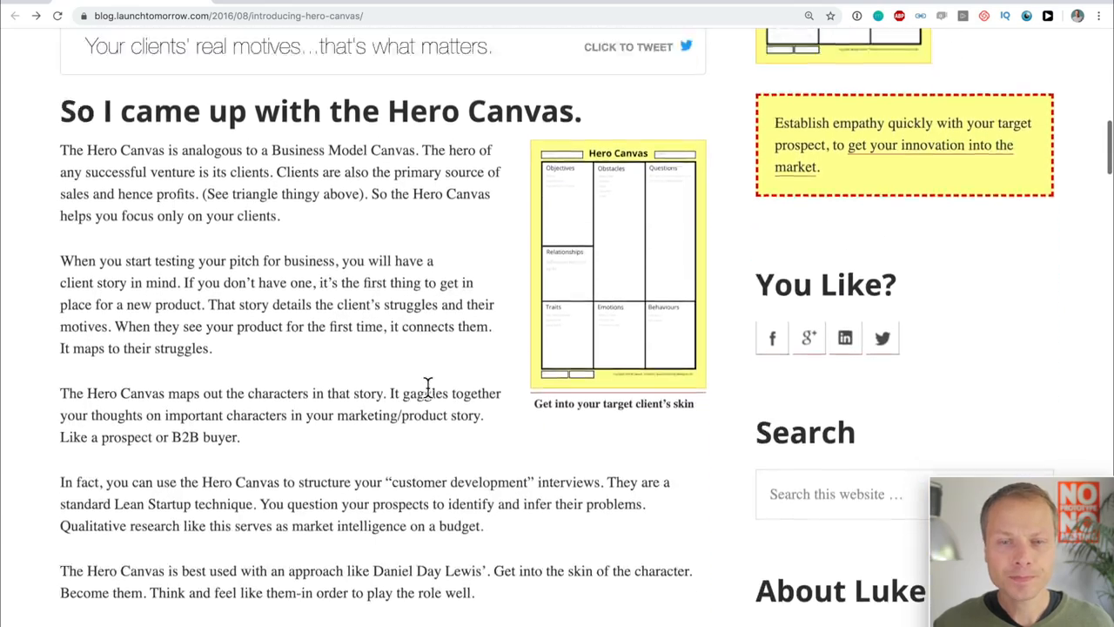
scroll("down", 3)
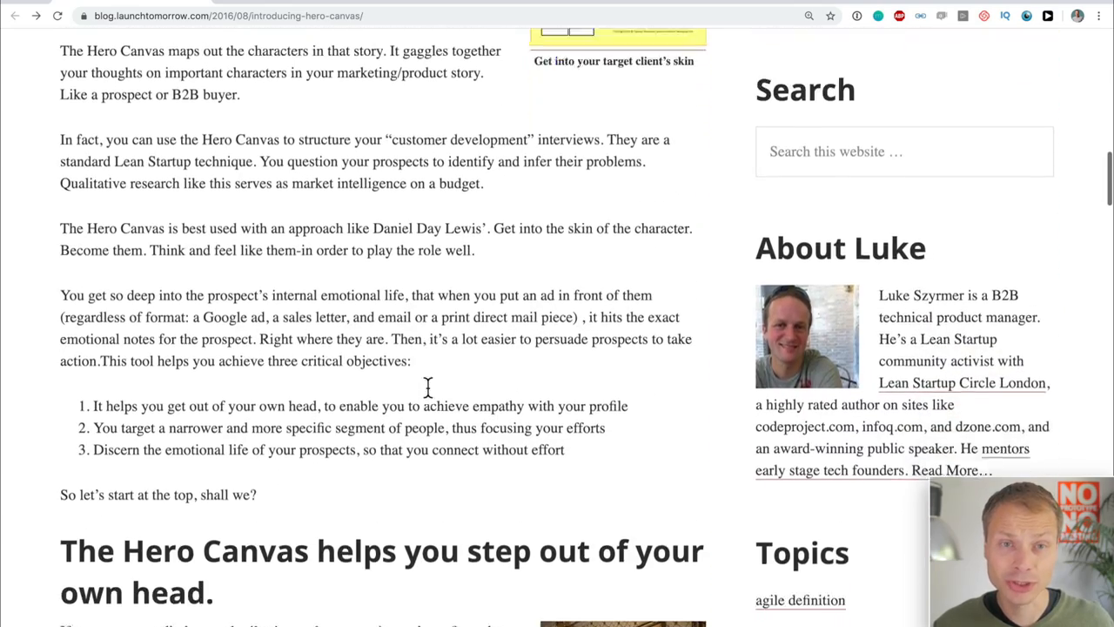
scroll("down", 3)
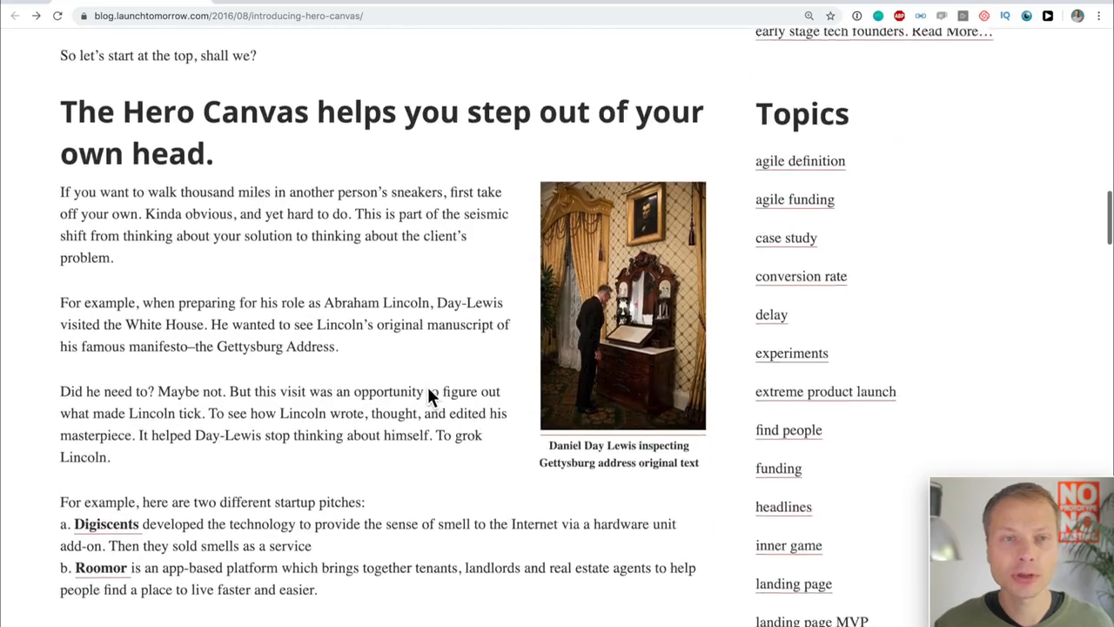
scroll("down", 3)
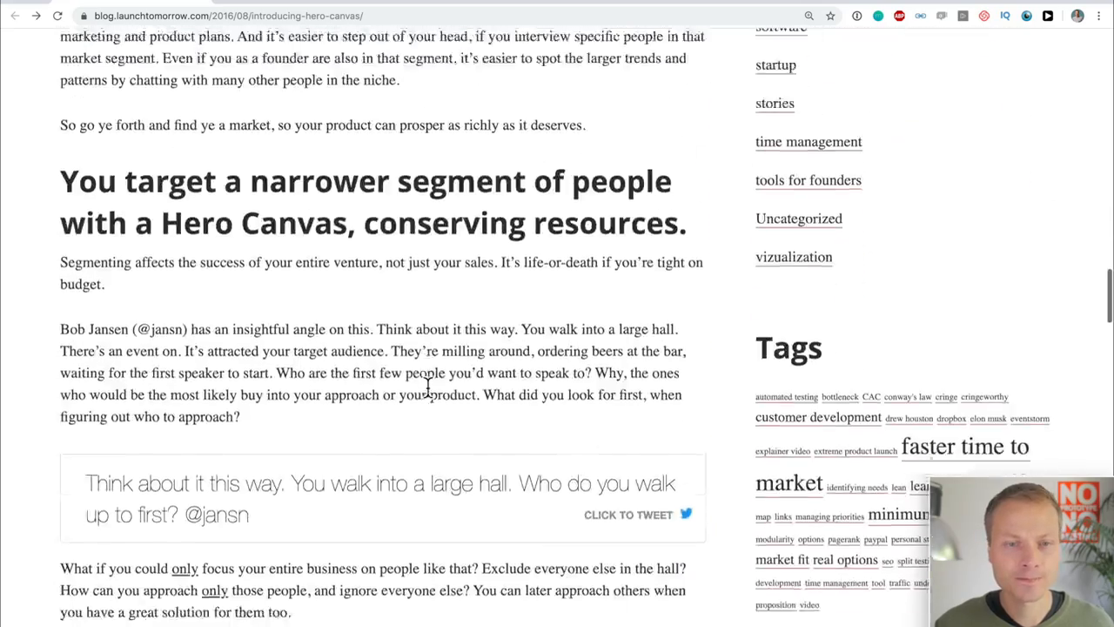
scroll("down", 3)
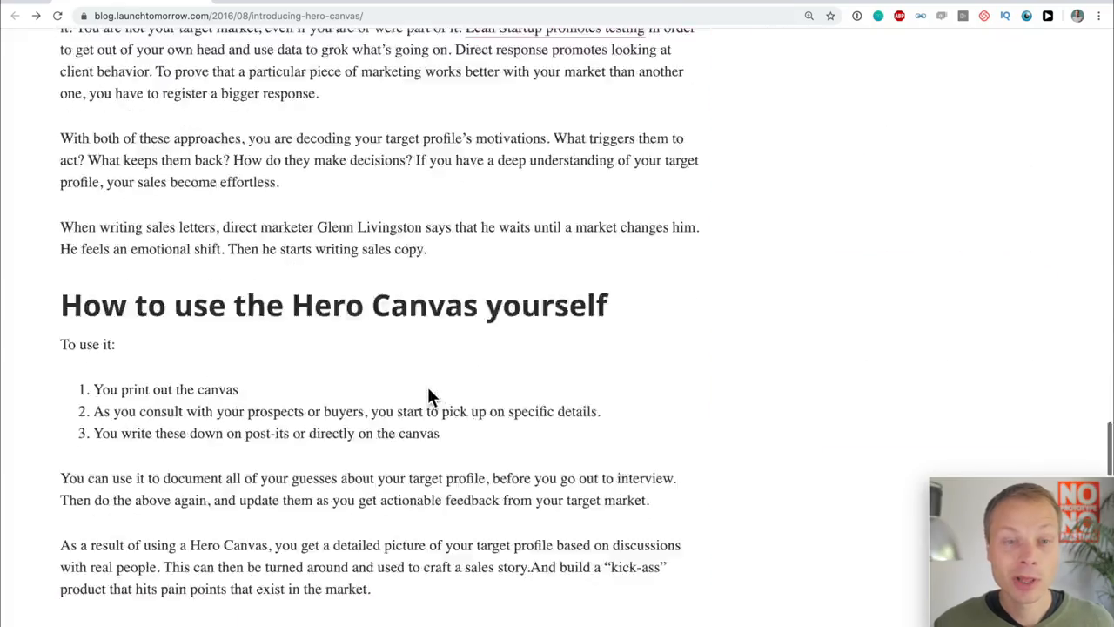
scroll("down", 3)
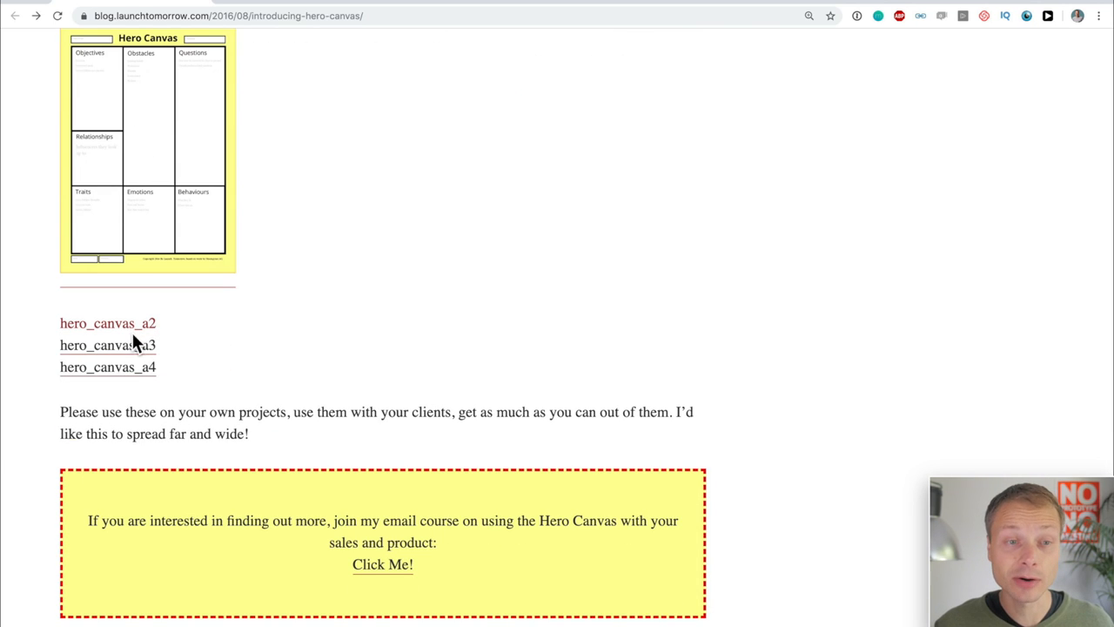
Open the hero_canvas_a2 PDF and scroll through its canvas sections.
left_click(107, 323)
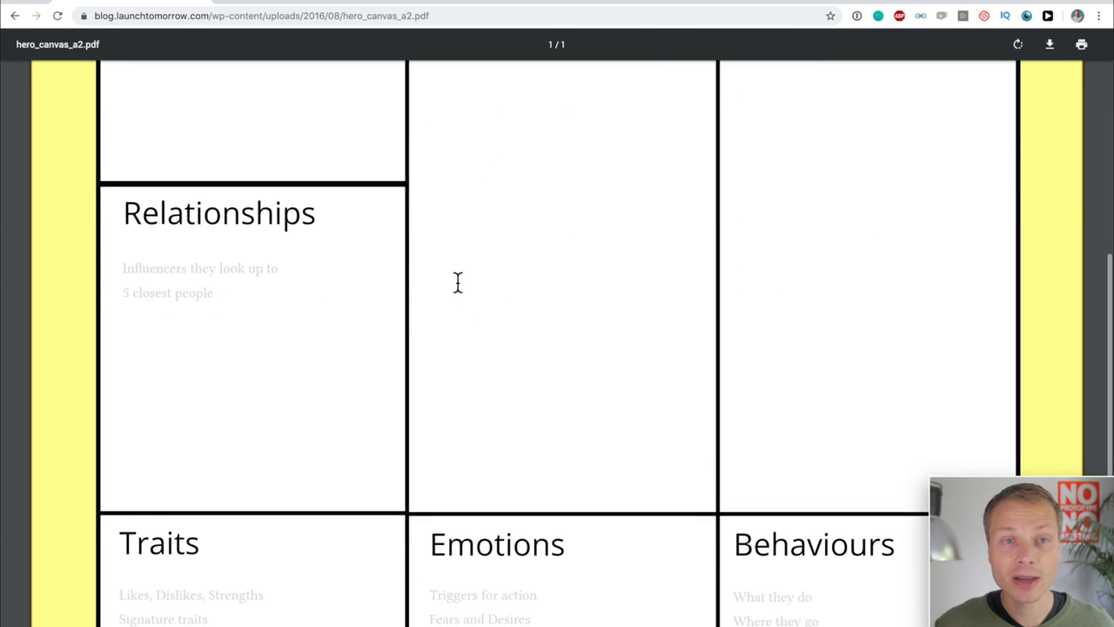
scroll("down", 3)
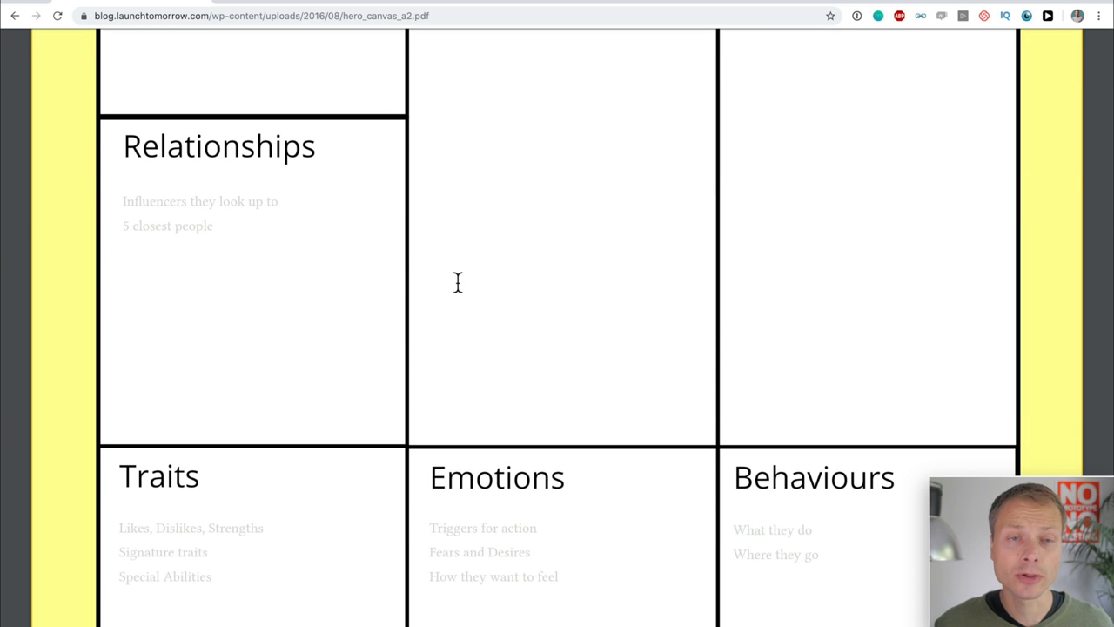
scroll("down", 3)
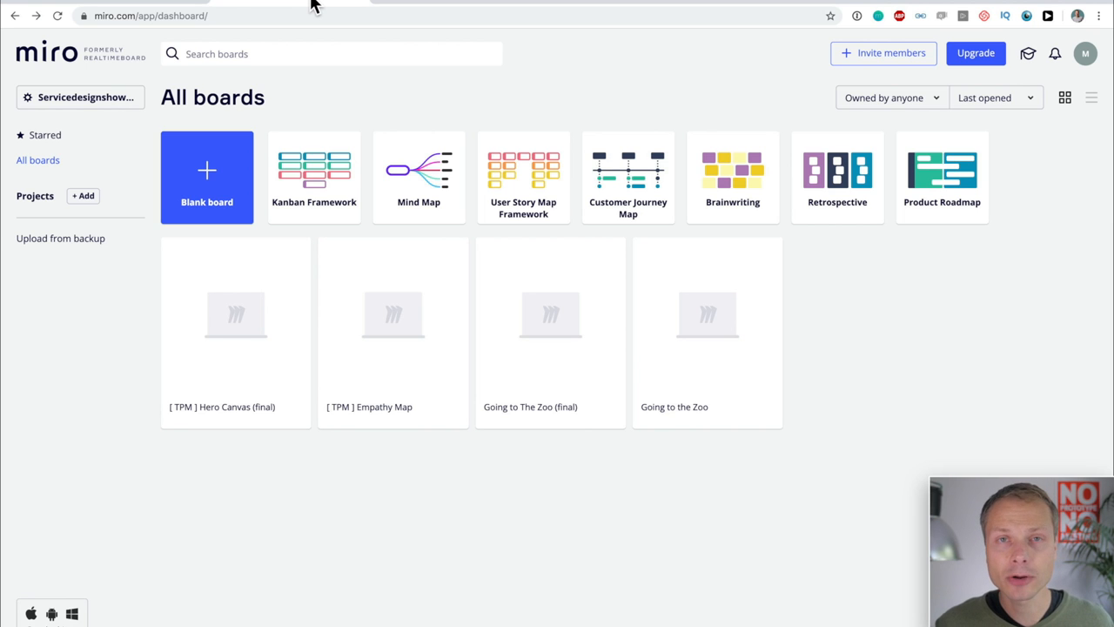
mouse_move(355, 110)
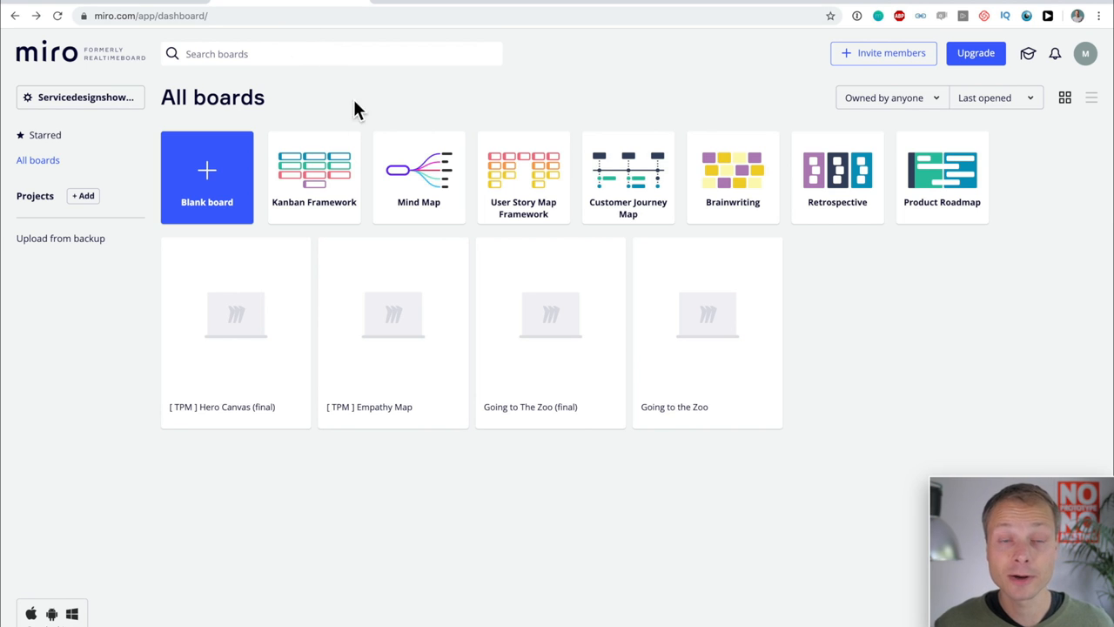
mouse_move(277, 351)
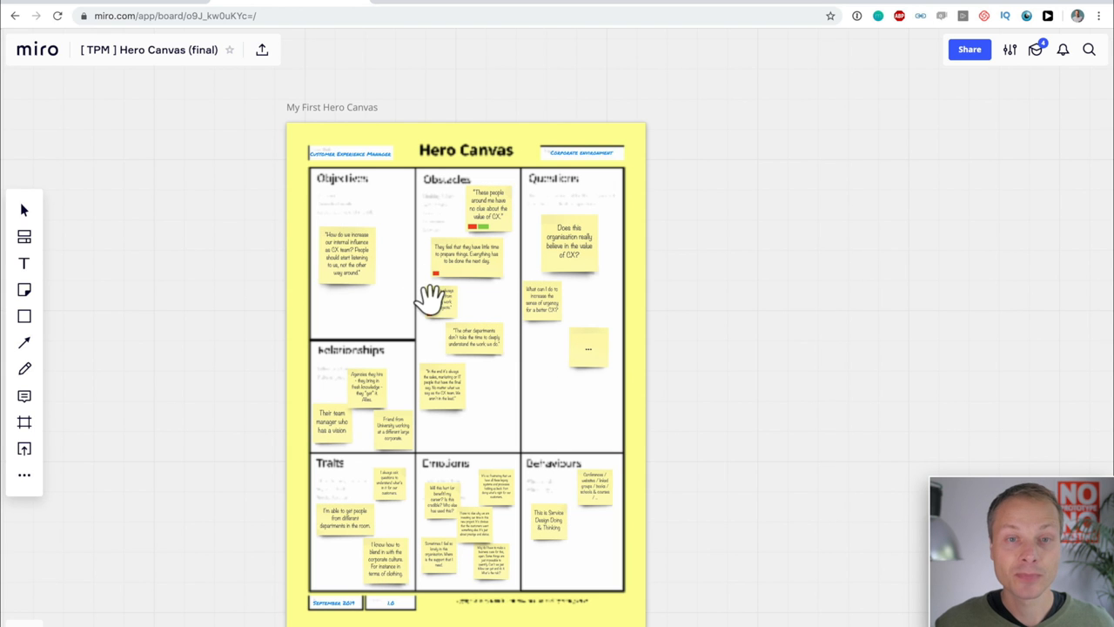
mouse_move(397, 337)
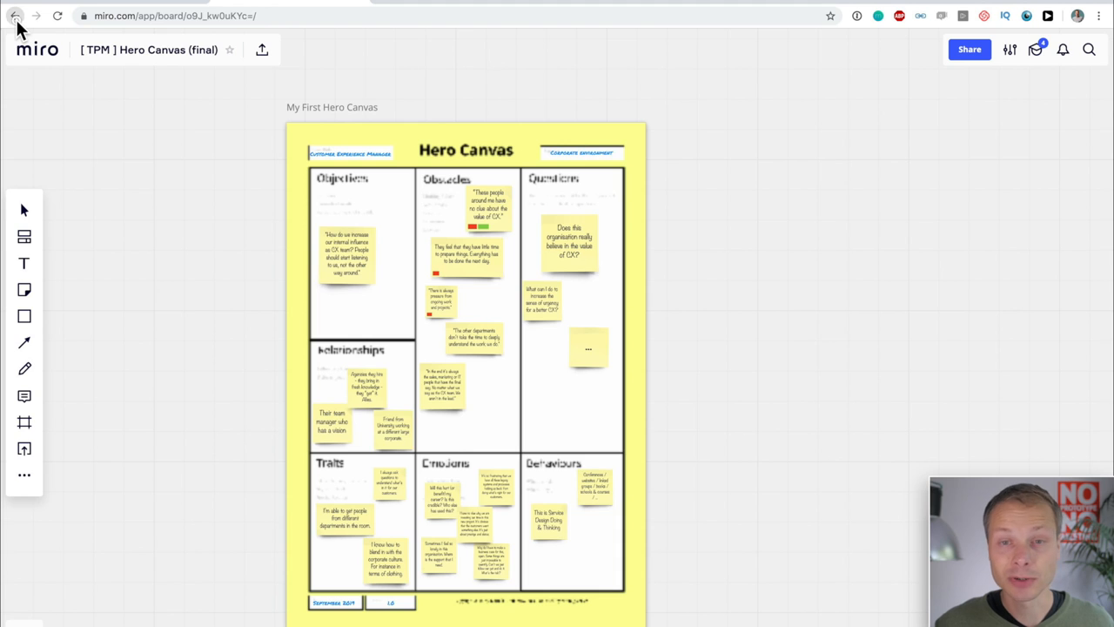
left_click(15, 16)
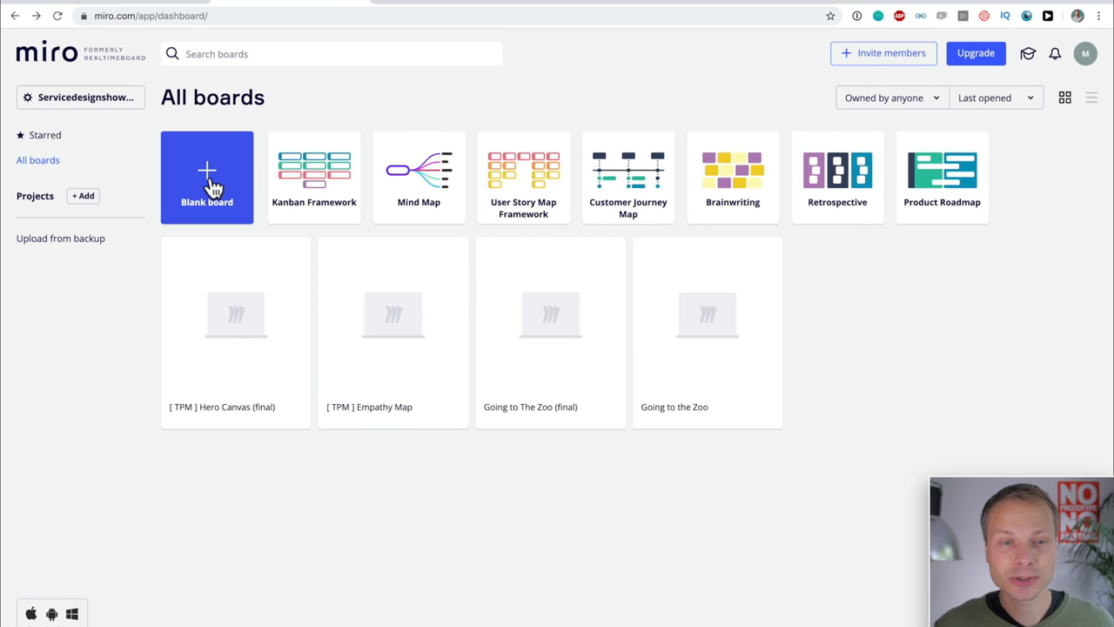
Create a blank board despite the plan limit and title it '[ TPM ] Hero Canvas'.
left_click(207, 176)
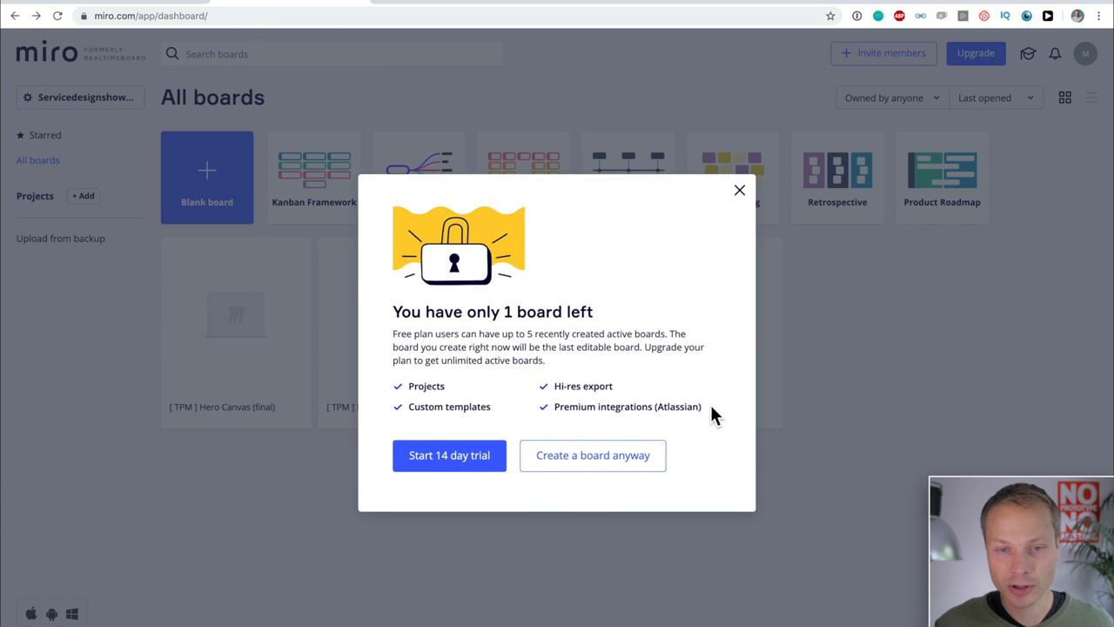
left_click(592, 454)
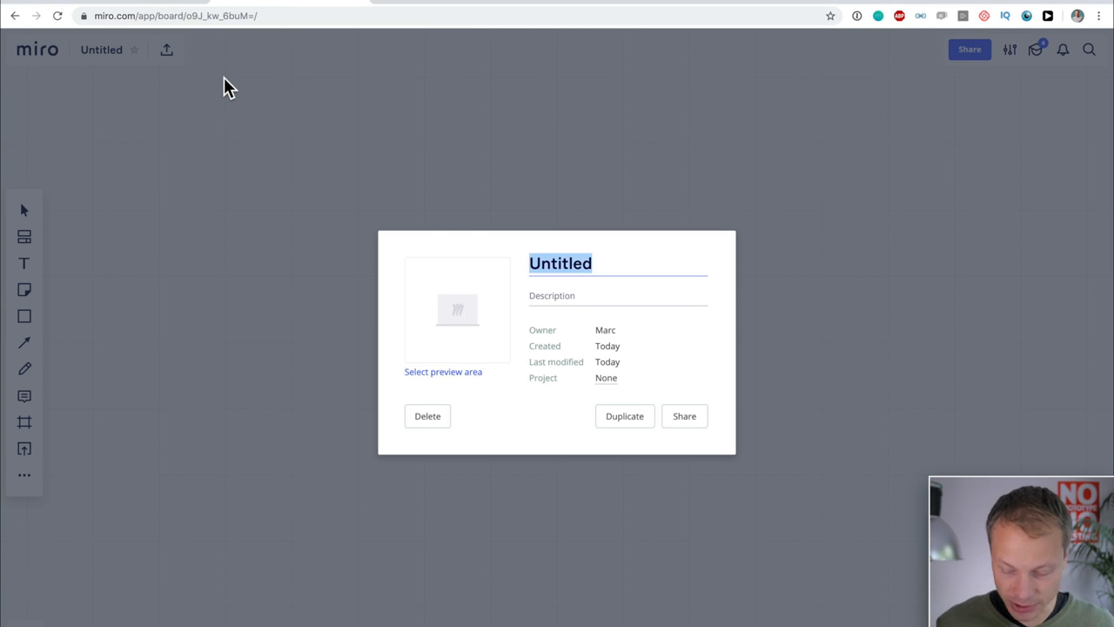
type("[ TPM")
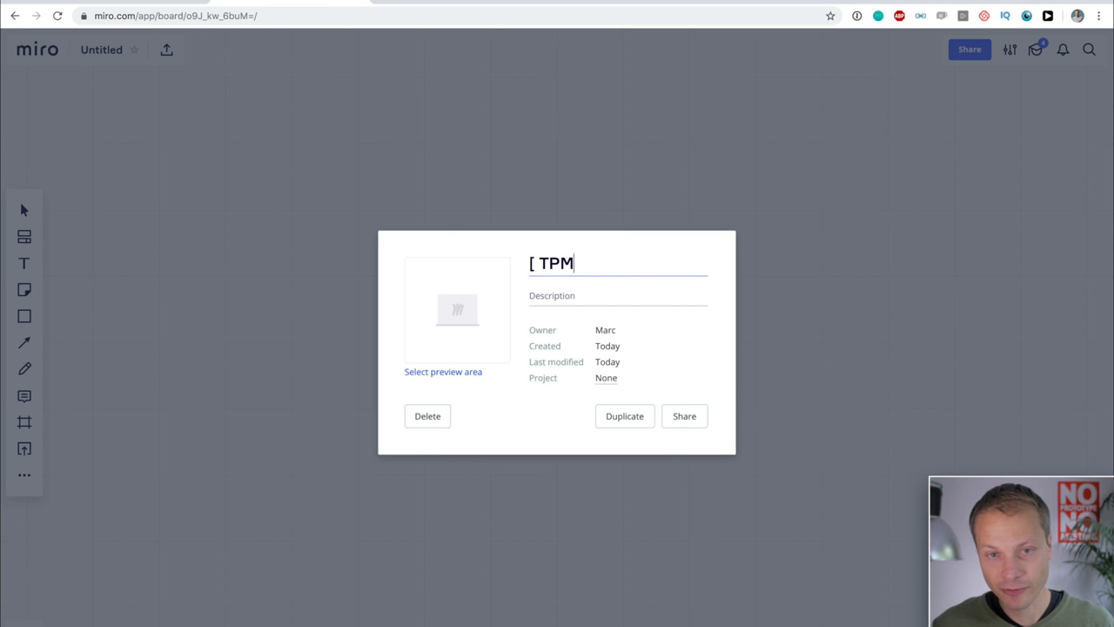
type("] Herp")
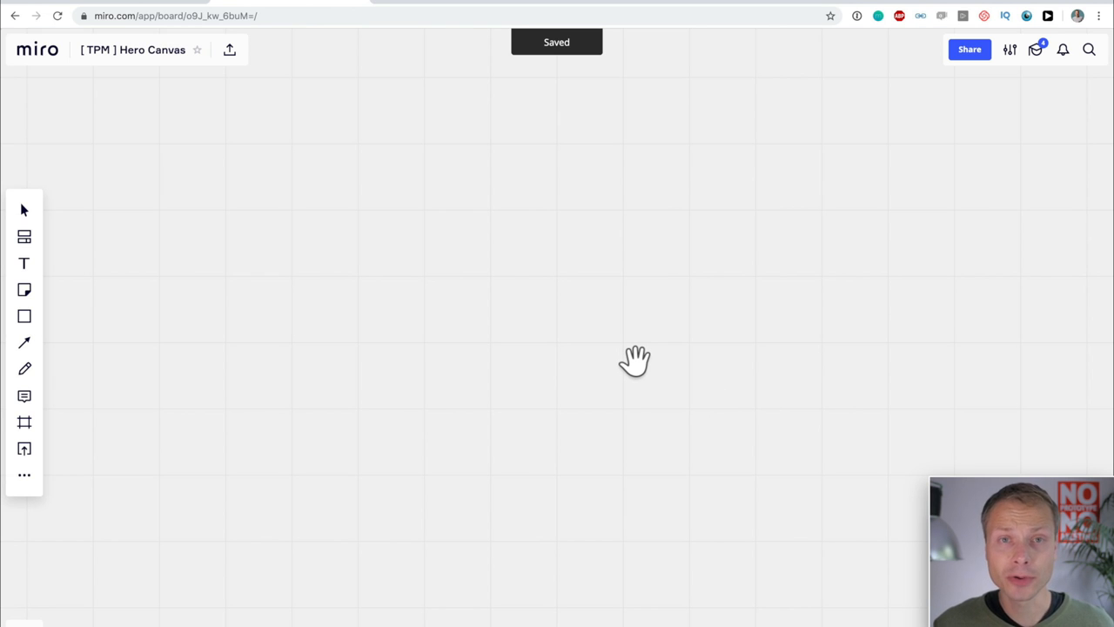
mouse_move(629, 359)
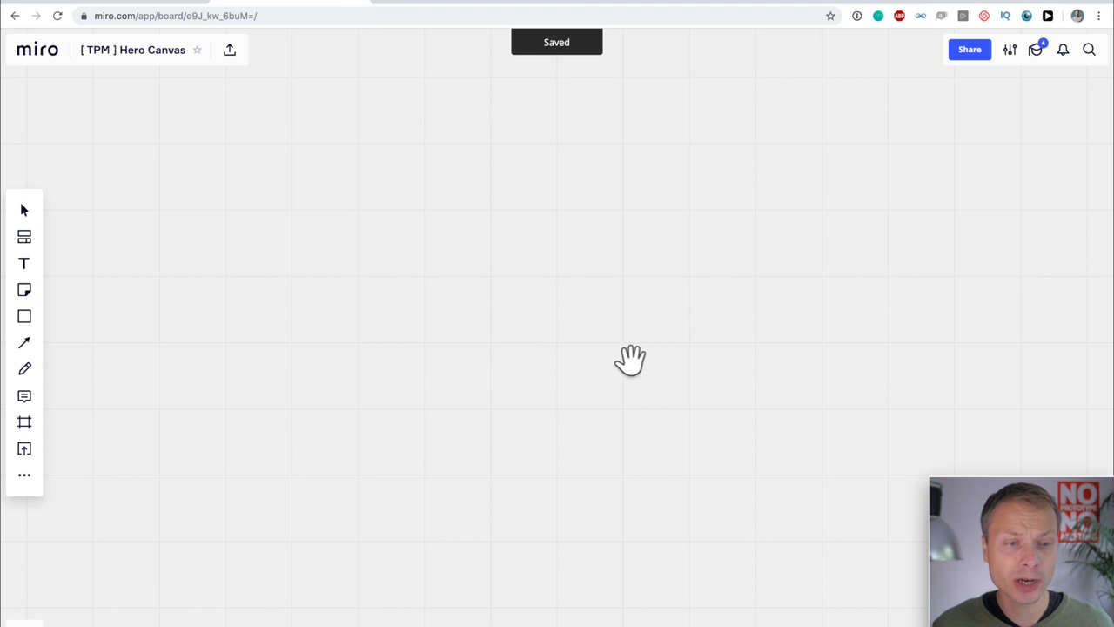
Upload the saved Hero Canvas A2 PDF onto the board.
left_click(24, 449)
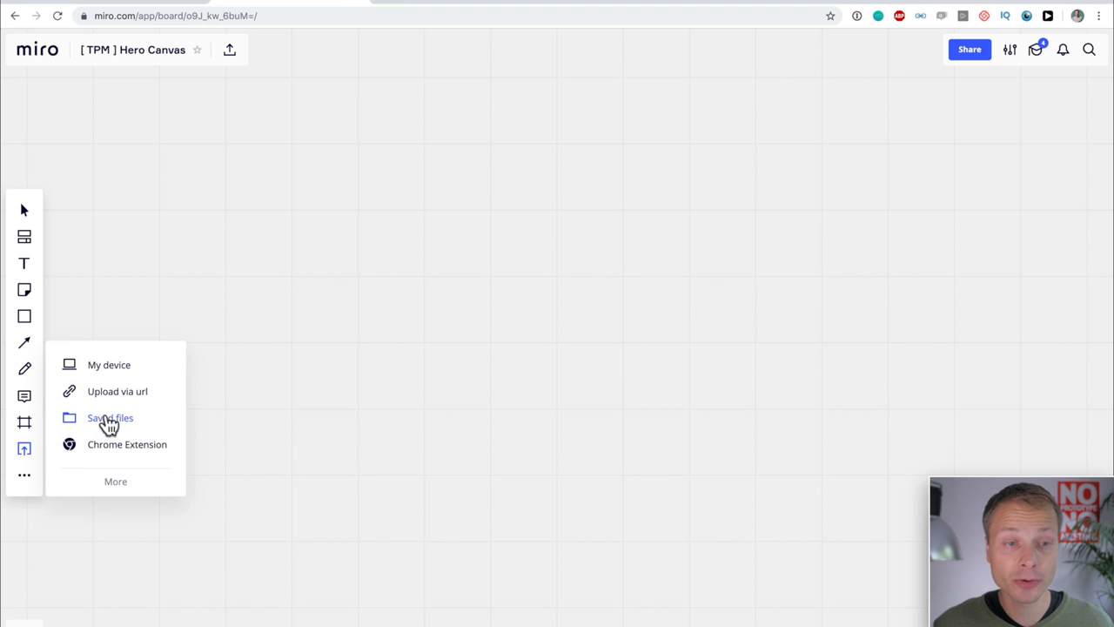
left_click(109, 365)
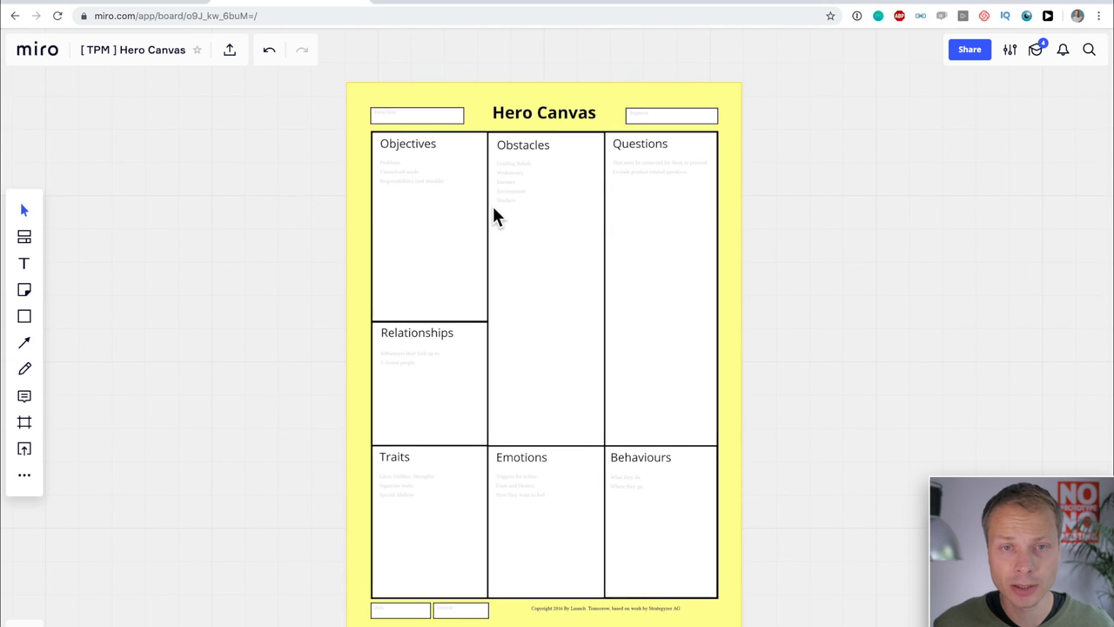
mouse_move(512, 227)
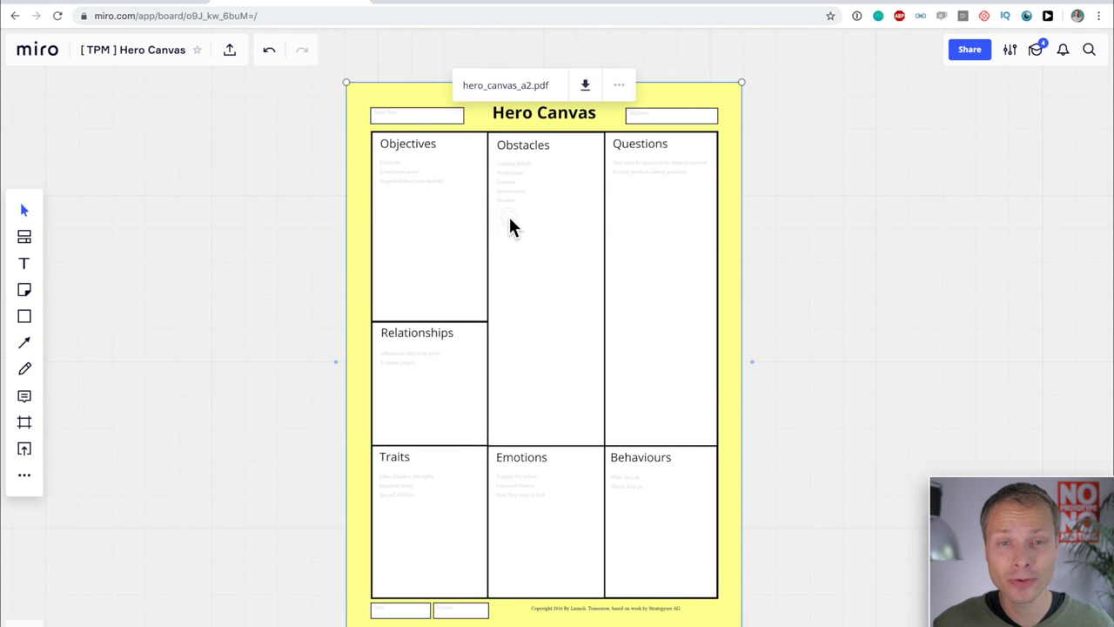
right_click(511, 220)
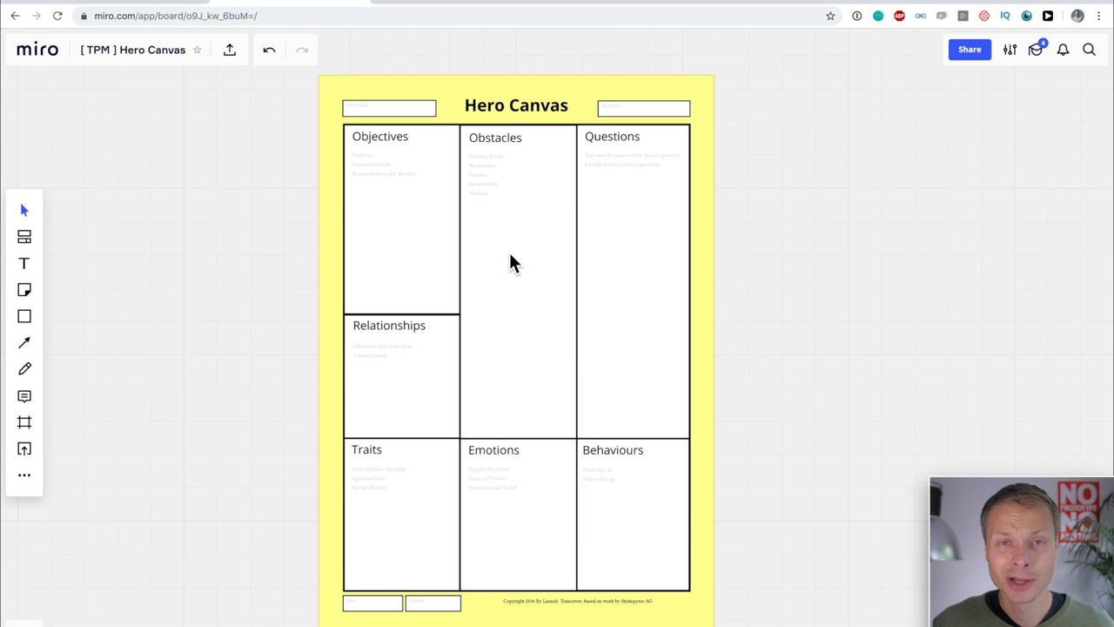
mouse_move(422, 291)
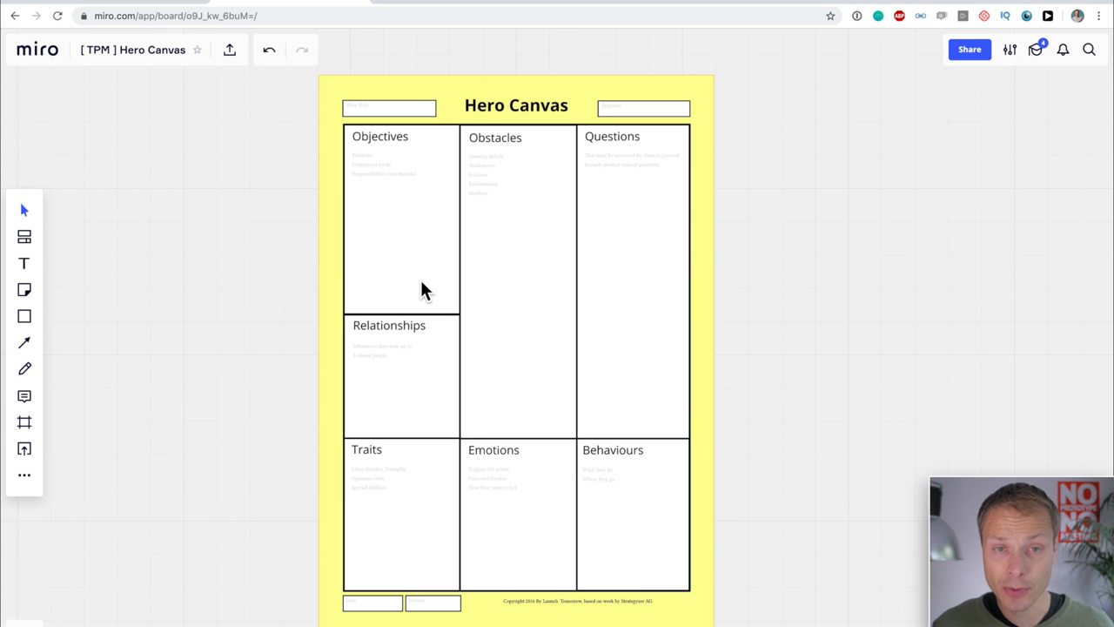
mouse_move(512, 281)
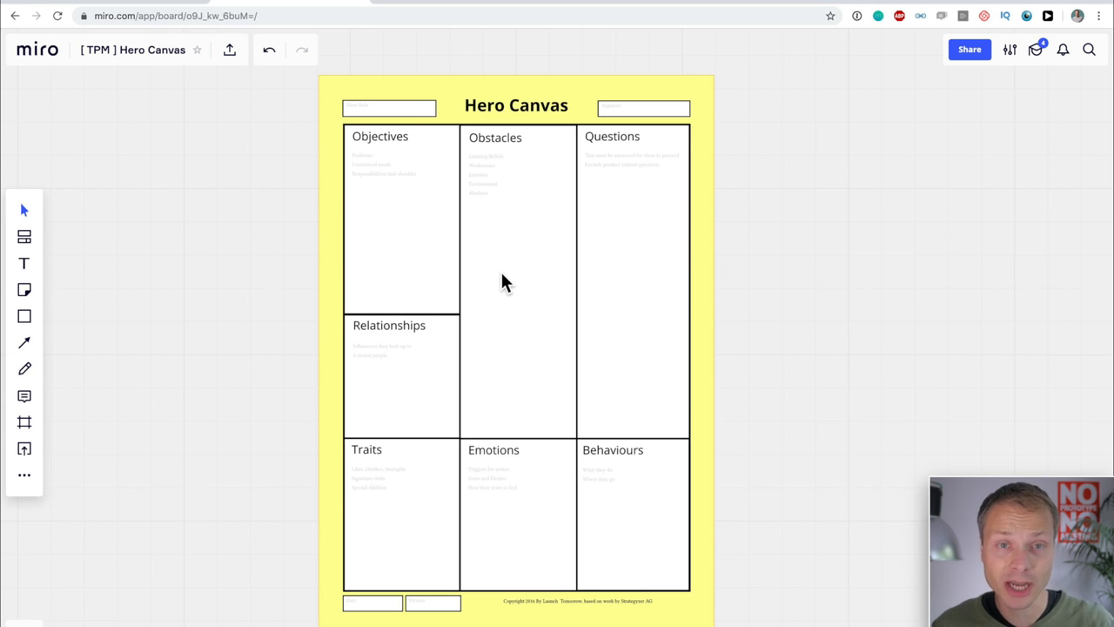
mouse_move(493, 286)
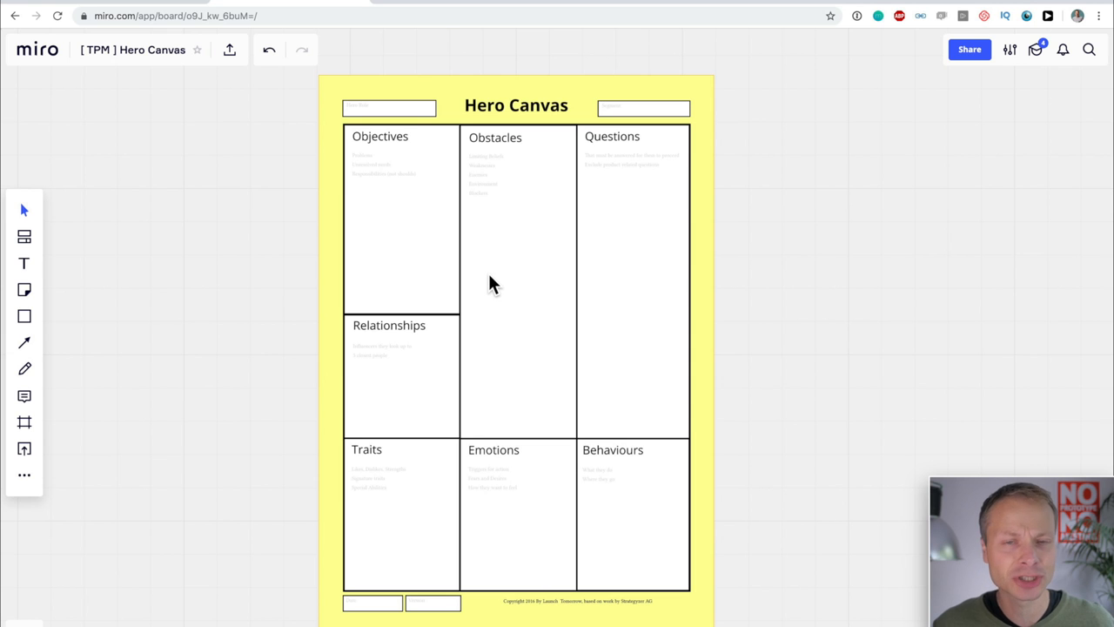
mouse_move(426, 278)
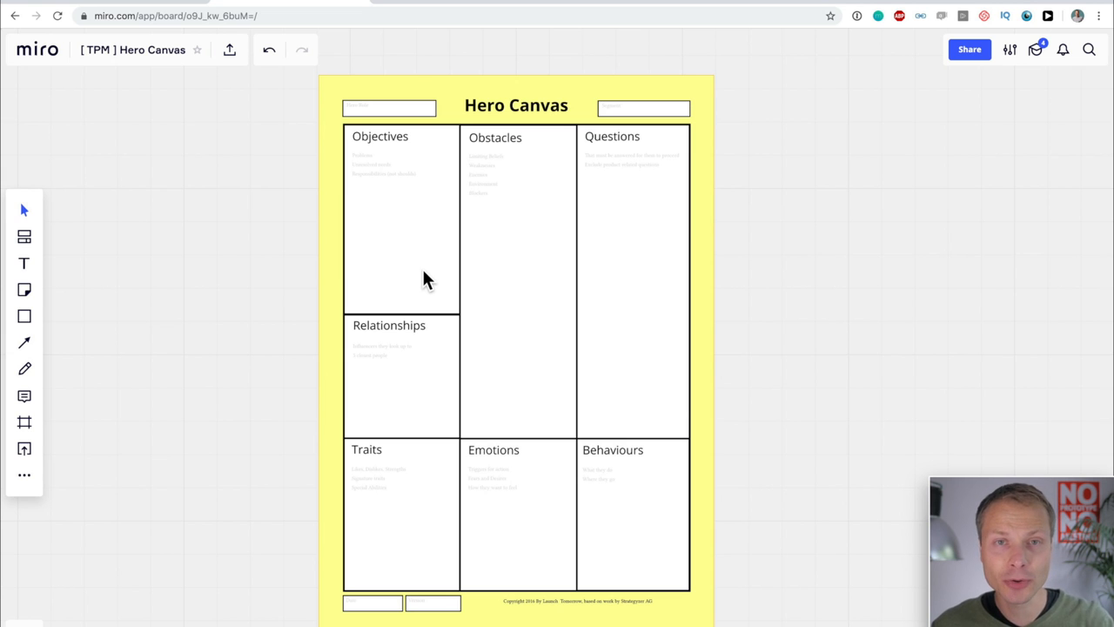
mouse_move(411, 274)
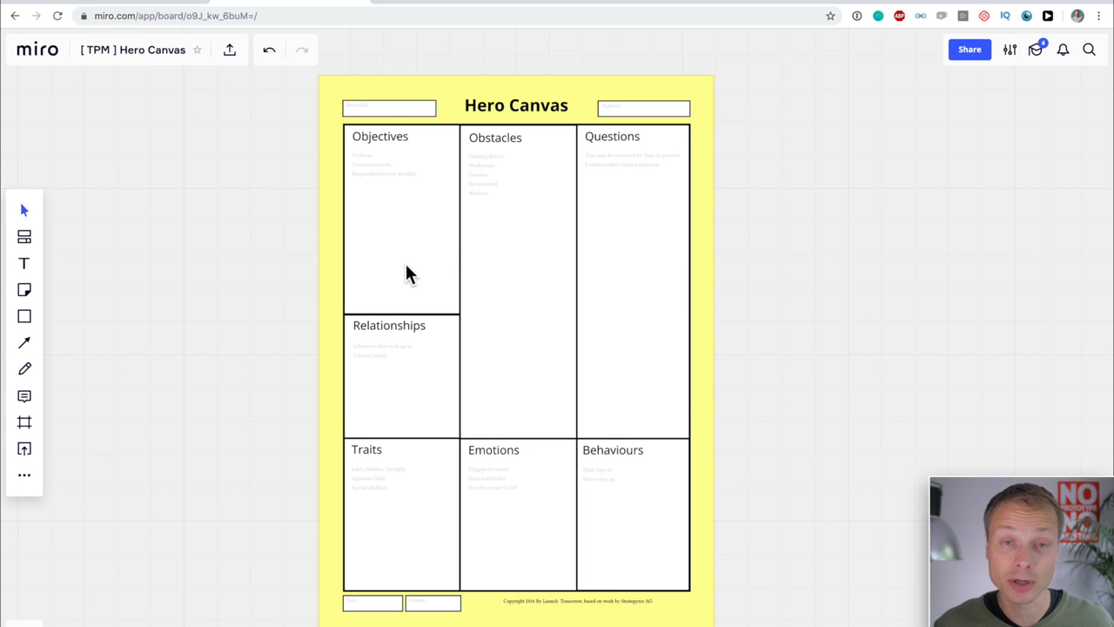
mouse_move(424, 124)
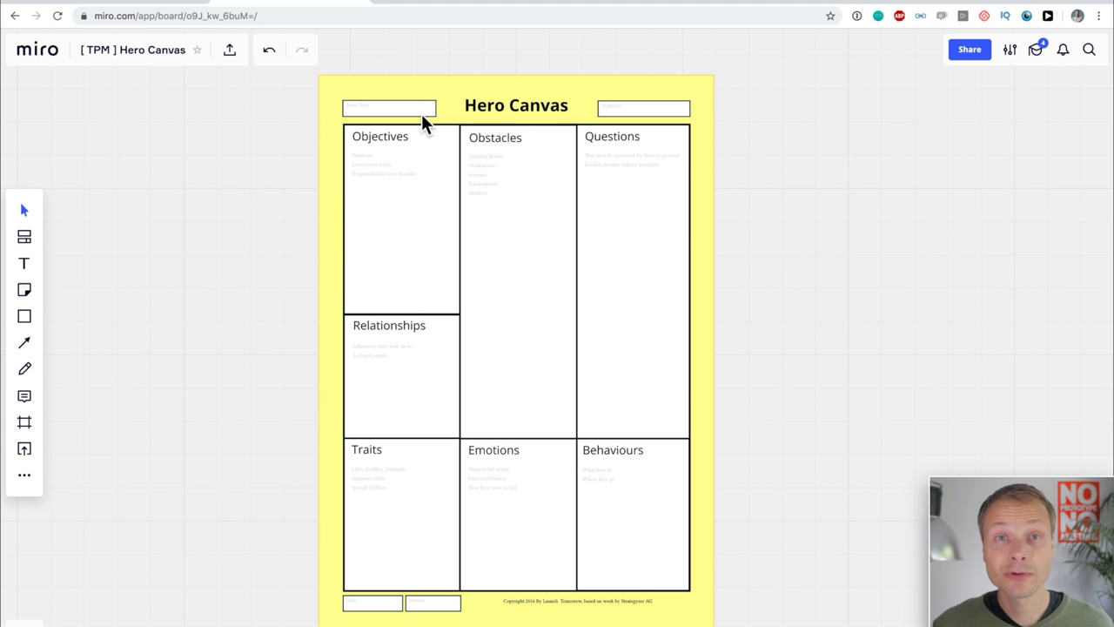
mouse_move(387, 113)
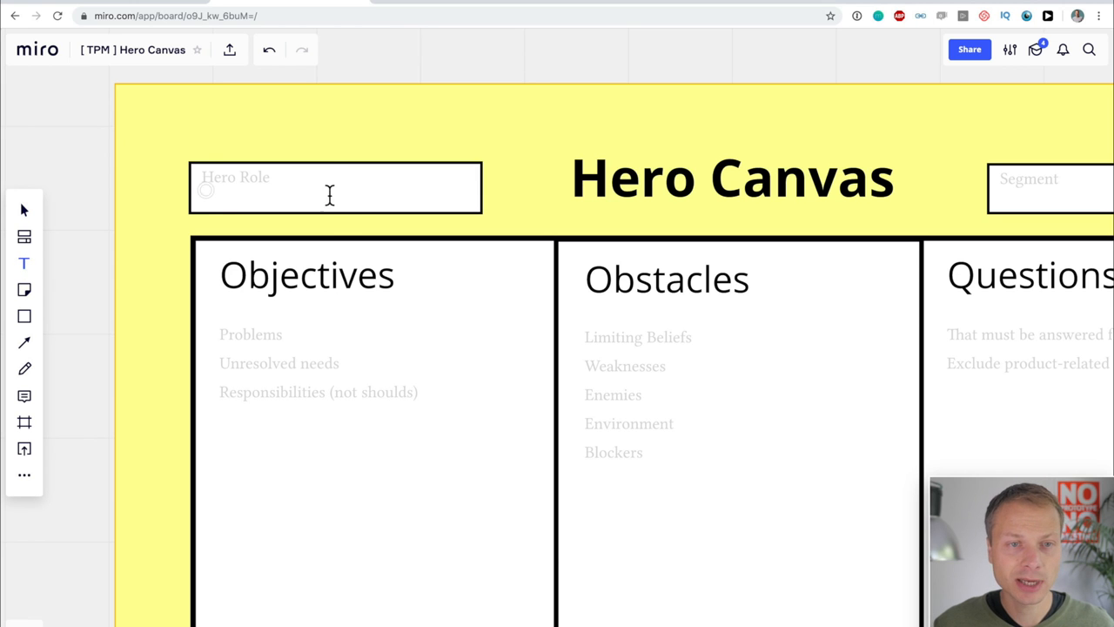
Type 'Customer Experience Manager' into the Hero Role box.
left_click(329, 194)
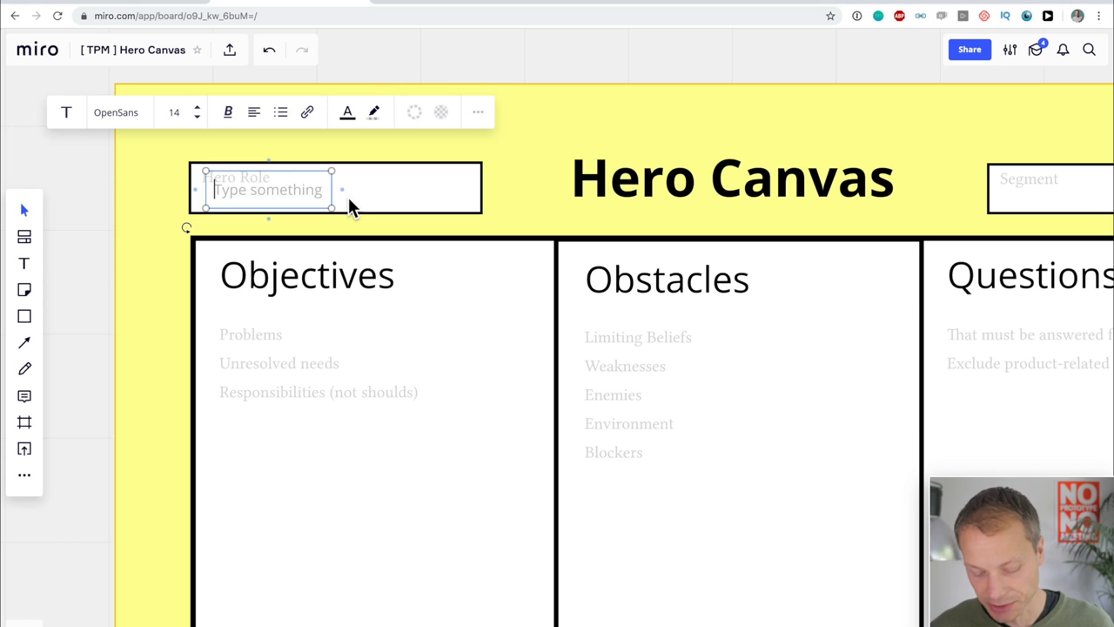
type("C")
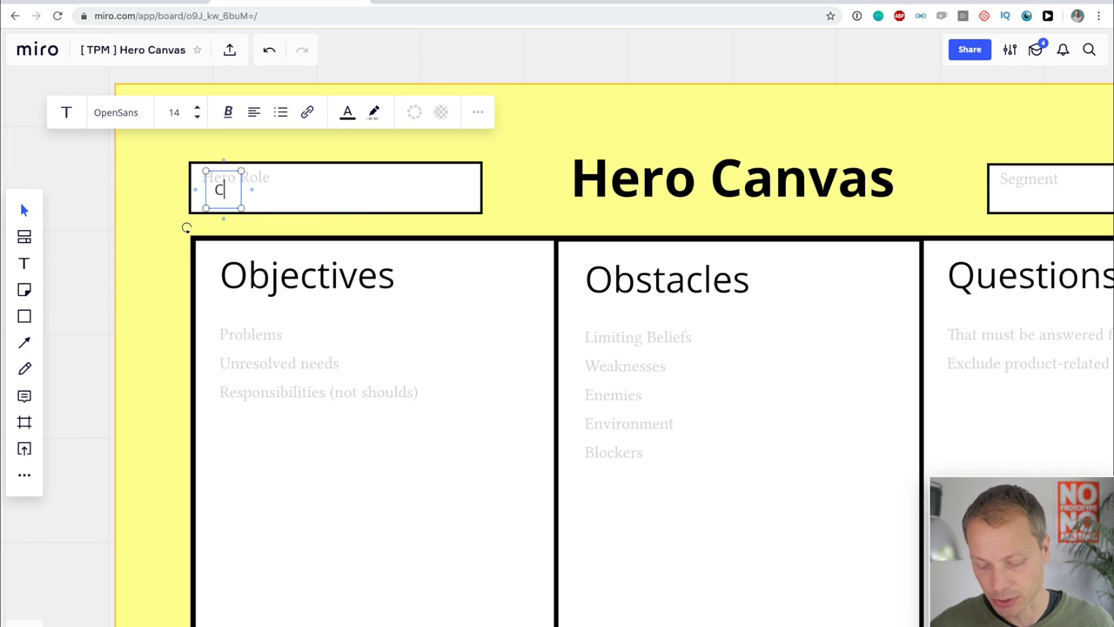
type("Customer Experience Mamn")
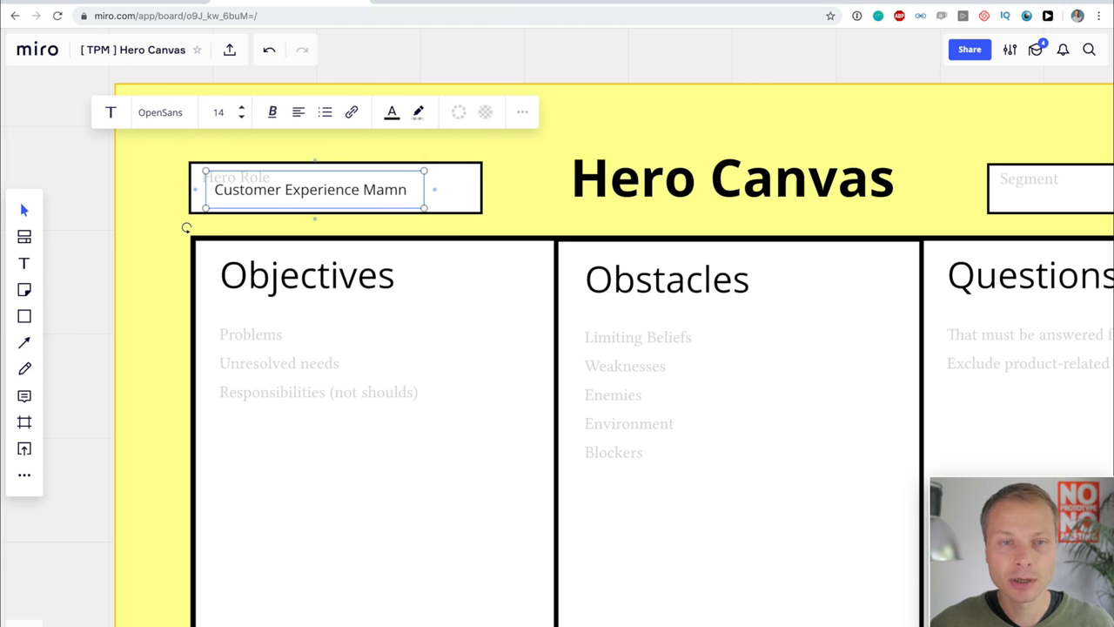
type("Manager")
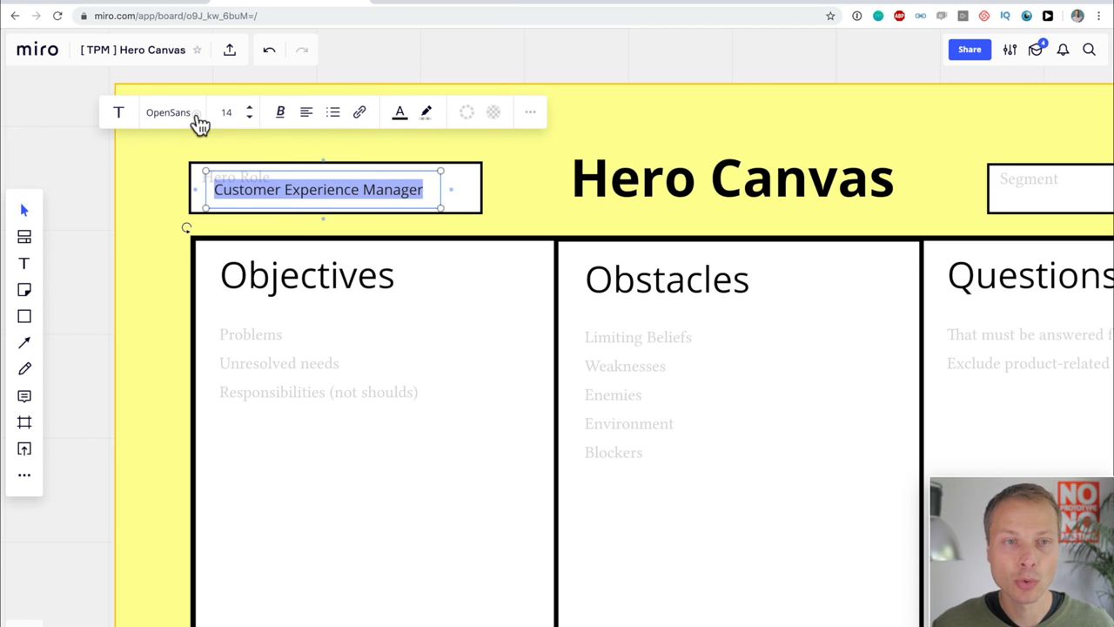
Style the role text in blue Permanent Marker font with a larger size.
left_click(168, 113)
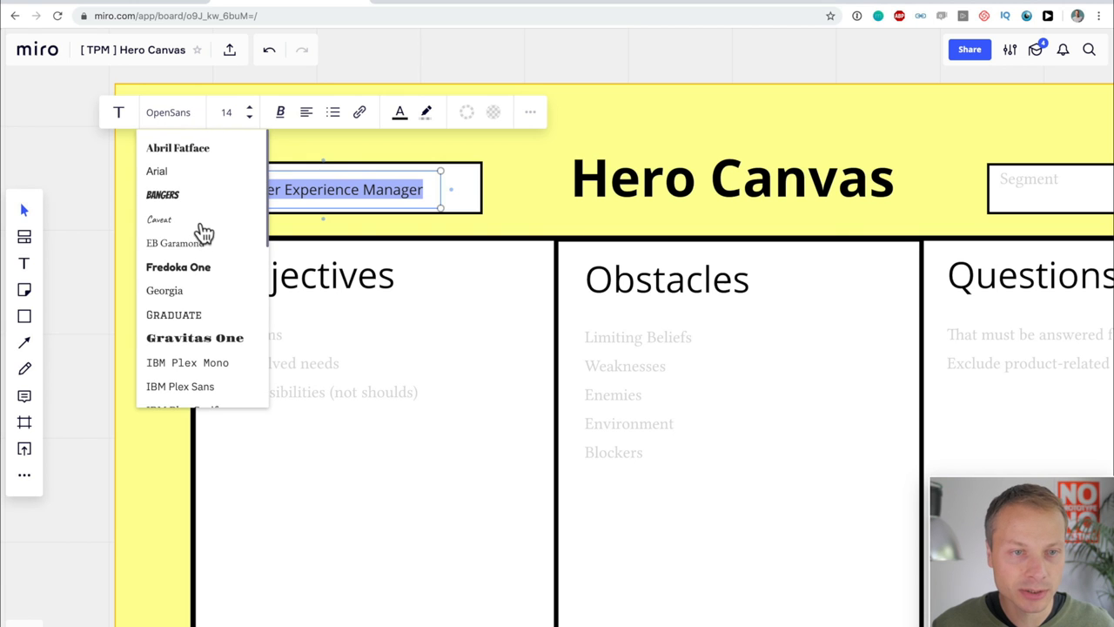
scroll("down", 3)
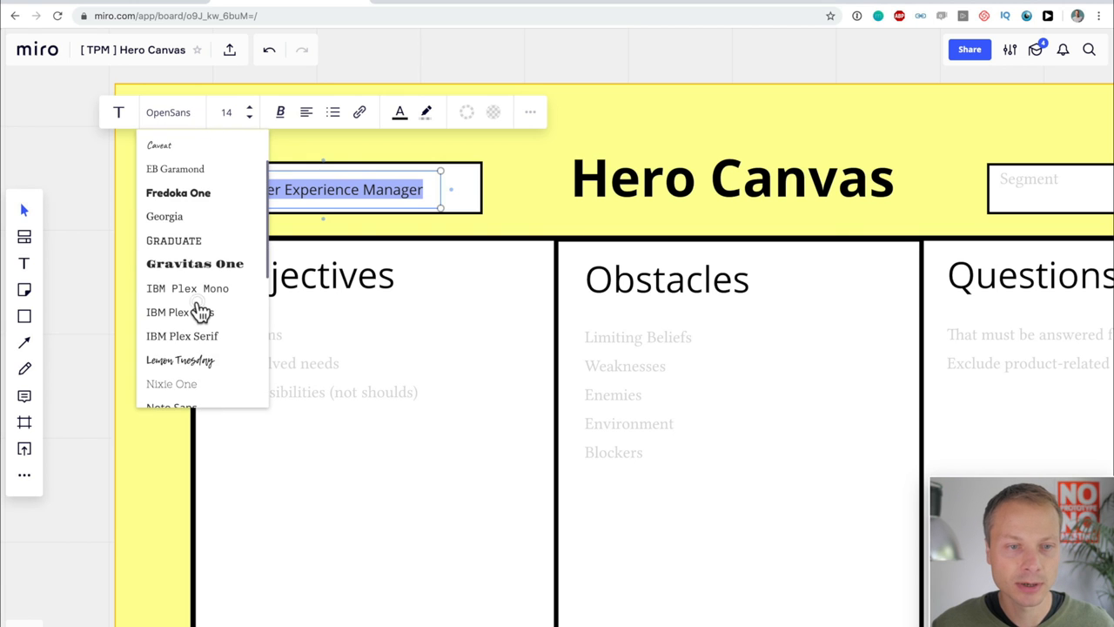
scroll("down", 3)
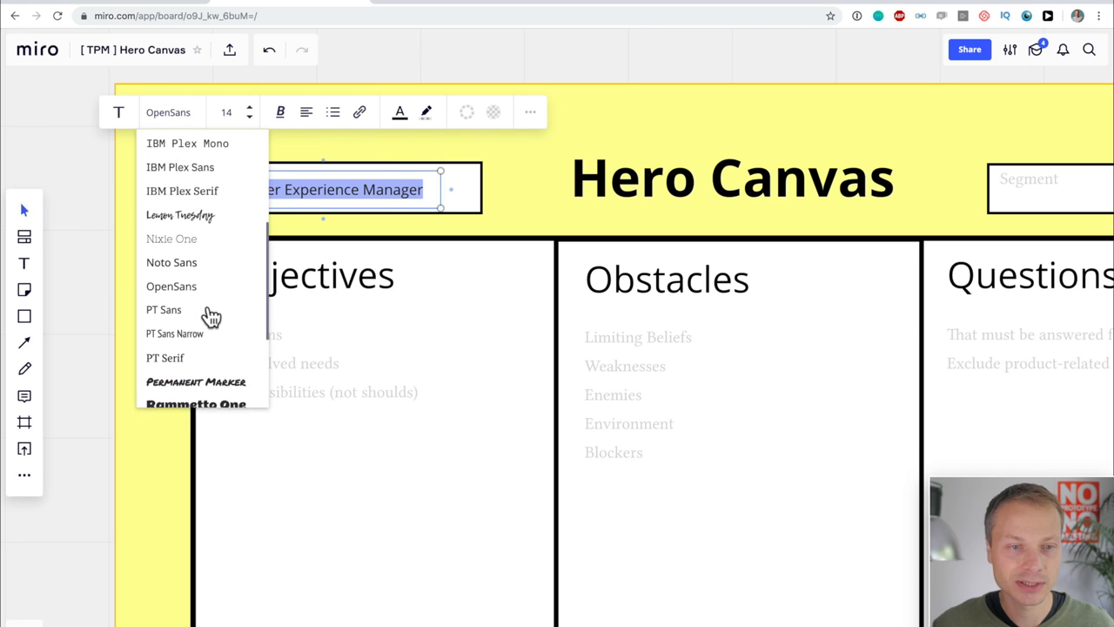
left_click(195, 381)
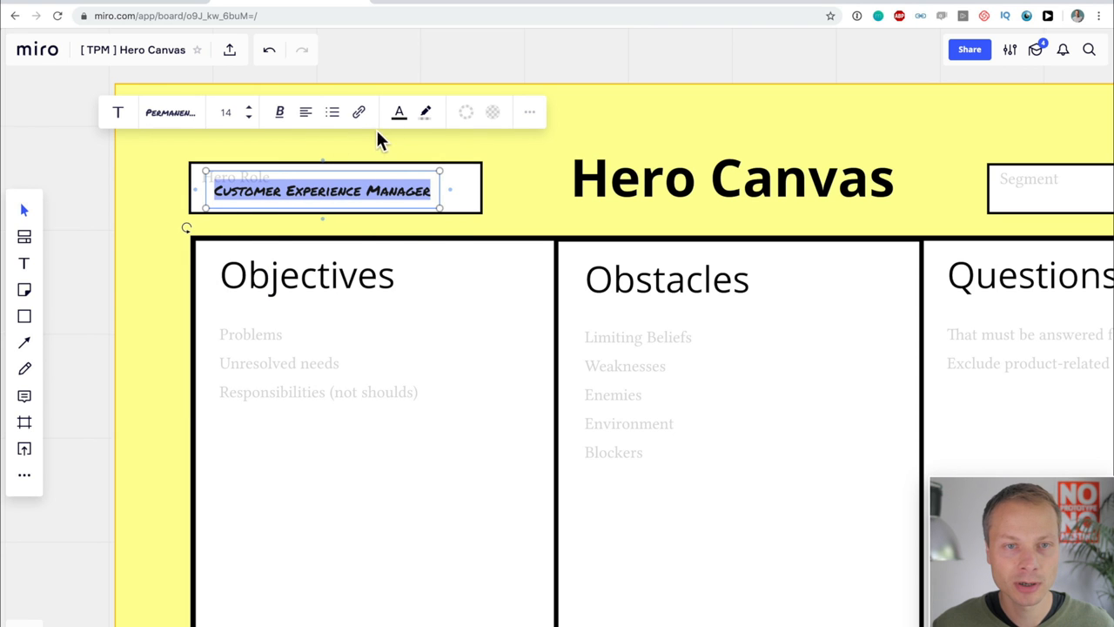
left_click(398, 111)
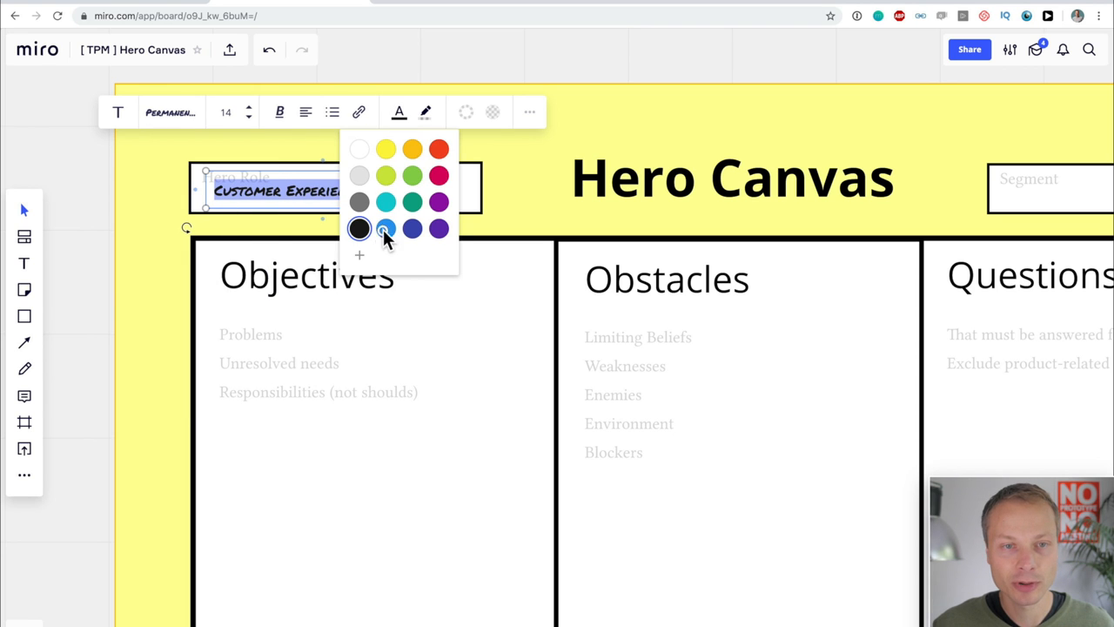
left_click(385, 228)
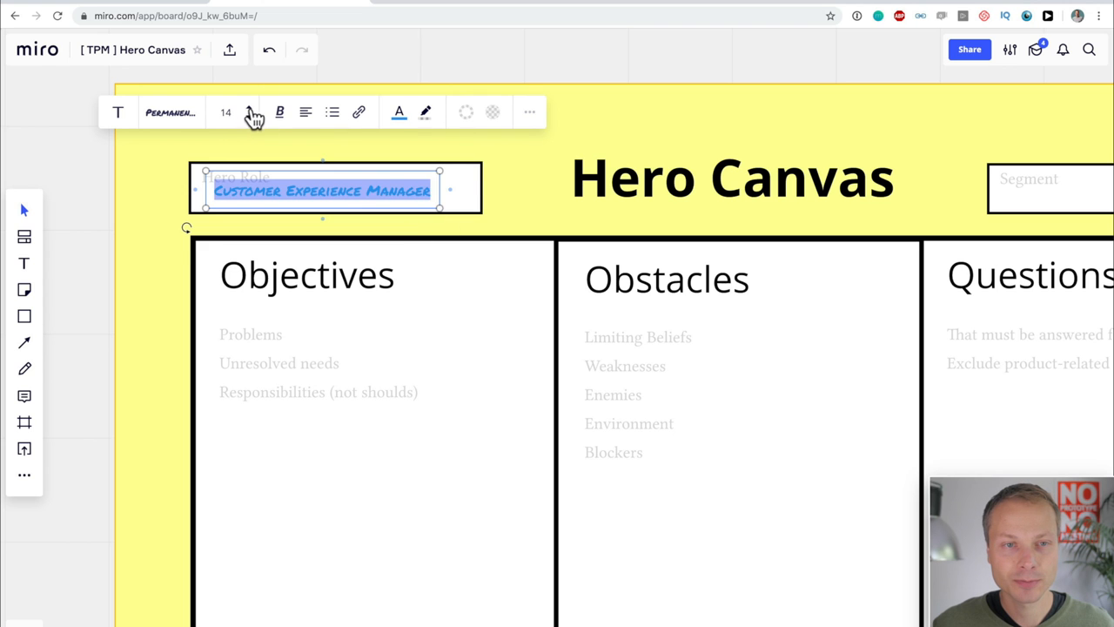
left_click(249, 107)
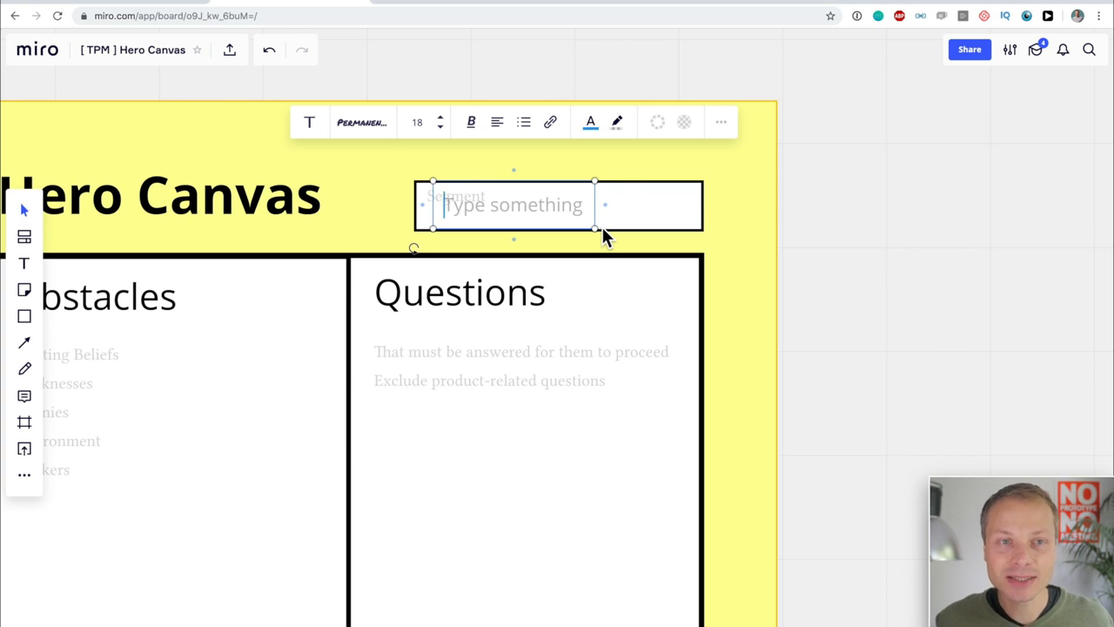
Type 'Corporate enviroment' into the Segment box.
type("co")
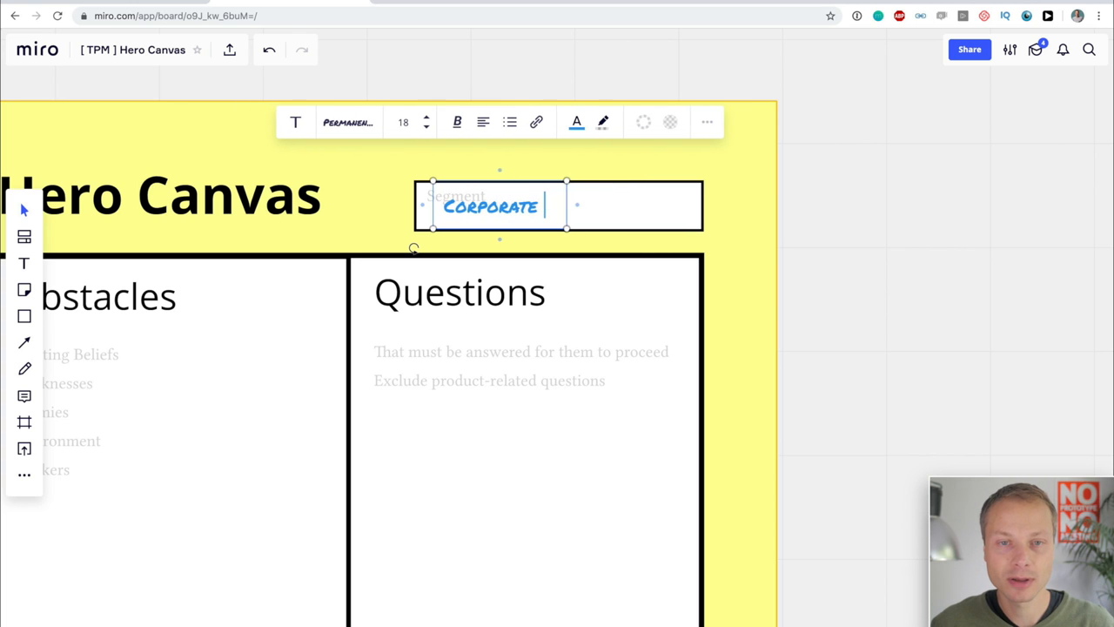
type("ENVIROM")
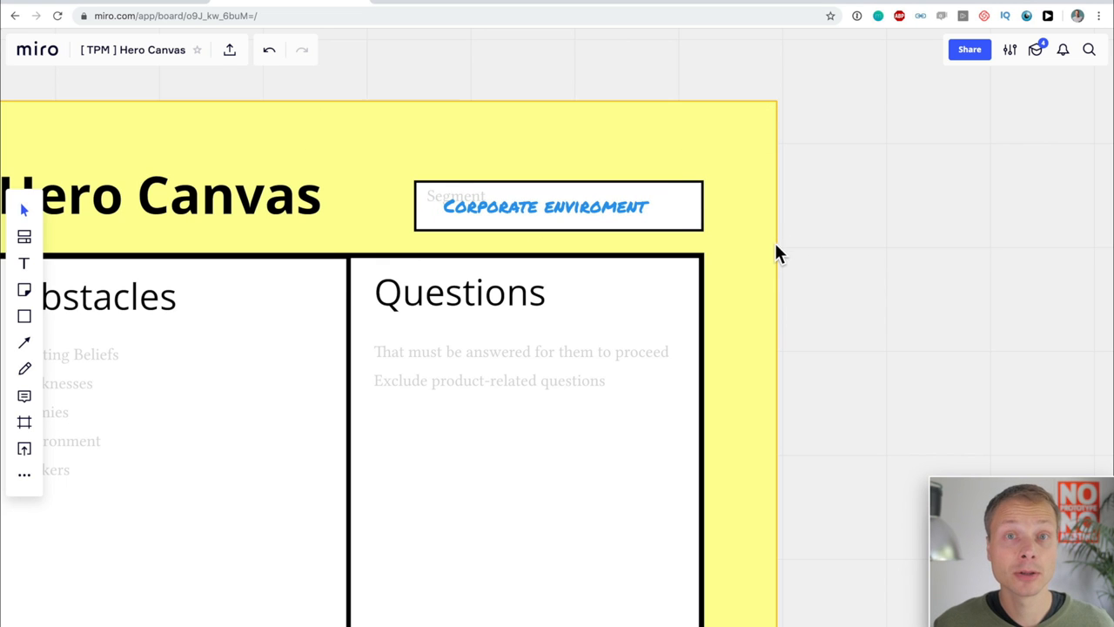
mouse_move(768, 258)
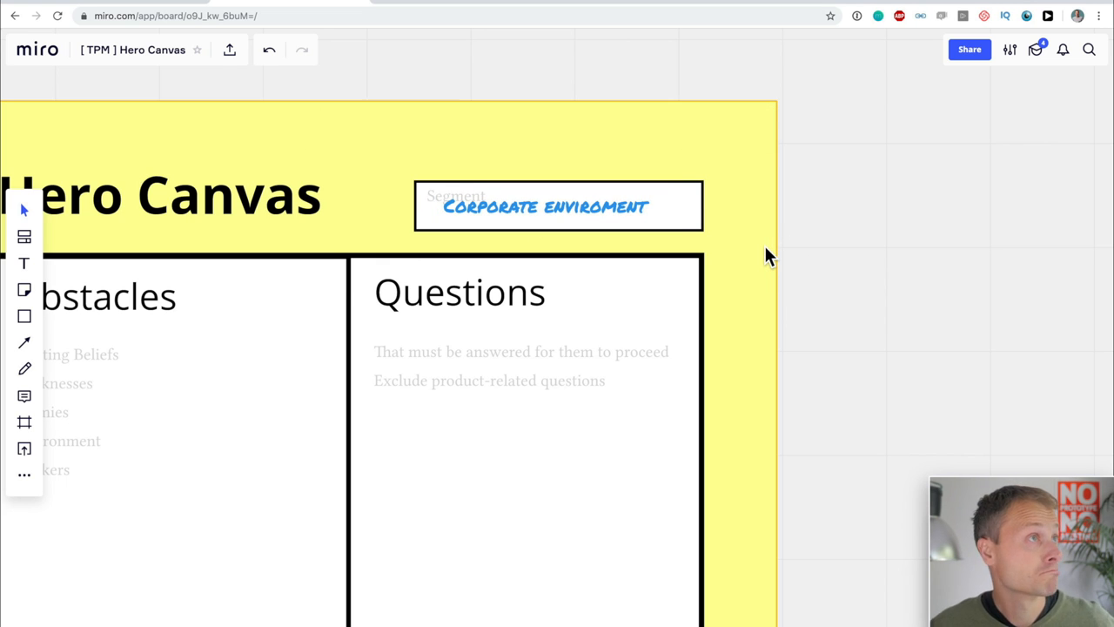
mouse_move(607, 280)
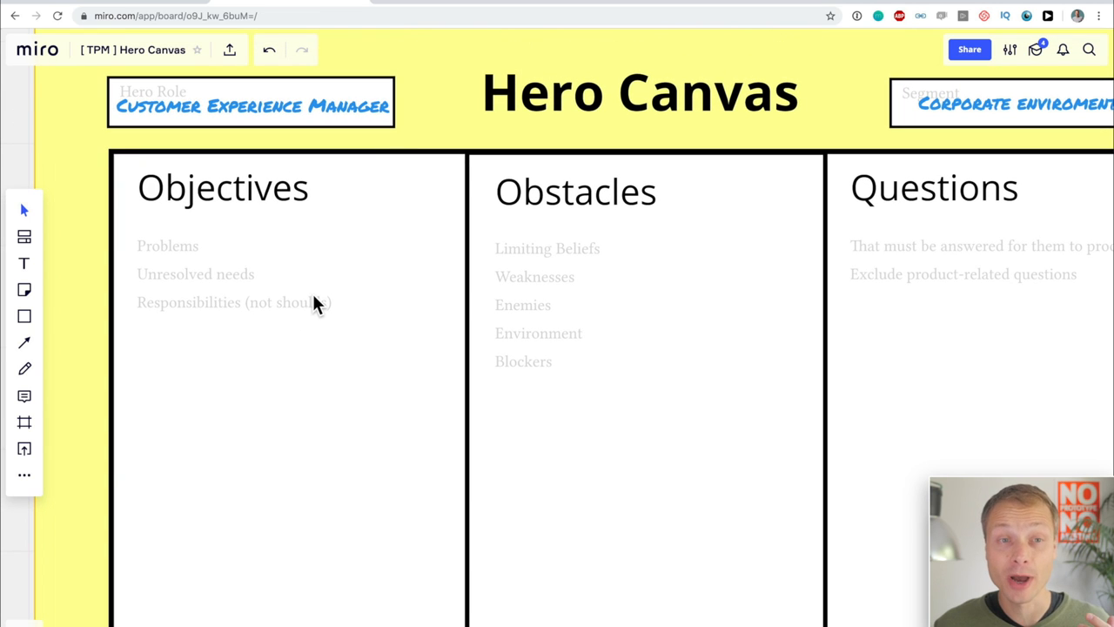
mouse_move(24, 309)
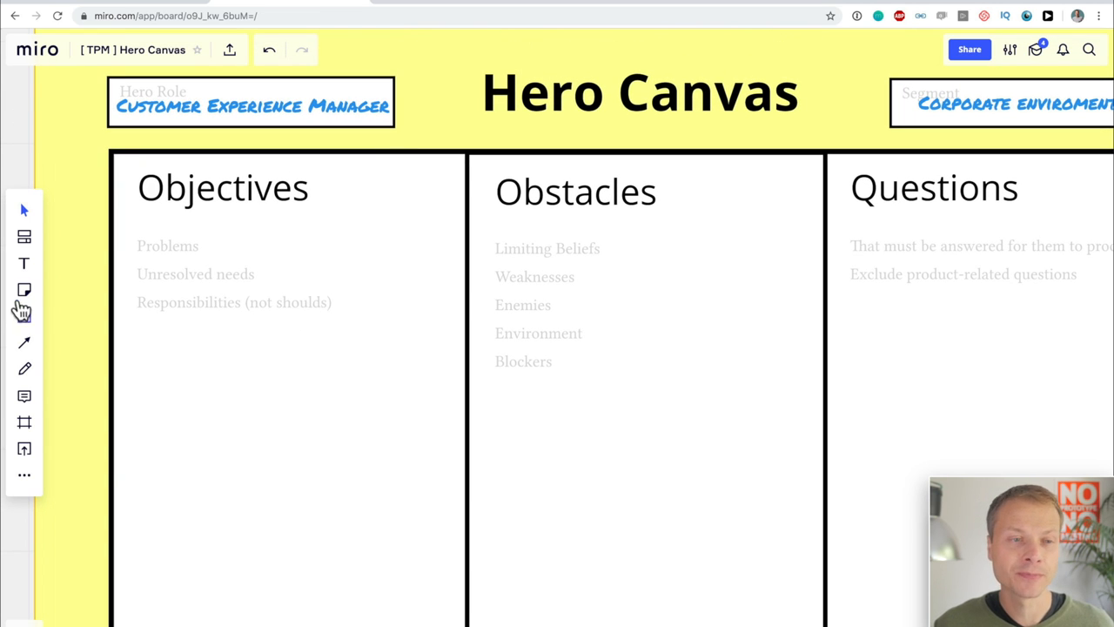
mouse_move(24, 290)
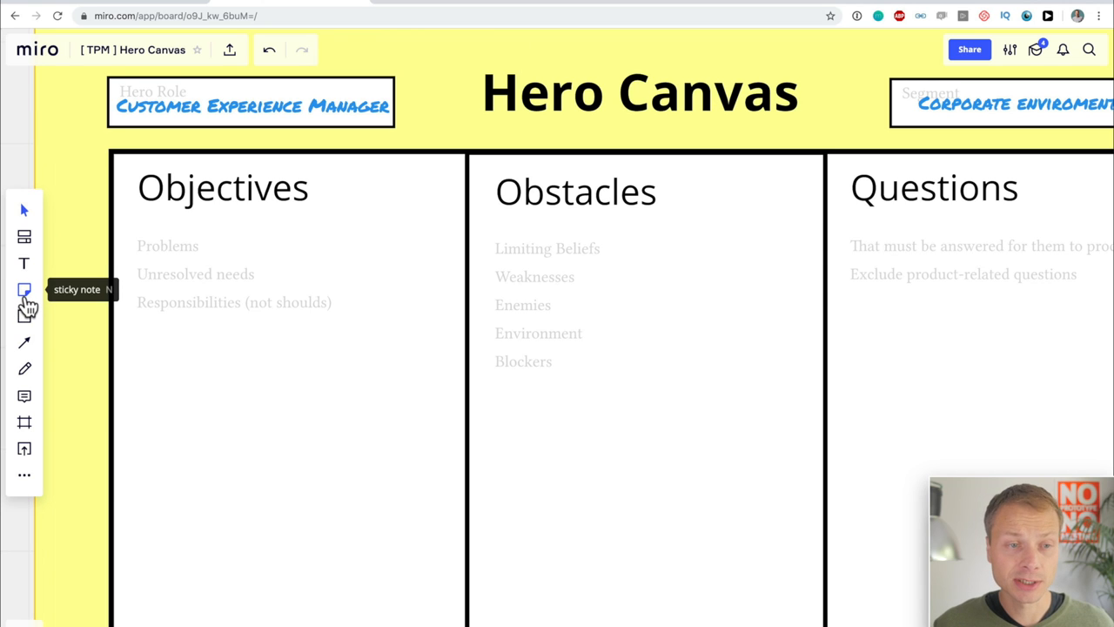
Add an Objectives sticky reading 'How do we increase our internal influence as CX team?…'.
left_click(25, 290)
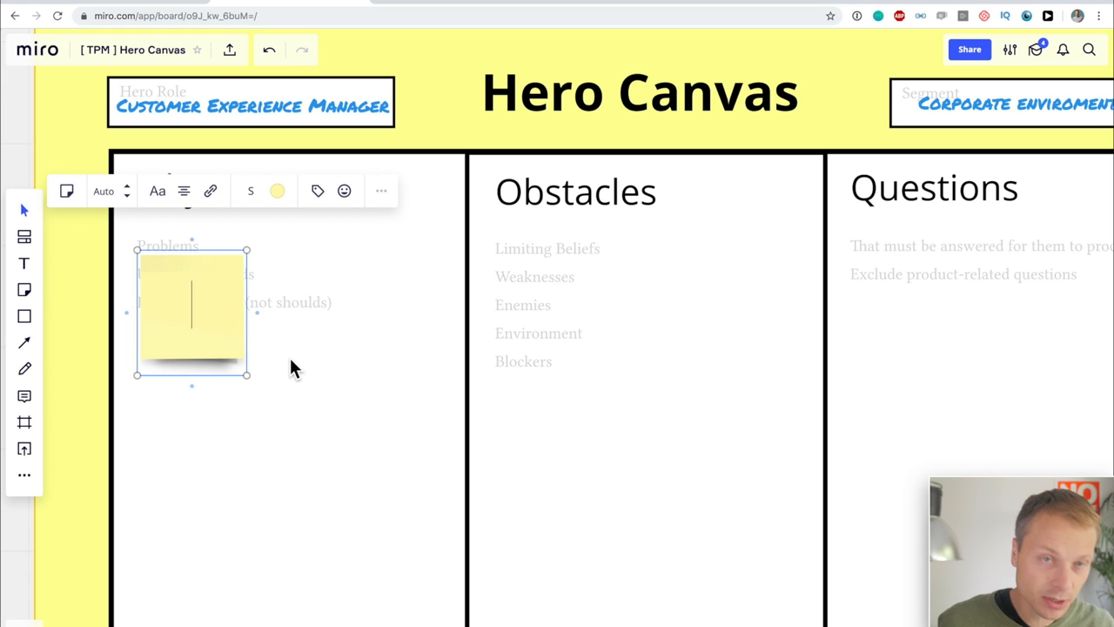
type("How do we increase our internal influence as CX team? People should start listening to us, not the other way around.")
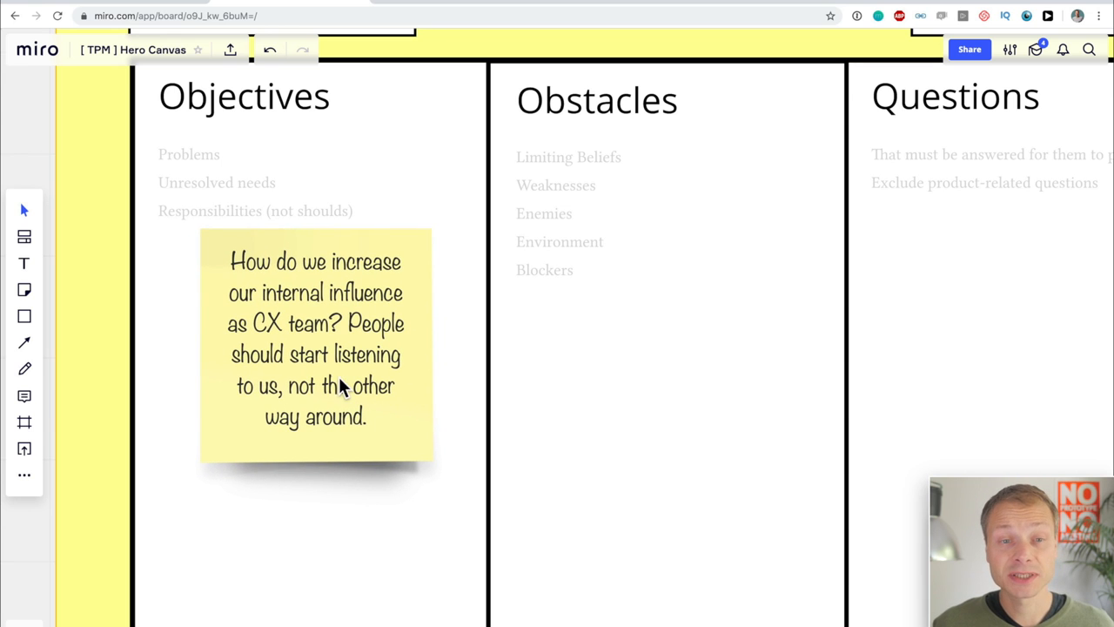
mouse_move(338, 376)
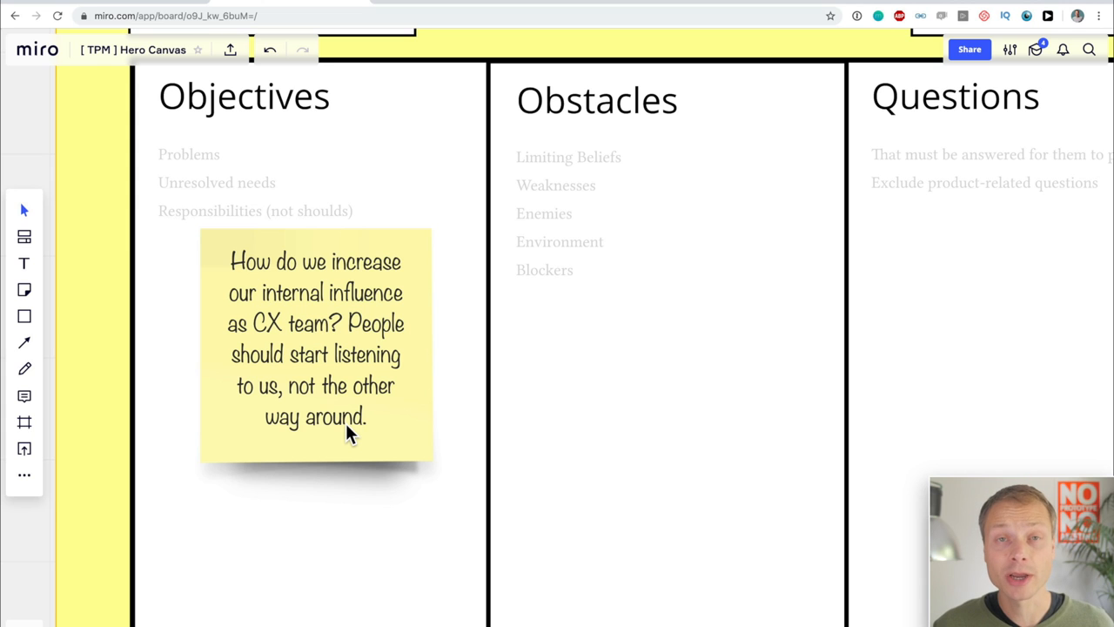
mouse_move(451, 418)
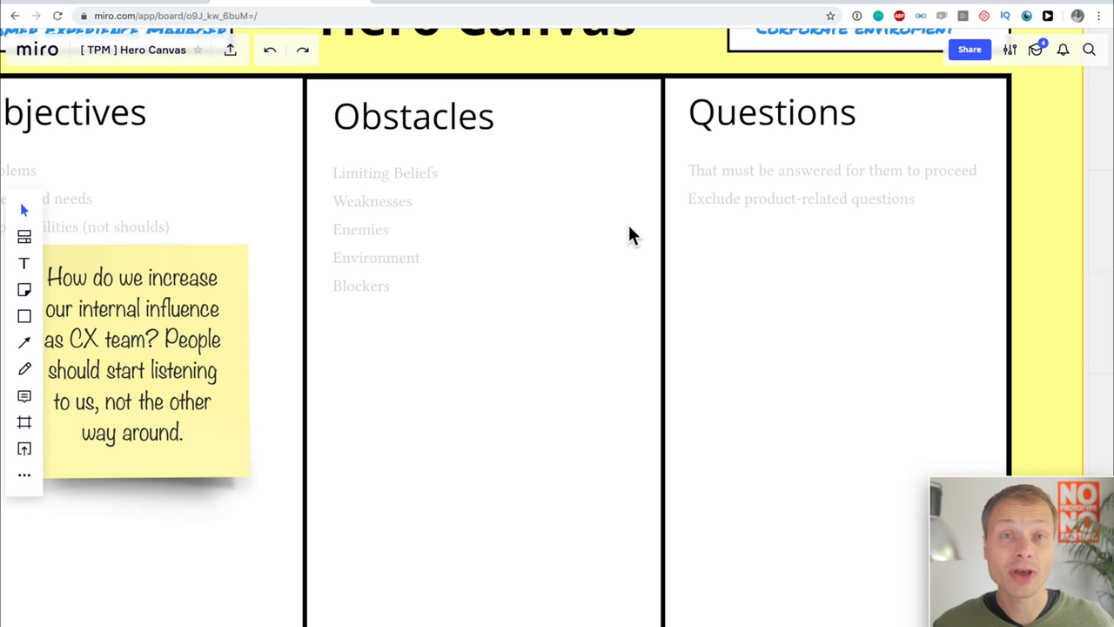
mouse_move(539, 252)
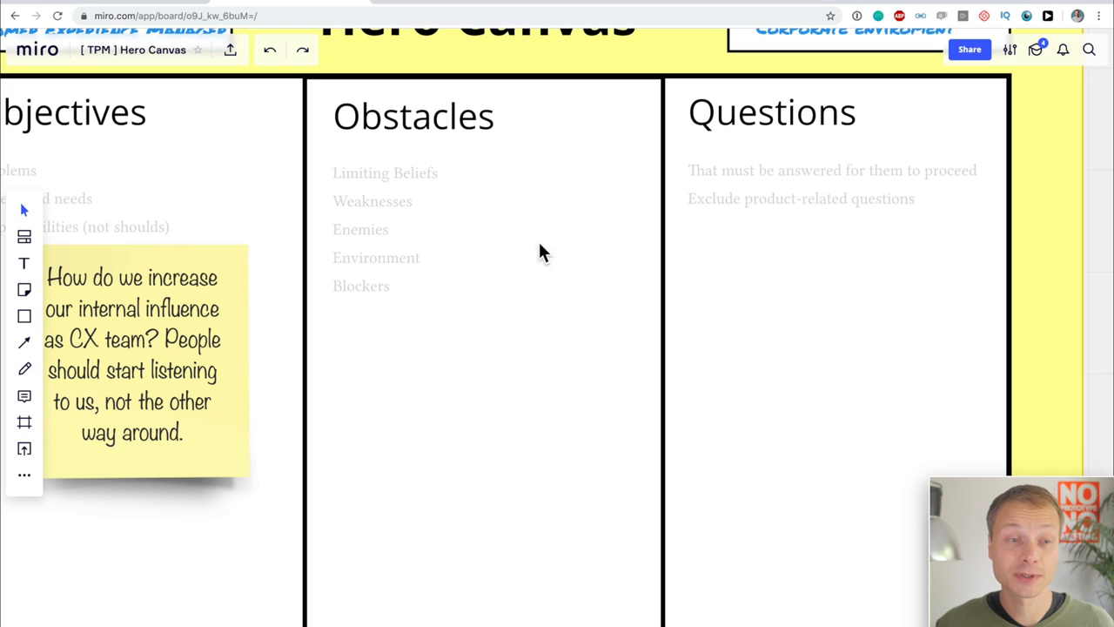
mouse_move(466, 283)
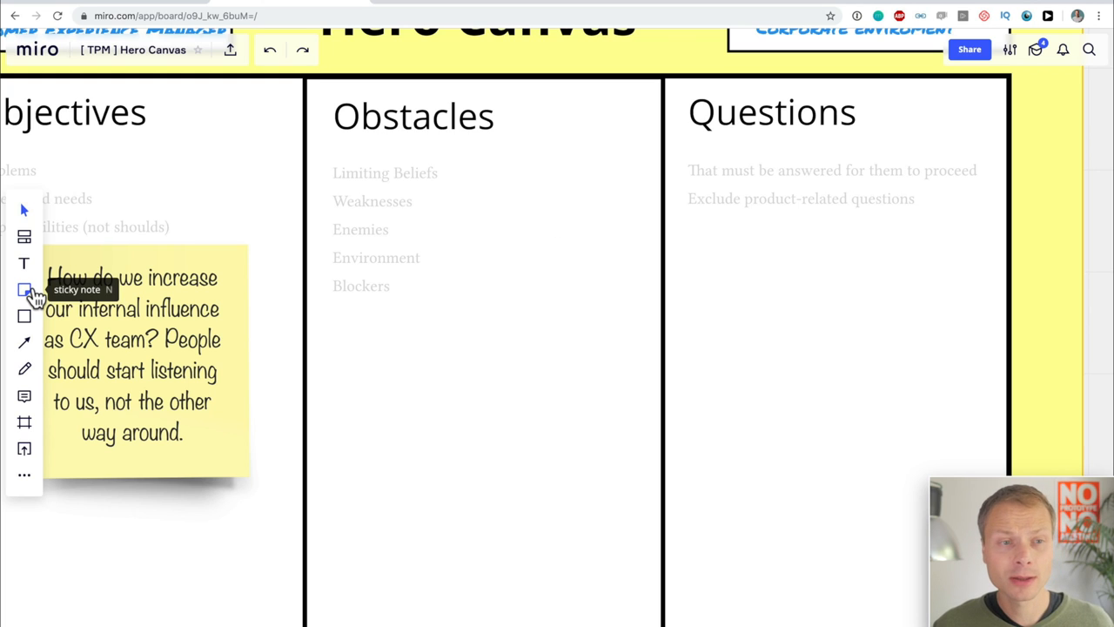
left_click(25, 289)
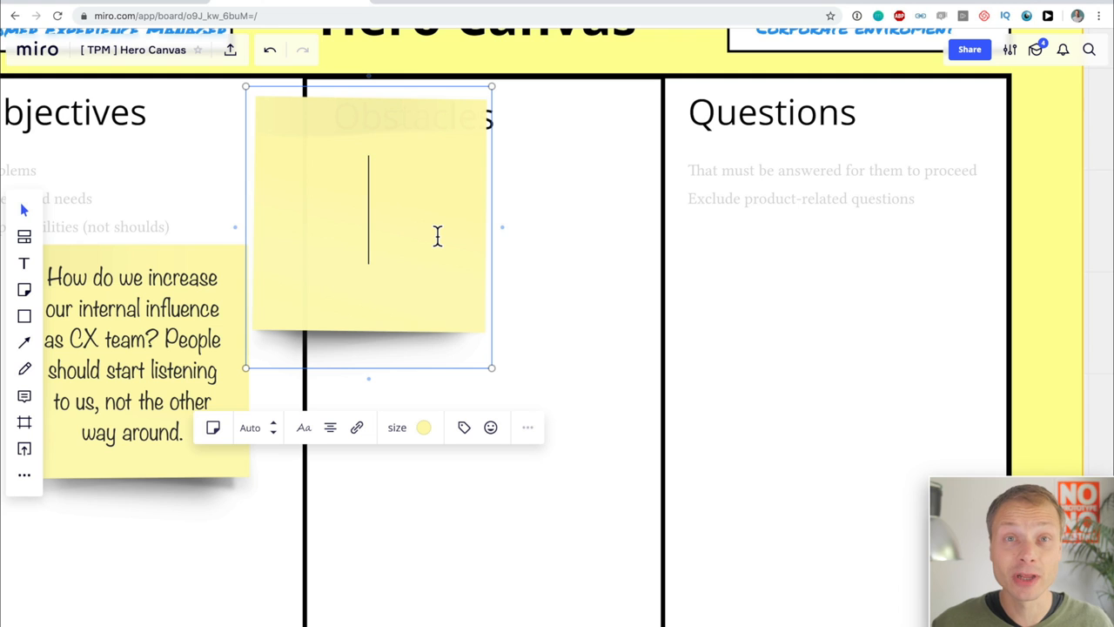
type("\"These people around me have no clue about the value of CX.\"")
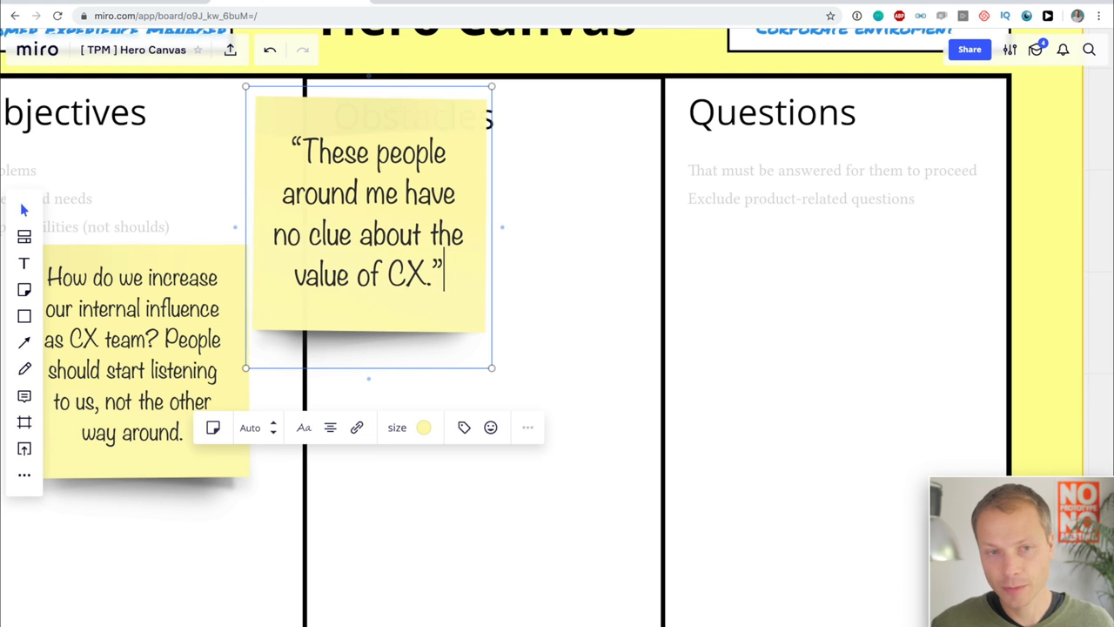
left_click_drag(368, 213, 509, 296)
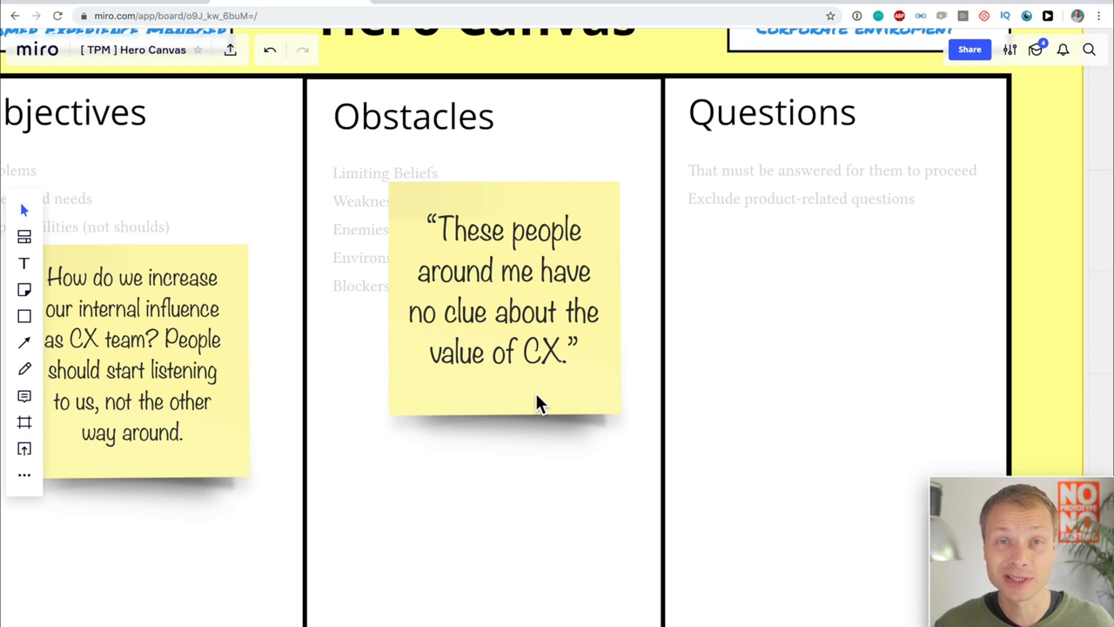
mouse_move(526, 364)
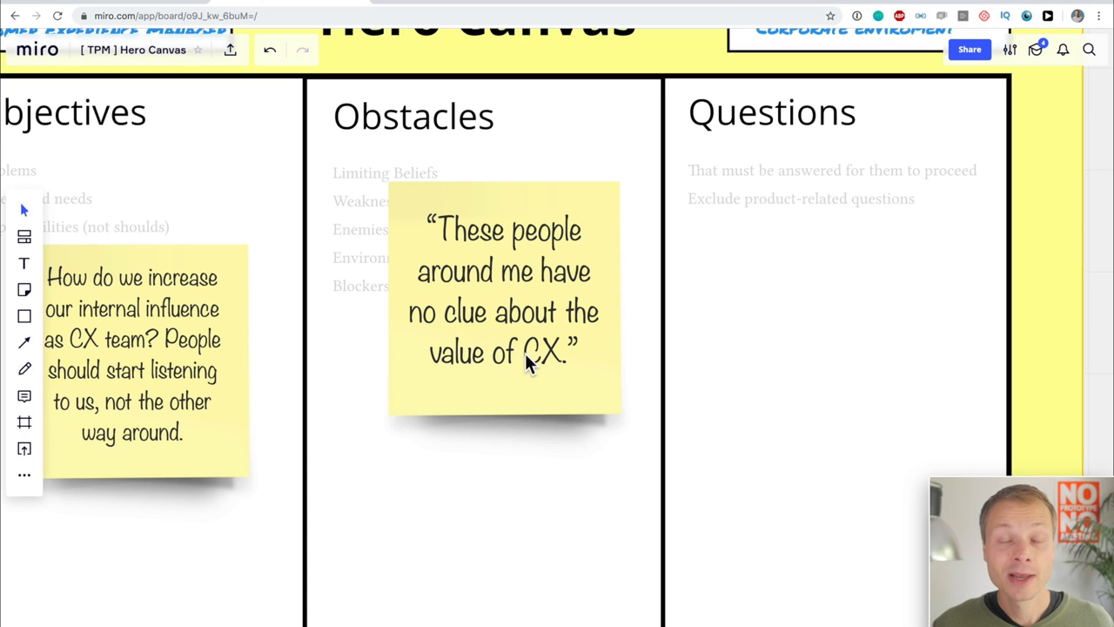
mouse_move(527, 361)
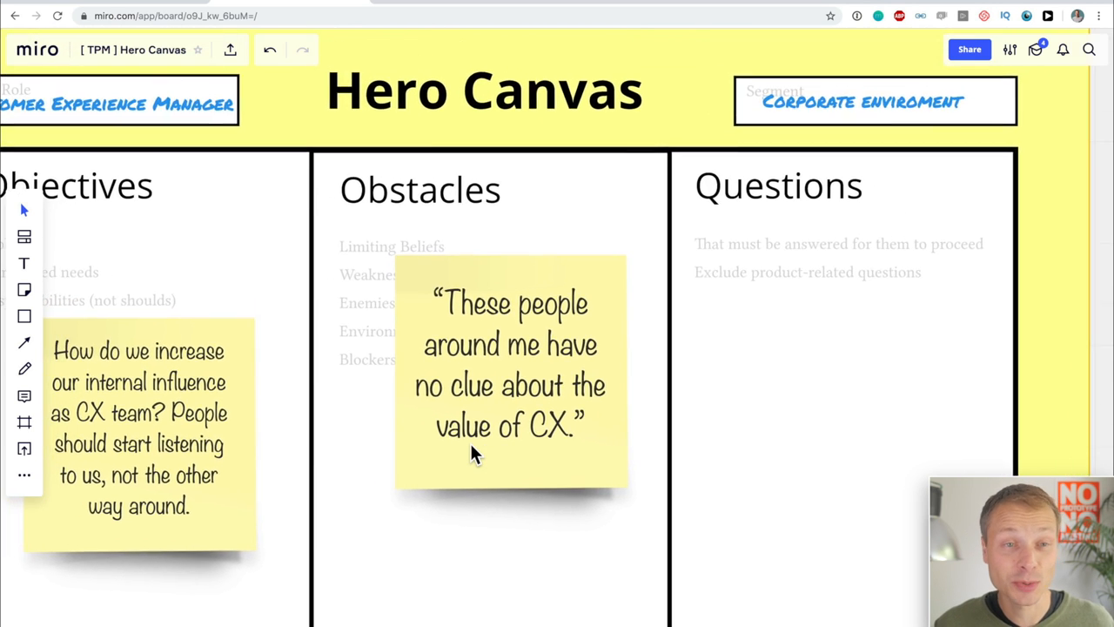
mouse_move(500, 448)
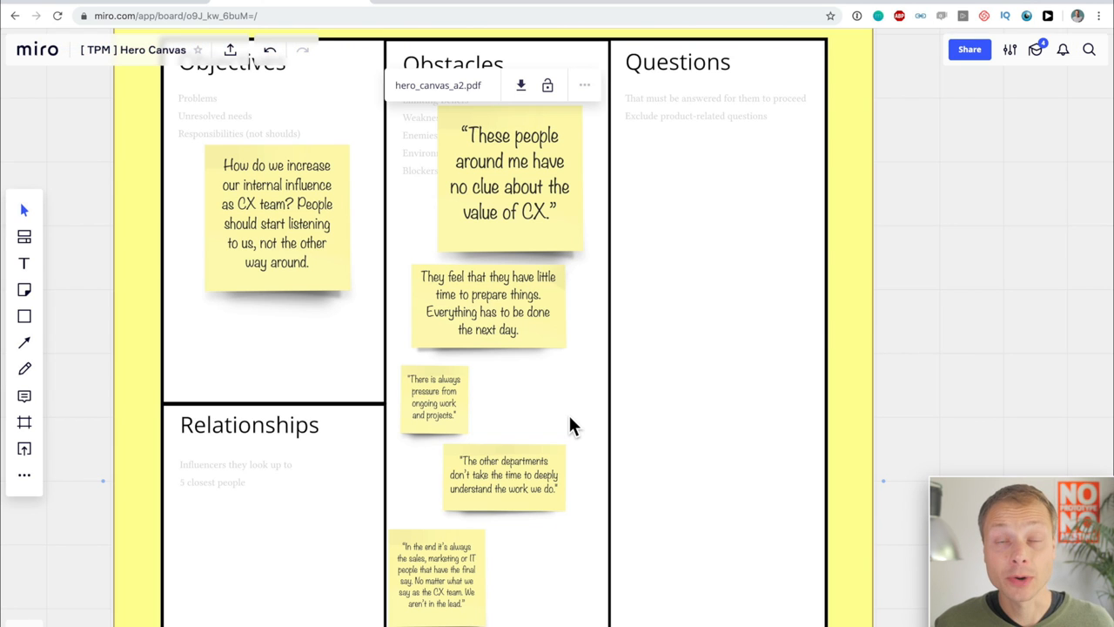
mouse_move(561, 421)
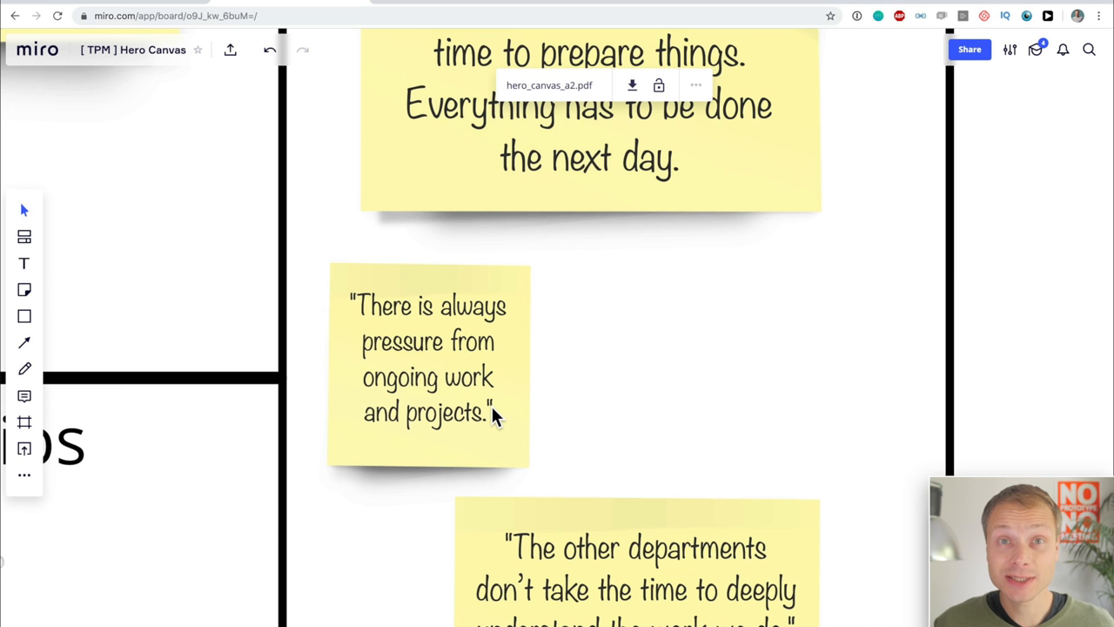
scroll("down", 3)
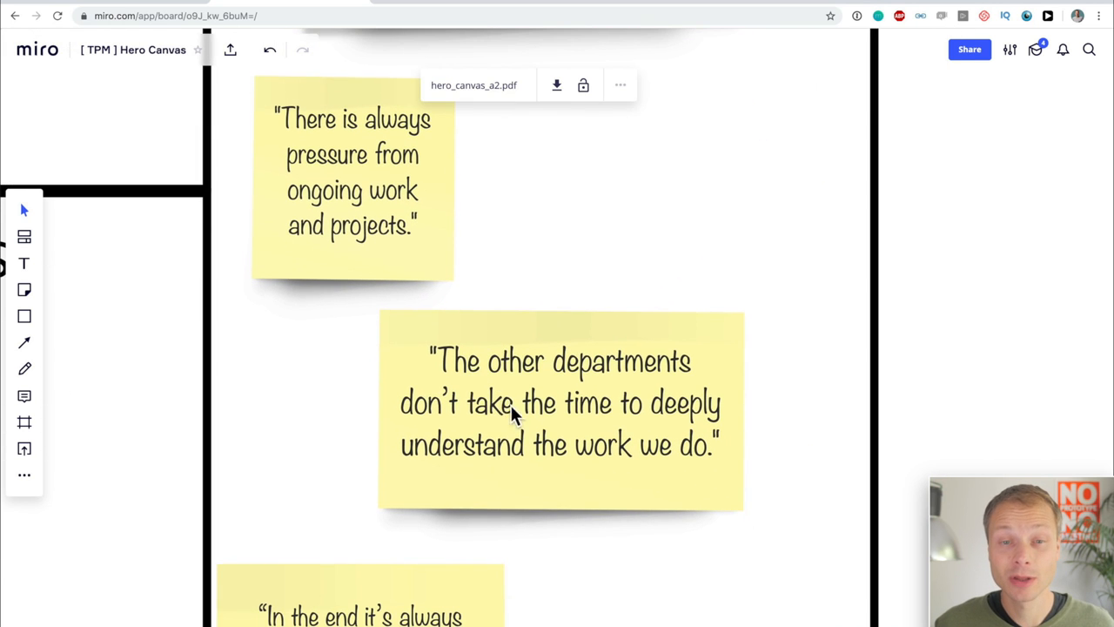
mouse_move(605, 426)
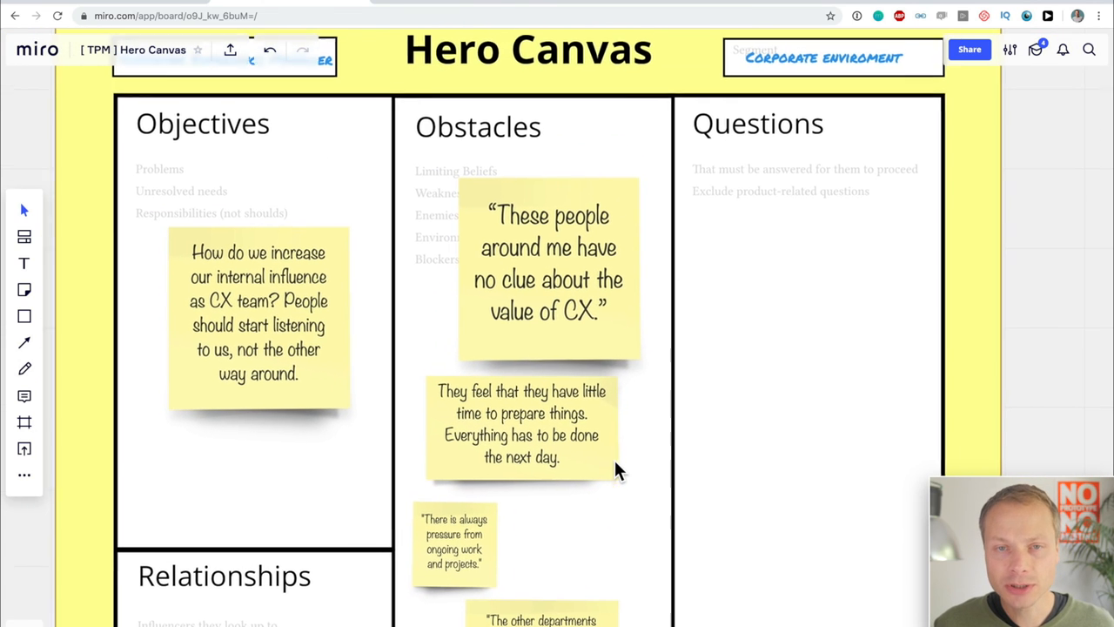
Add a red 'mindset' tag to the 'no clue about the value of CX' sticky.
scroll("down", 3)
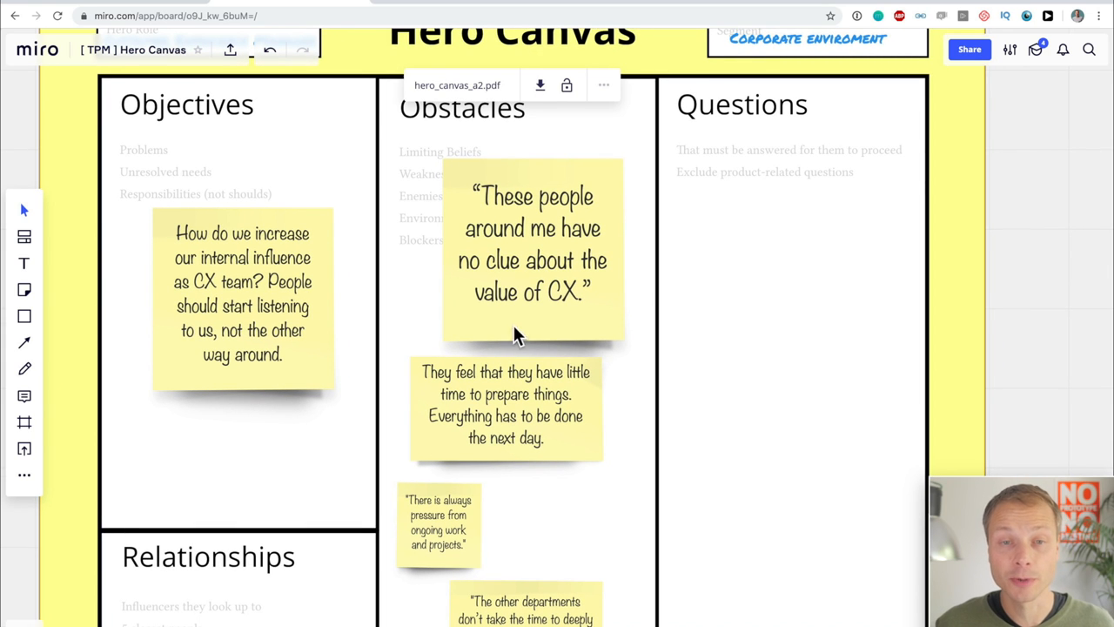
left_click(533, 248)
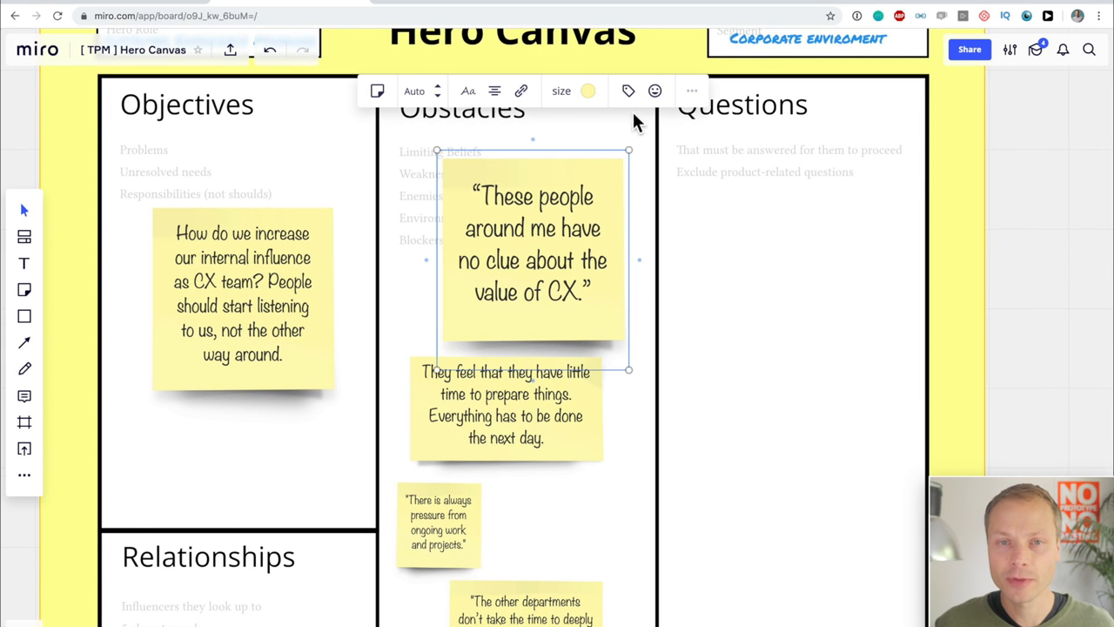
mouse_move(629, 91)
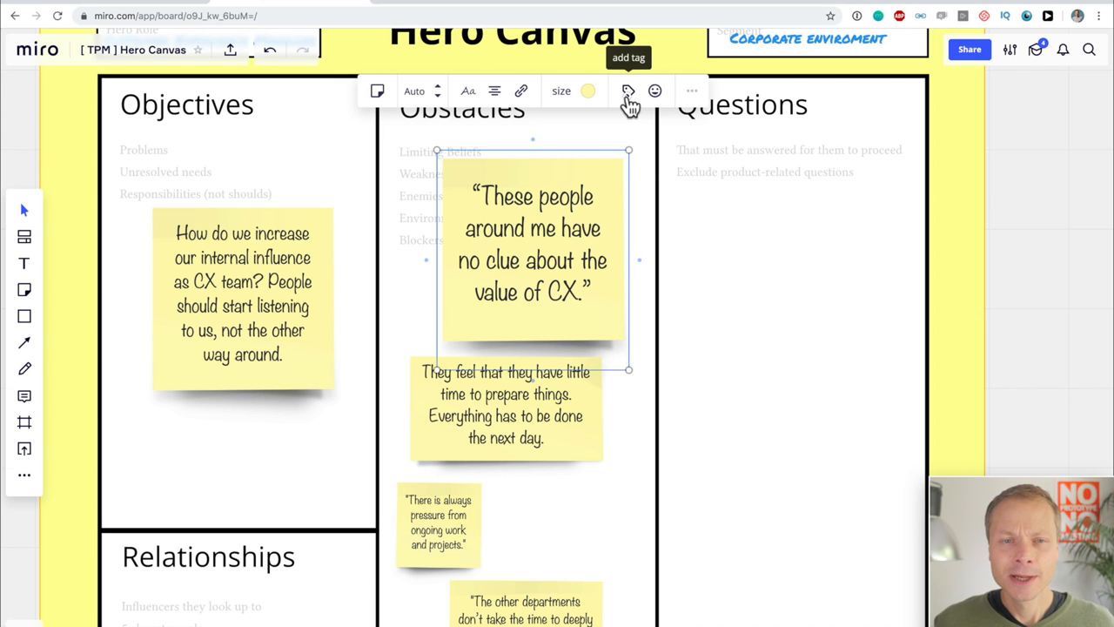
left_click(628, 91)
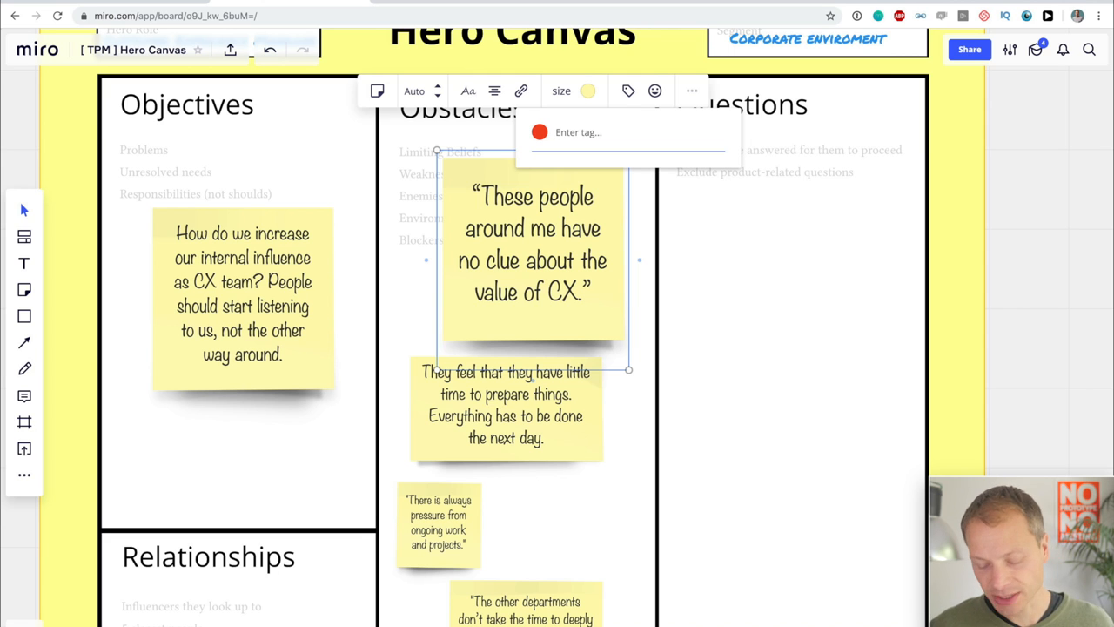
type("minde")
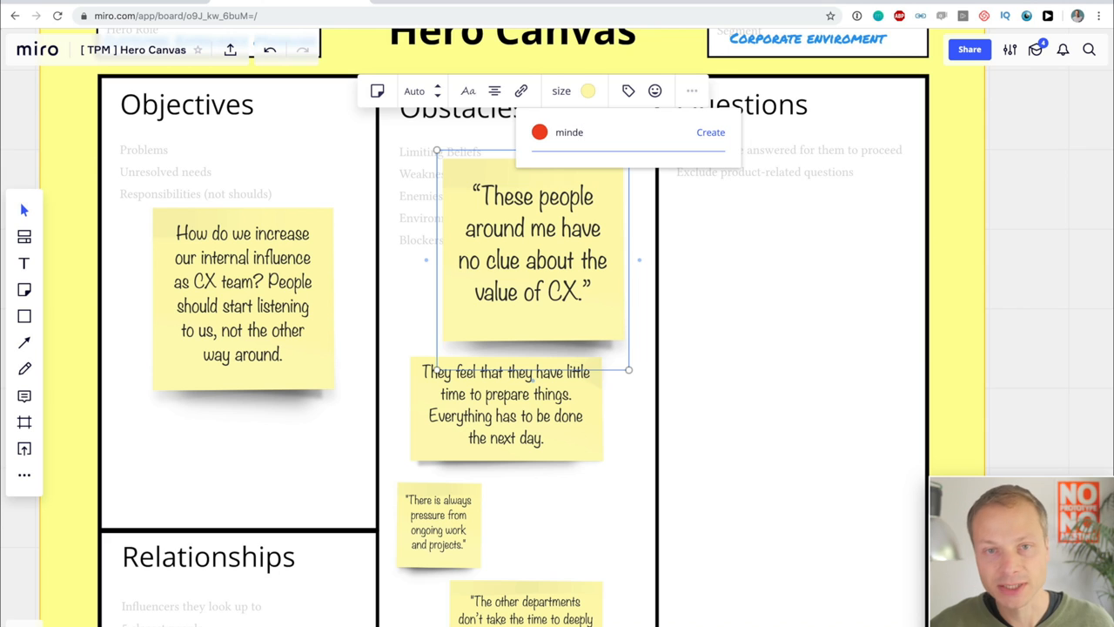
left_click(710, 131)
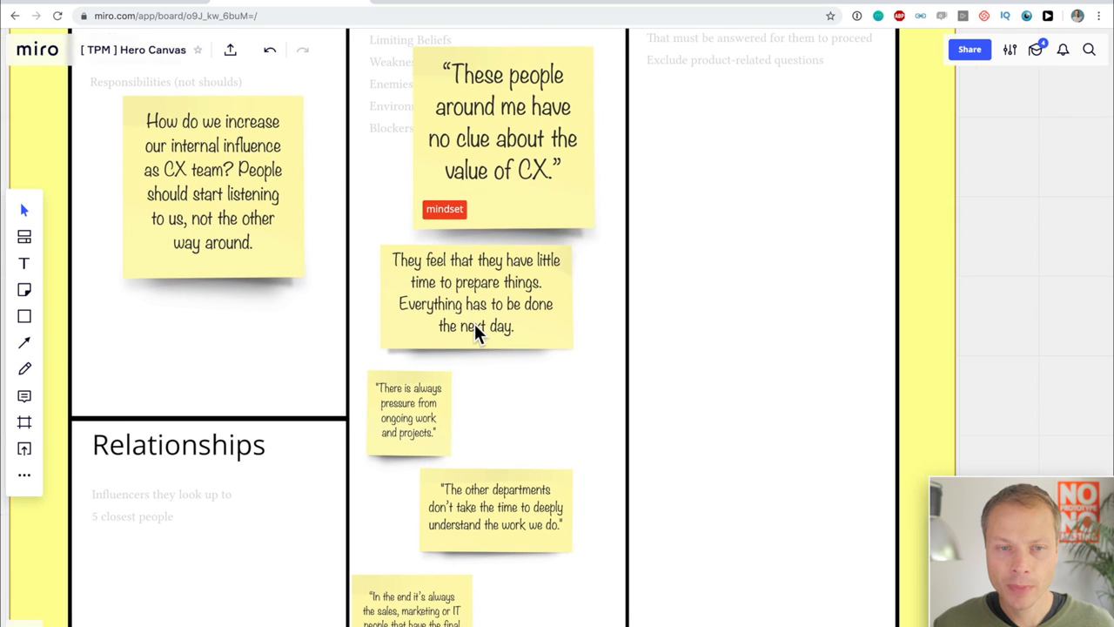
Add a red 'time' tag to the 'There is always pressure' sticky.
scroll("down", 3)
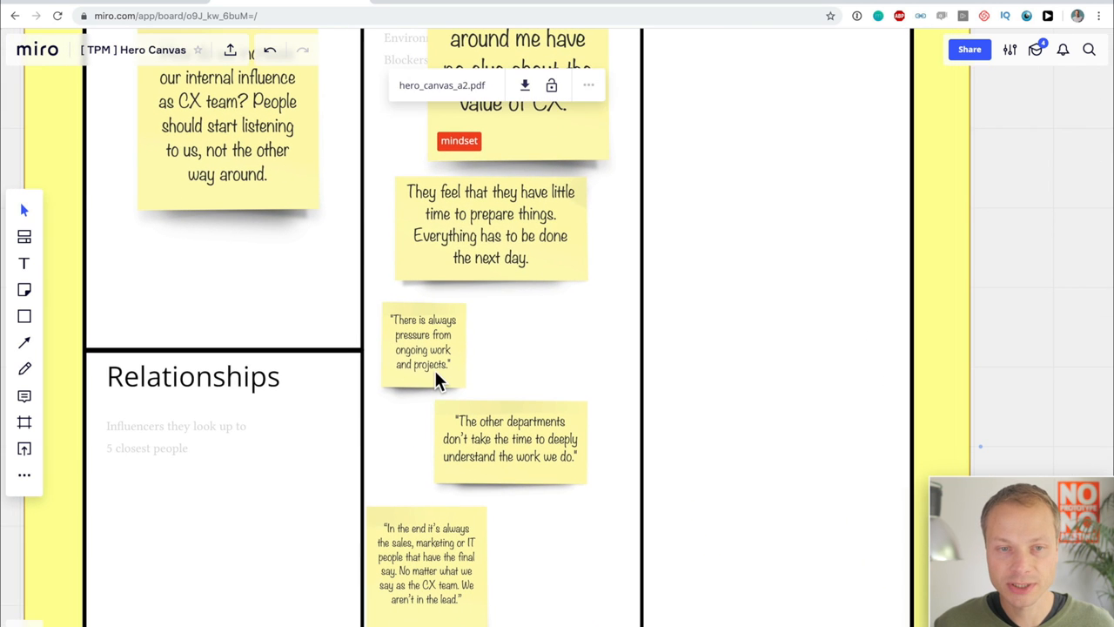
left_click(423, 343)
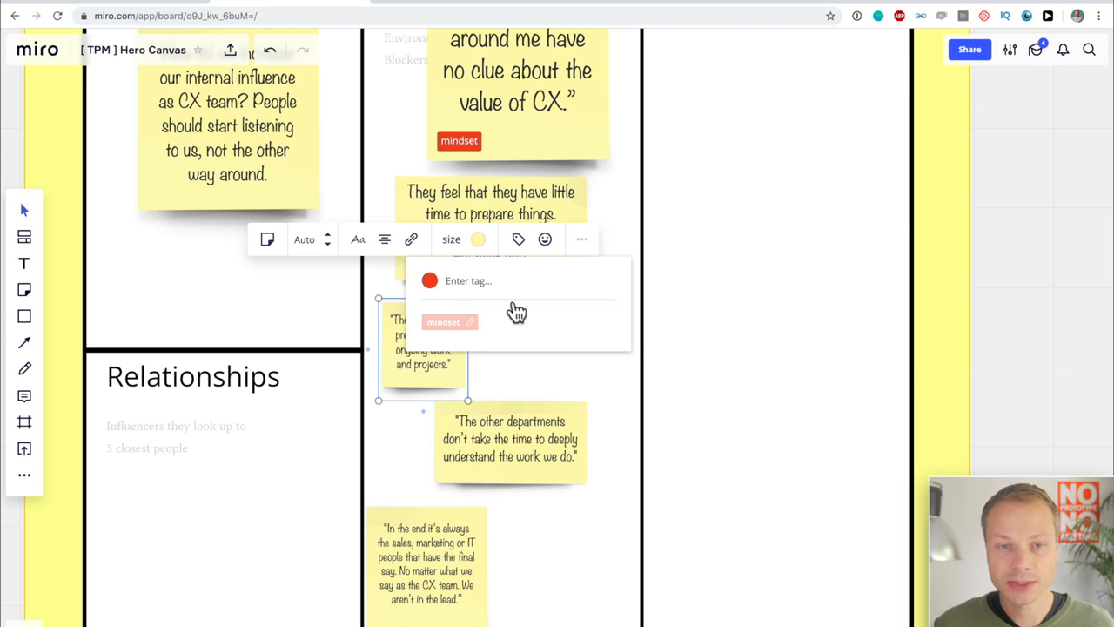
type("tim")
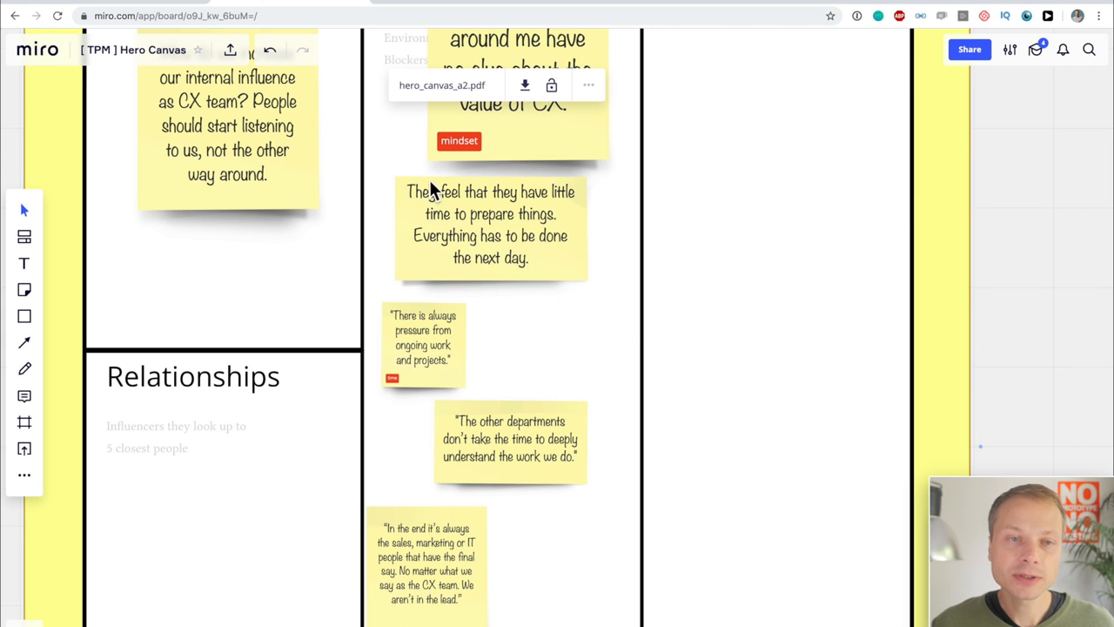
mouse_move(330, 191)
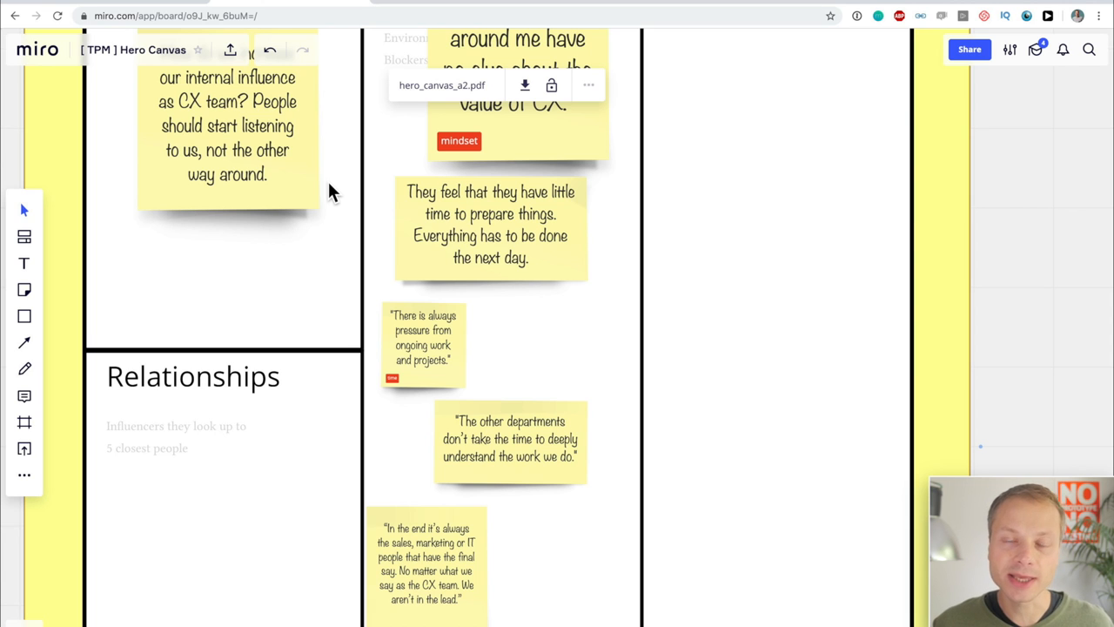
mouse_move(467, 286)
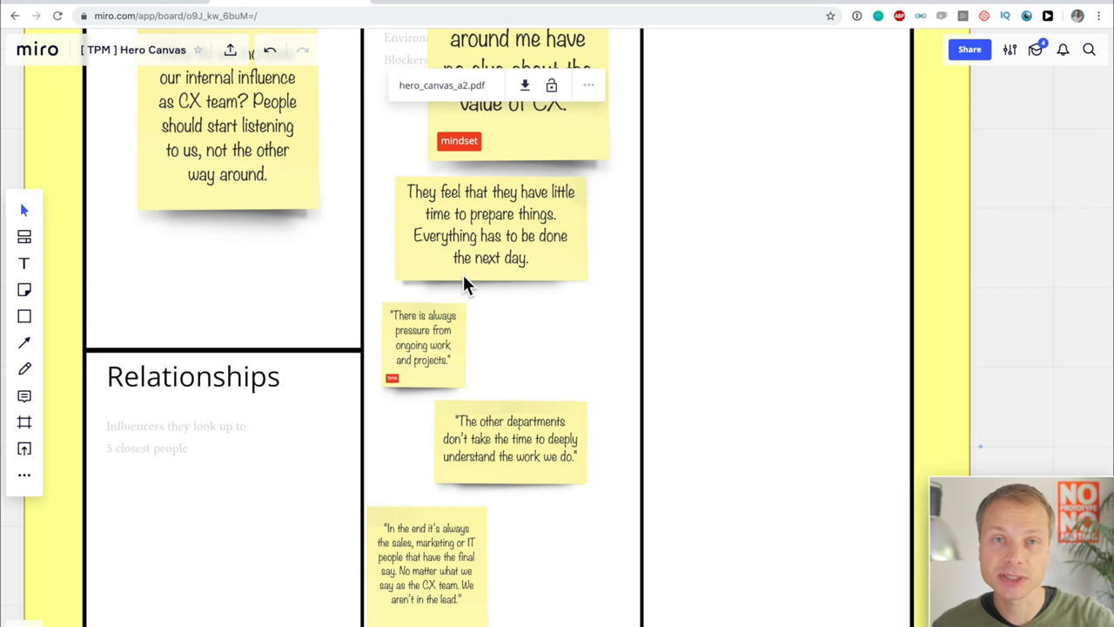
mouse_move(544, 342)
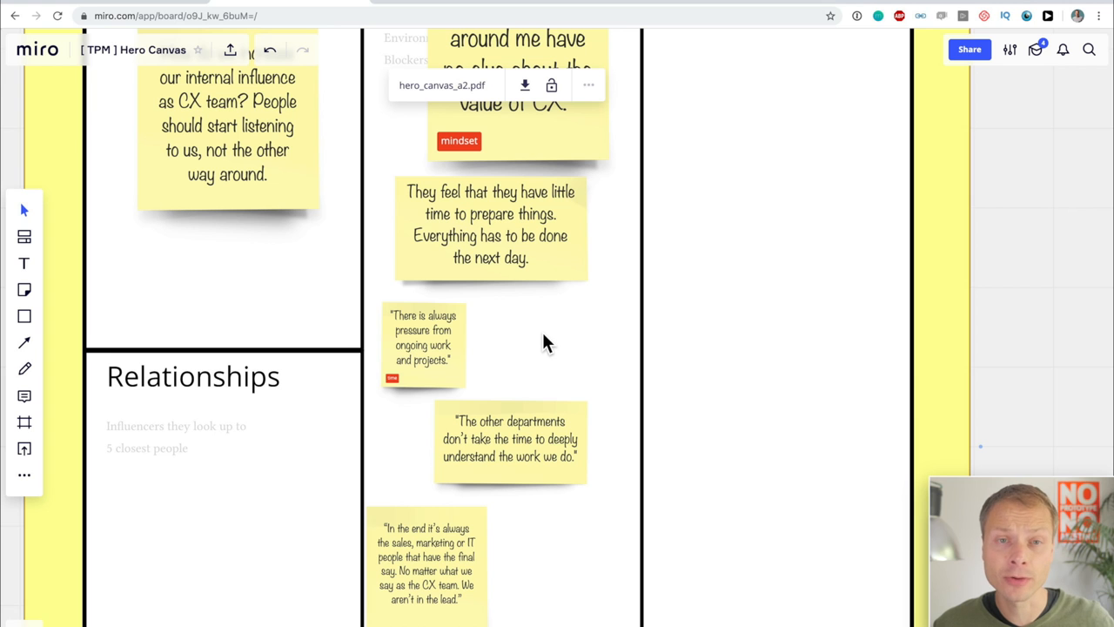
mouse_move(326, 229)
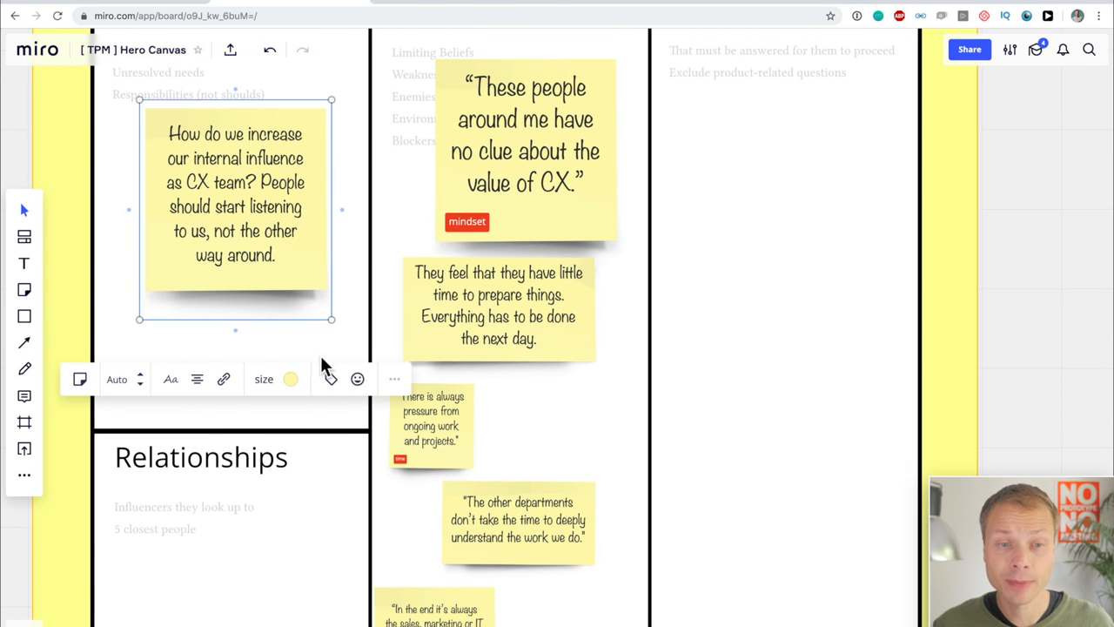
Add a green 'influence' tag to the internal influence Objectives sticky.
left_click(330, 379)
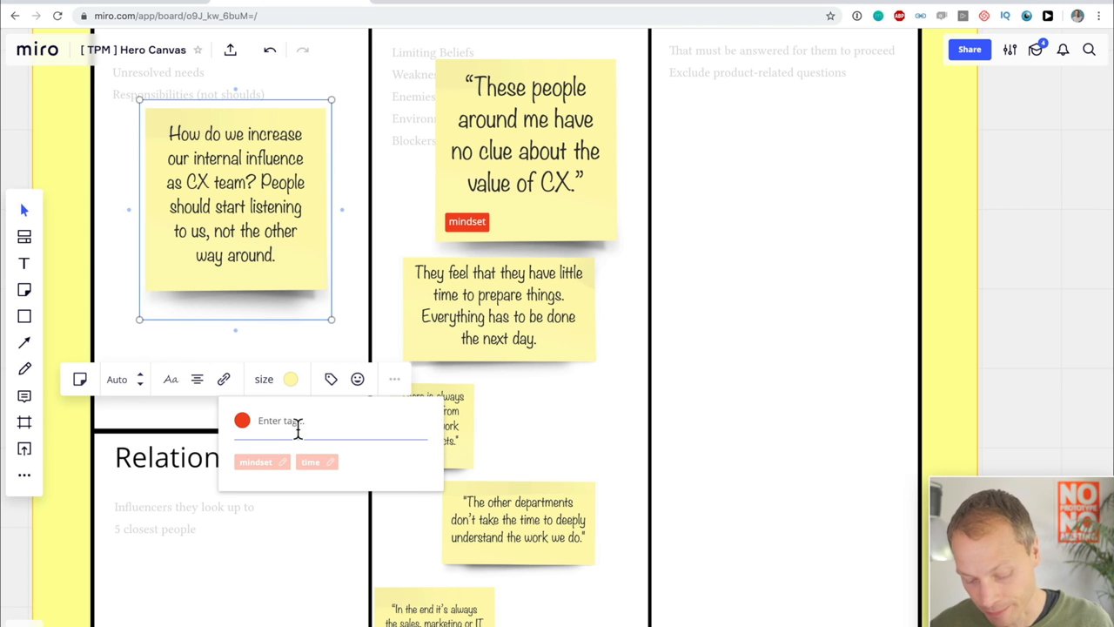
type("influence")
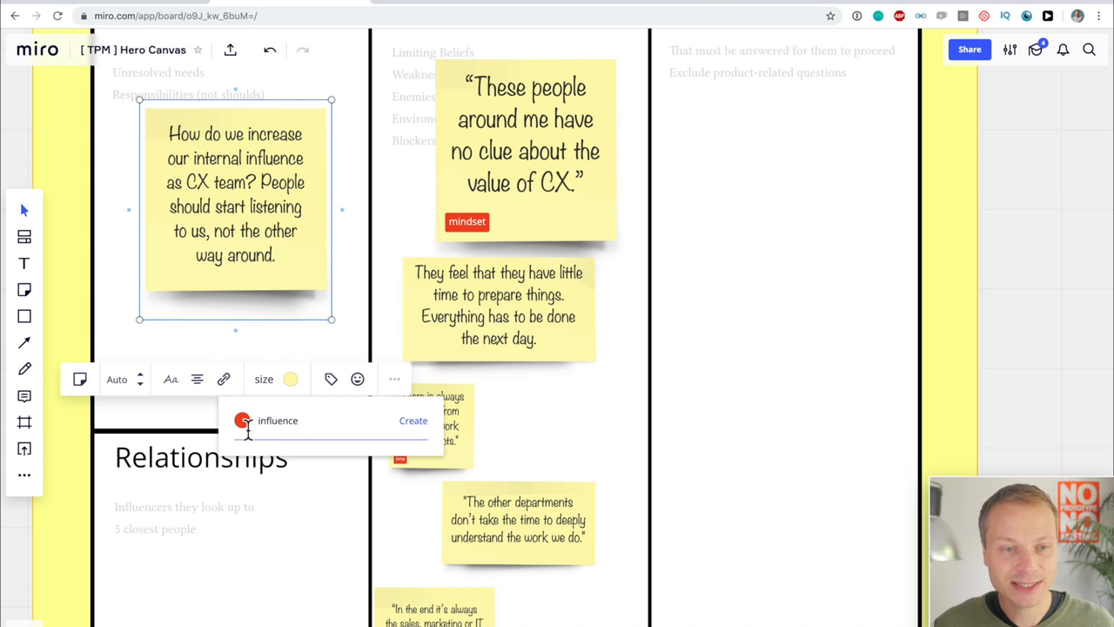
left_click(242, 421)
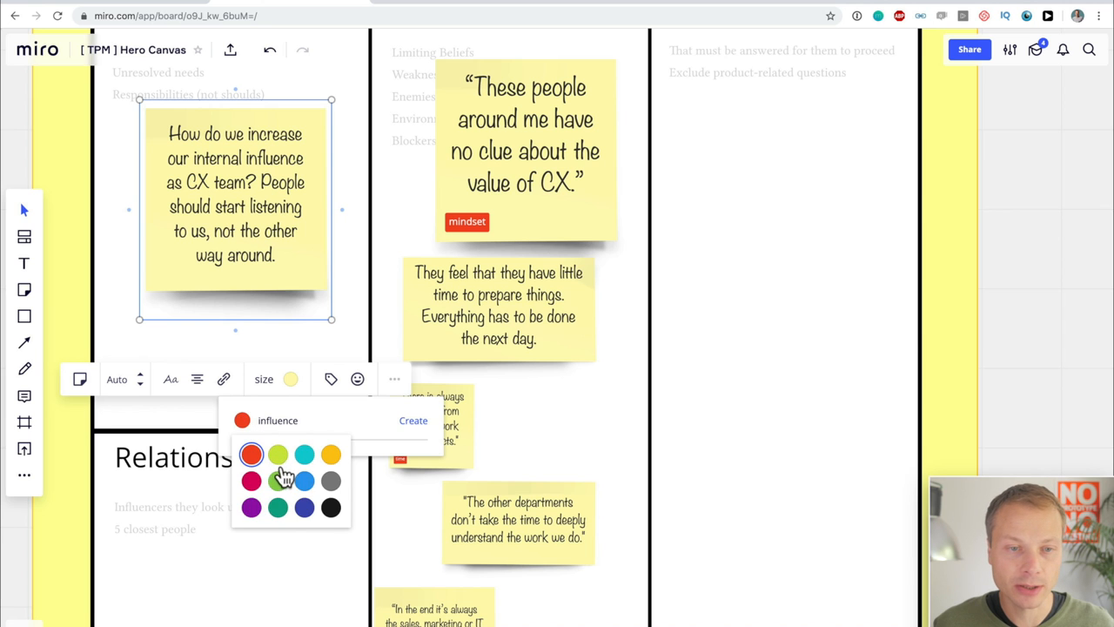
left_click(278, 453)
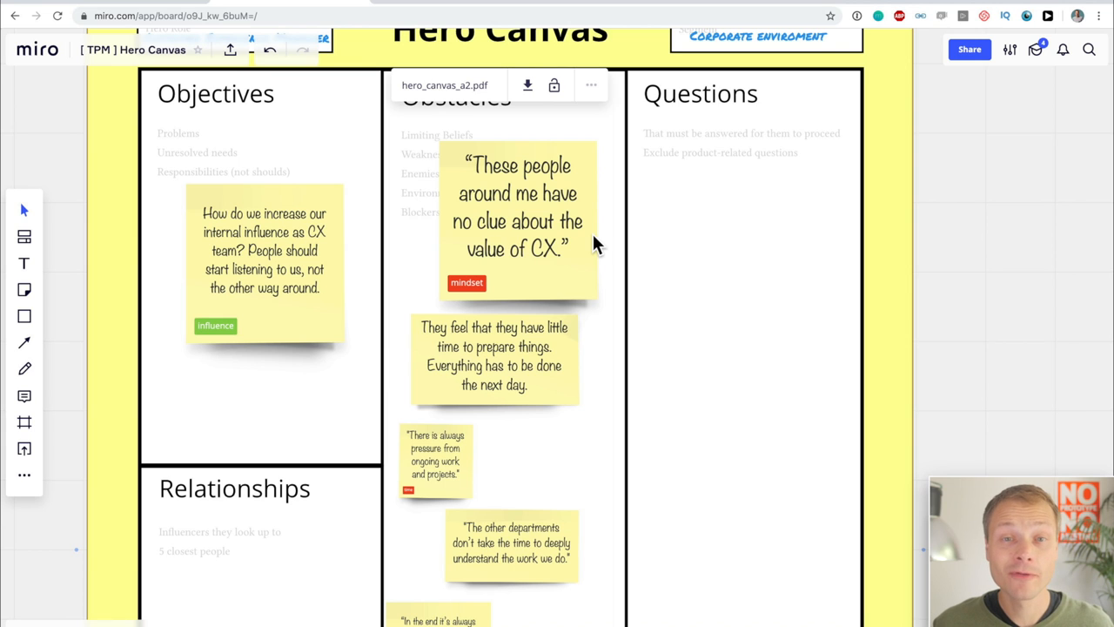
mouse_move(644, 281)
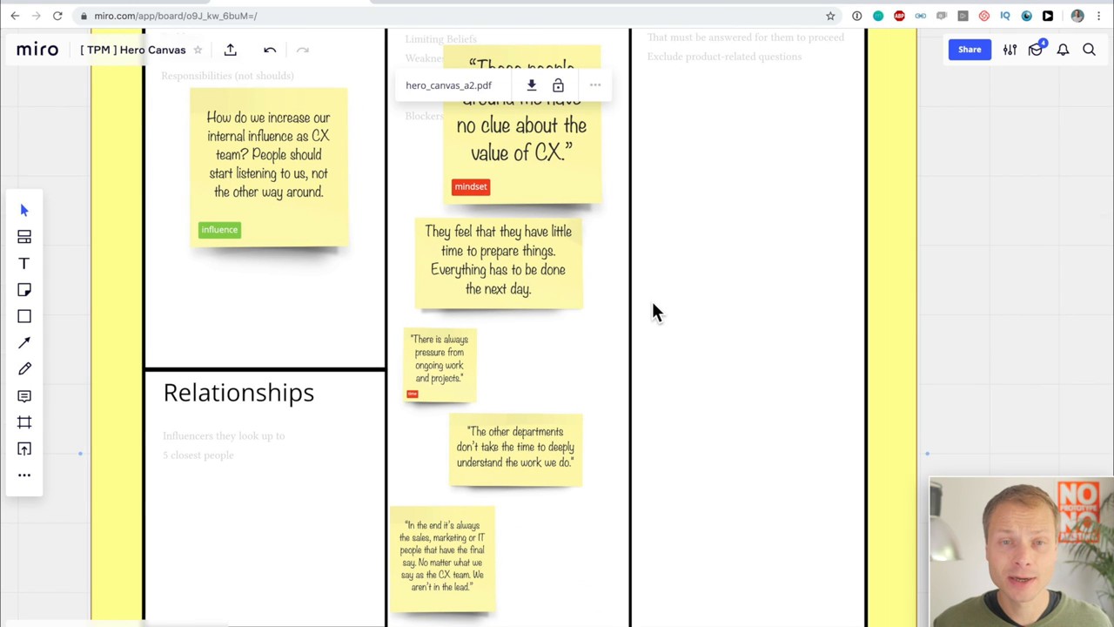
mouse_move(573, 372)
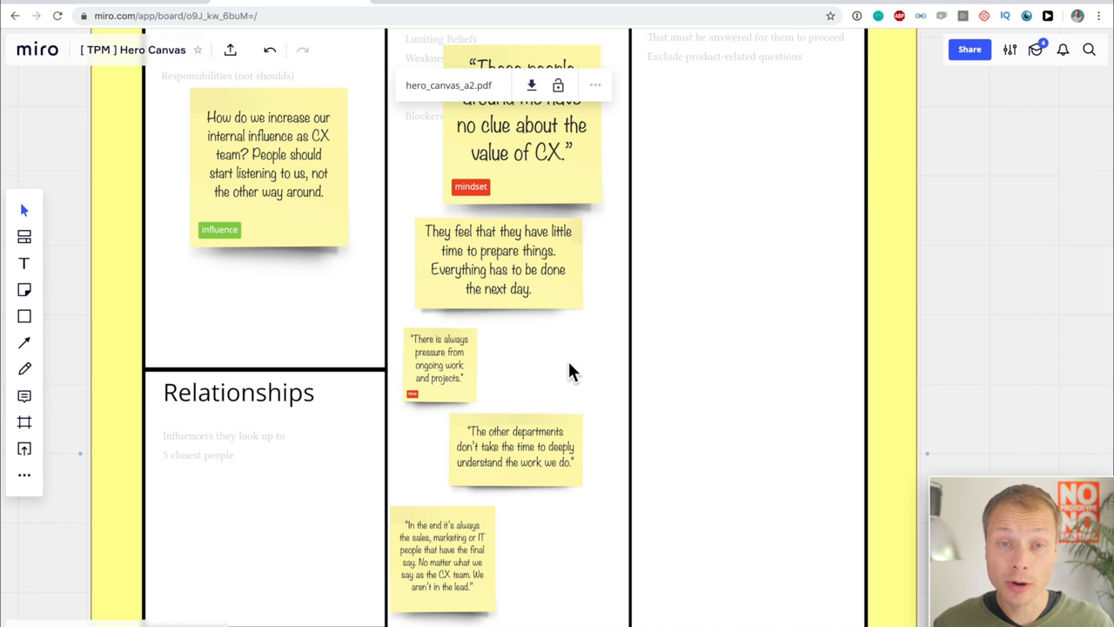
scroll("down", 3)
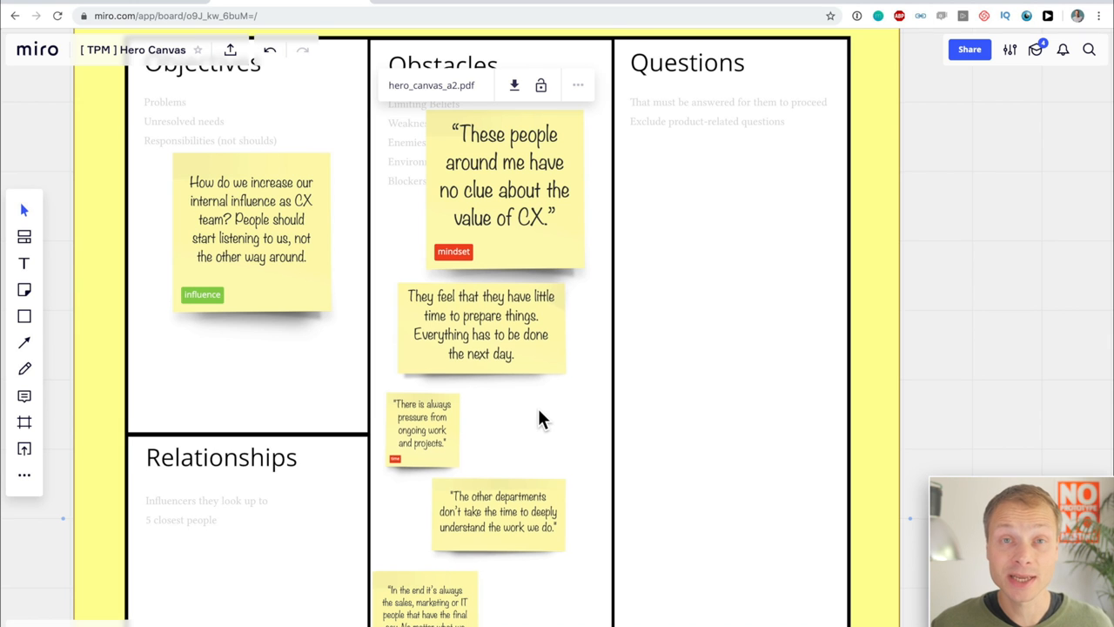
scroll("down", 3)
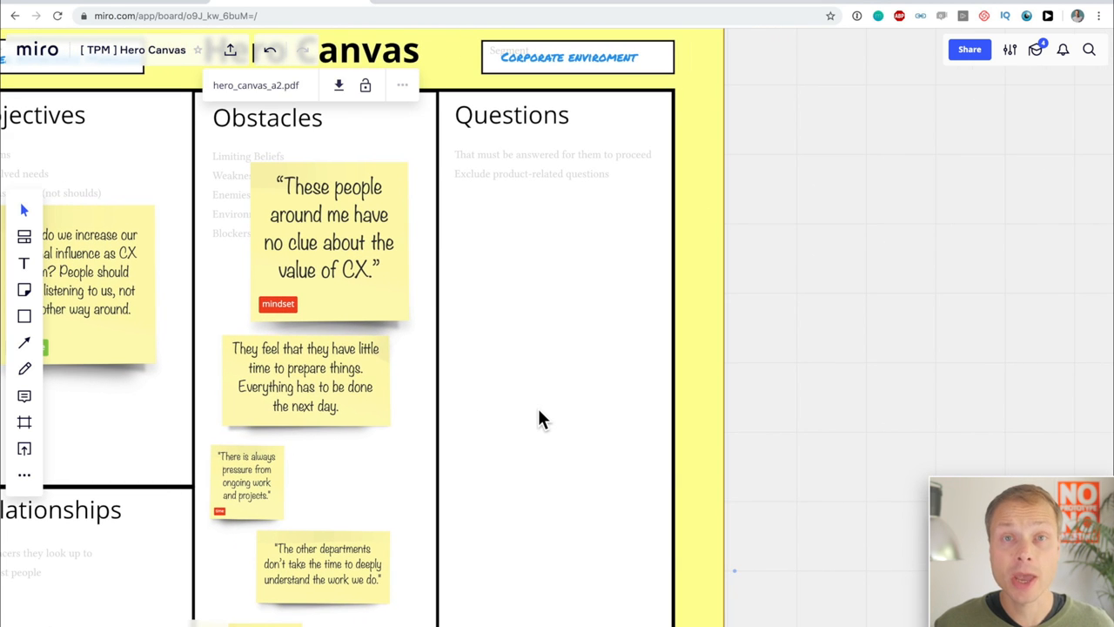
mouse_move(665, 374)
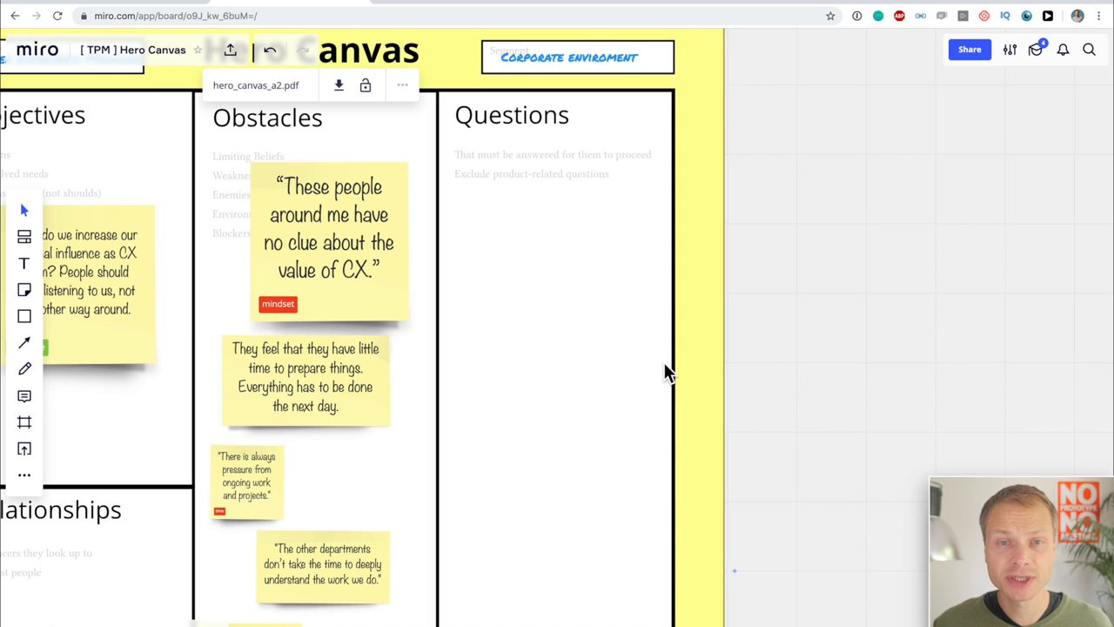
mouse_move(540, 344)
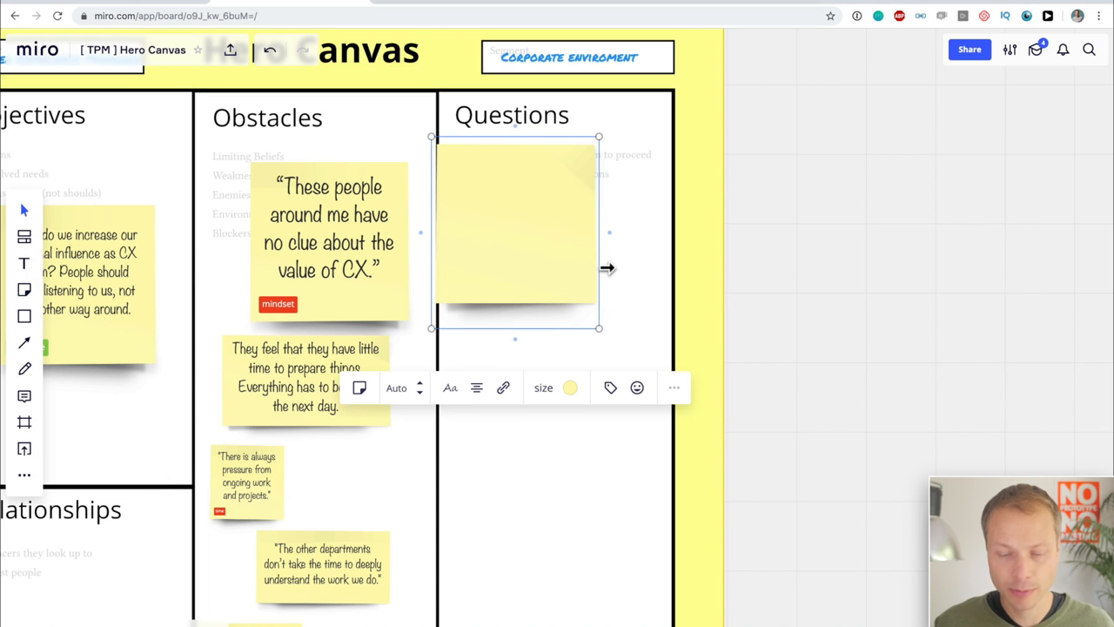
Add Questions notes: 'Does this organisation really believe in the value of CX?' and raising CX urgency.
type("Does this organisation really believe in the value of CX?")
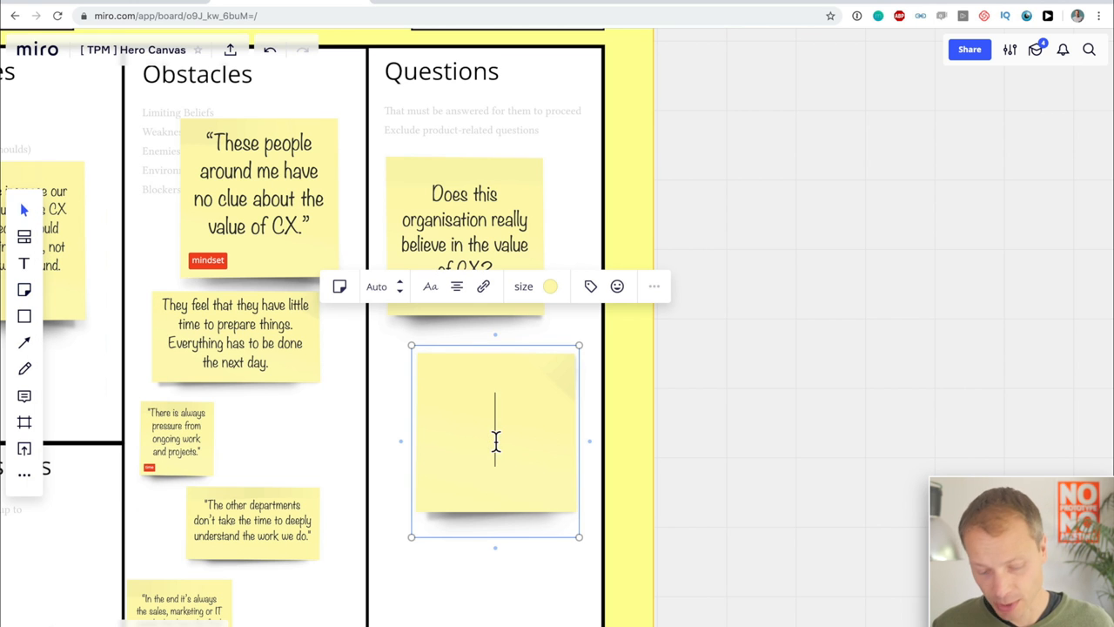
type("What can I do to increase the sense of urgency for a better CX?")
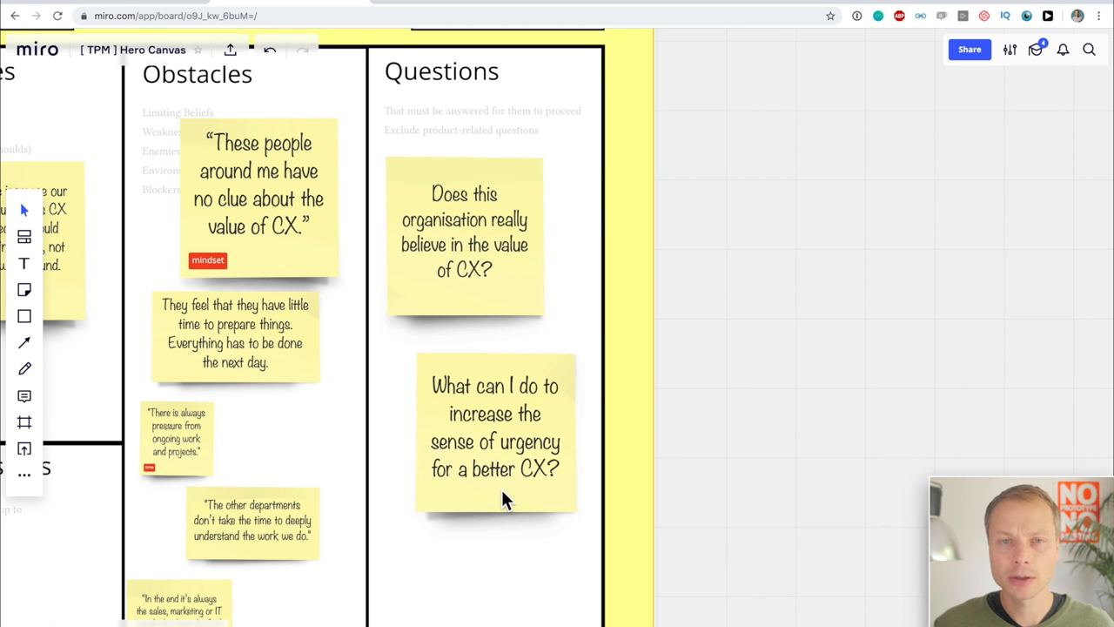
scroll("down", 3)
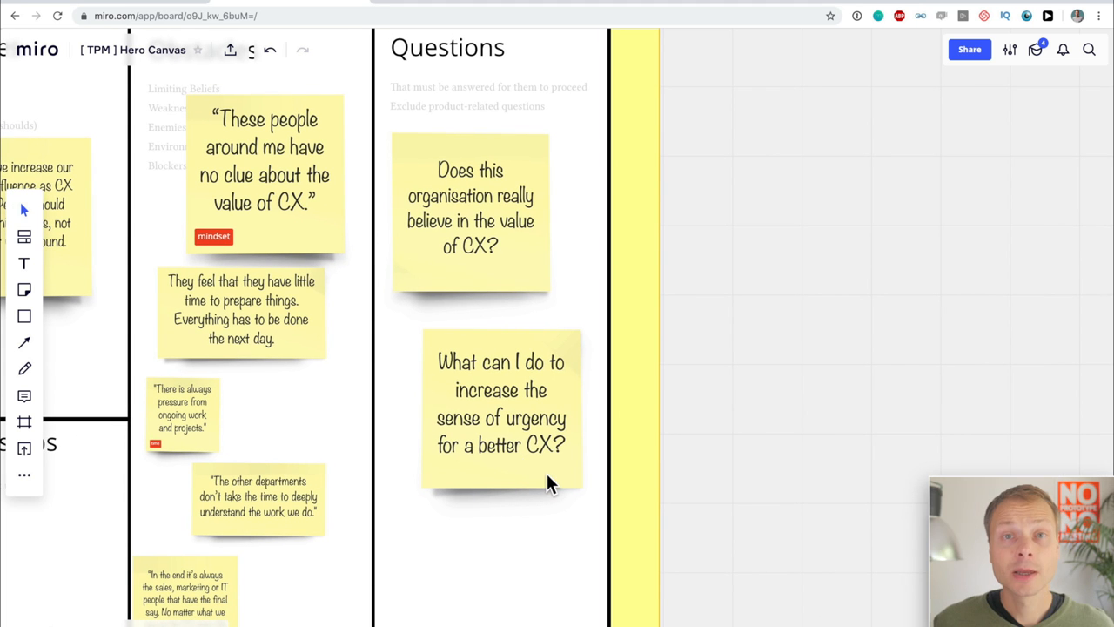
Add a Relationships note: 'Their team manager who has a vision.'.
scroll("down", 3)
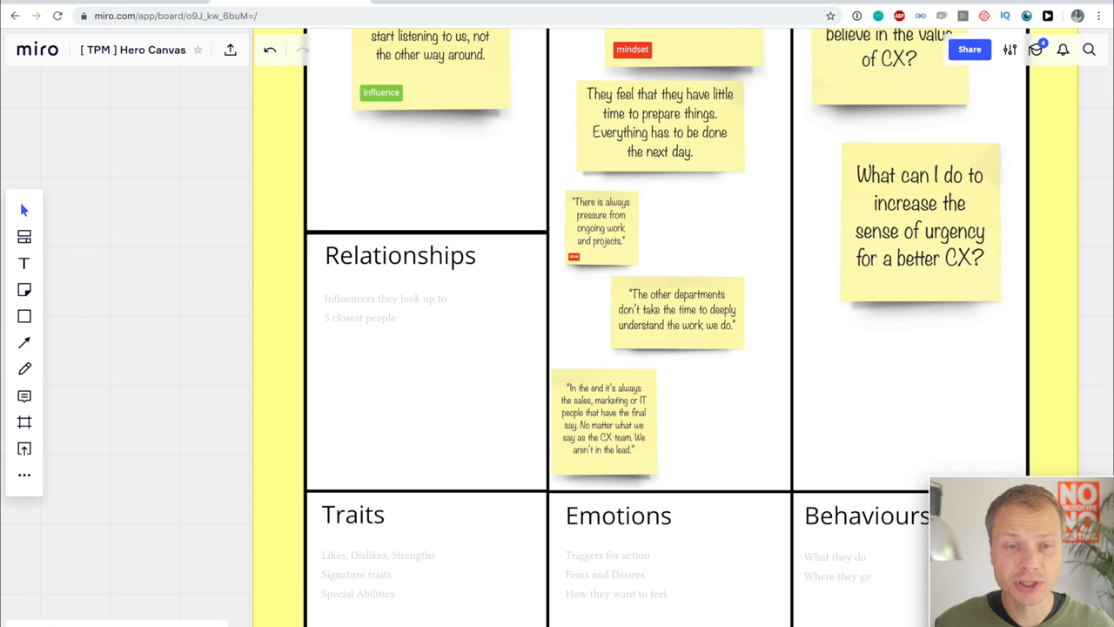
mouse_move(389, 512)
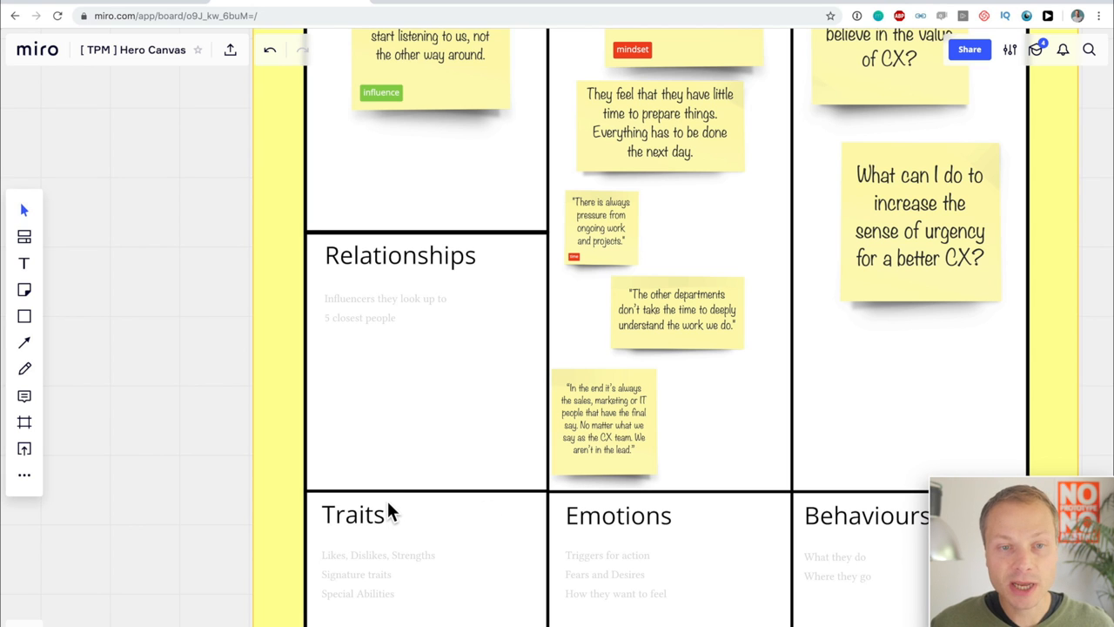
mouse_move(431, 385)
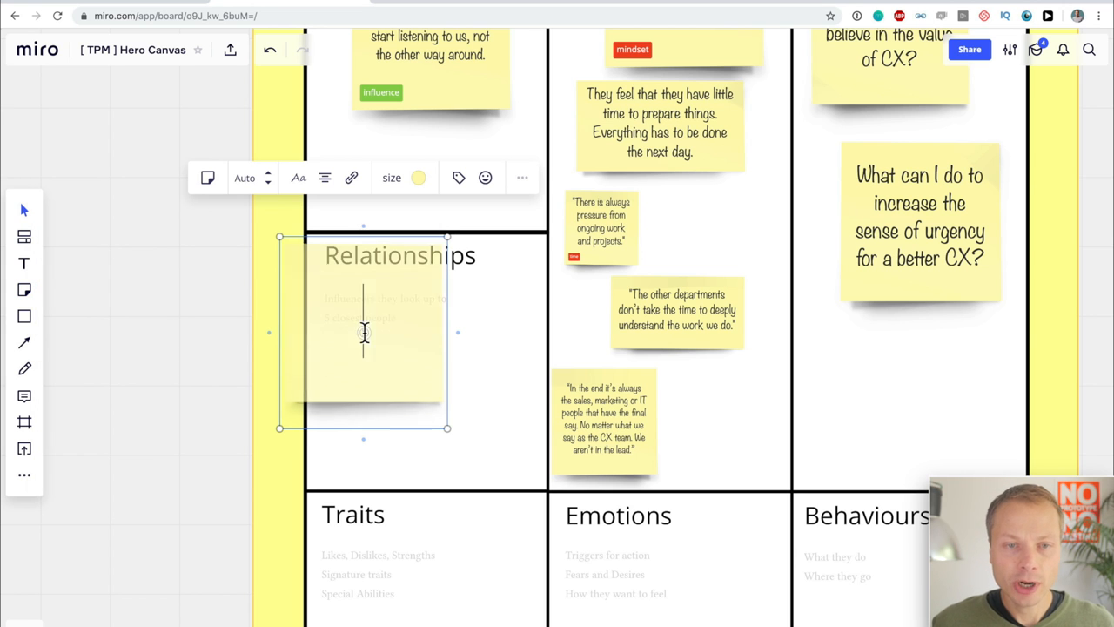
type("Their team manager who has a vision")
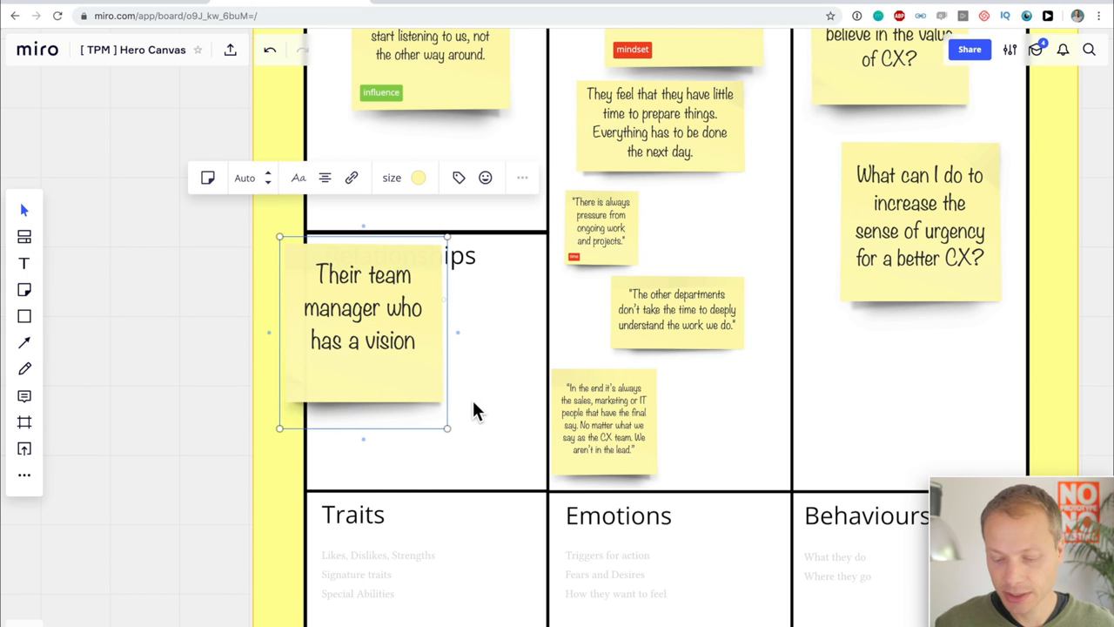
type(".")
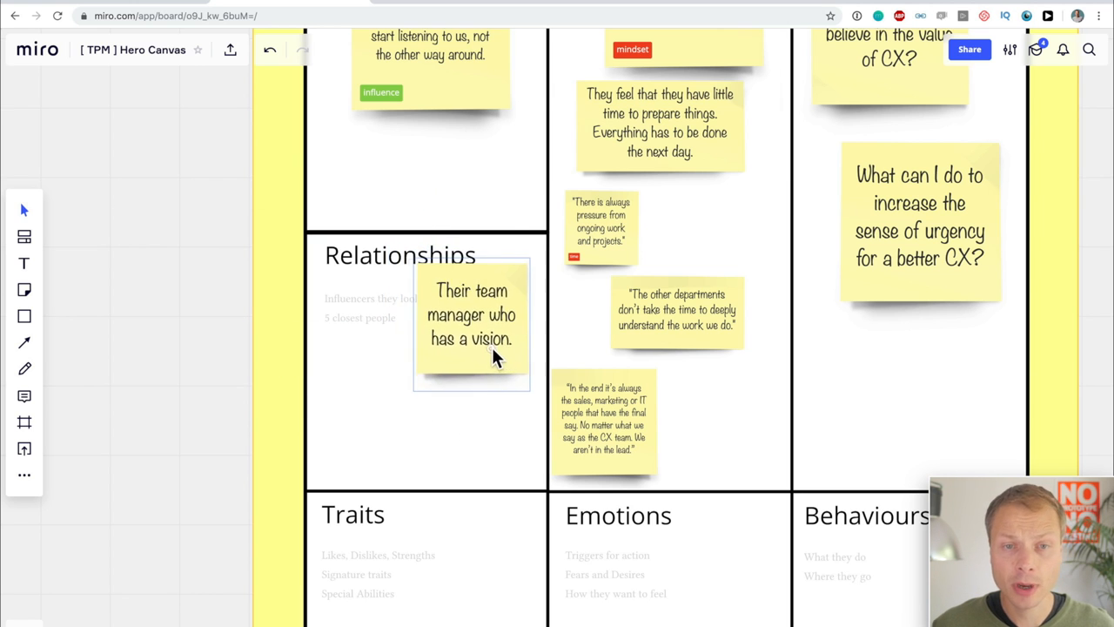
left_click(470, 322)
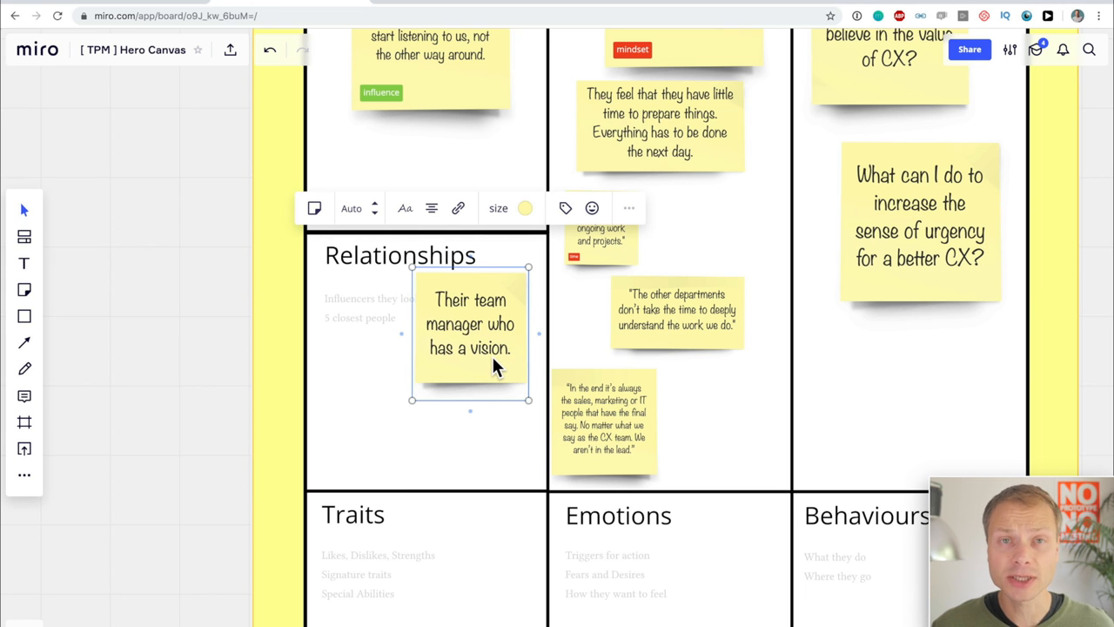
mouse_move(536, 414)
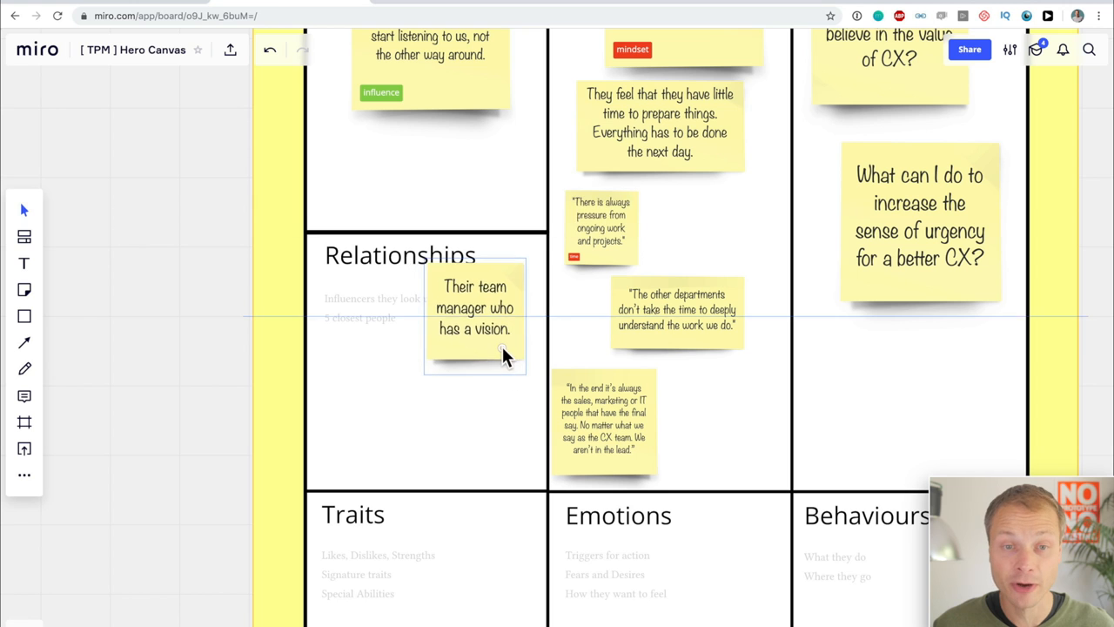
Add a note about hired agencies bringing fresh knowledge as allies.
left_click(477, 307)
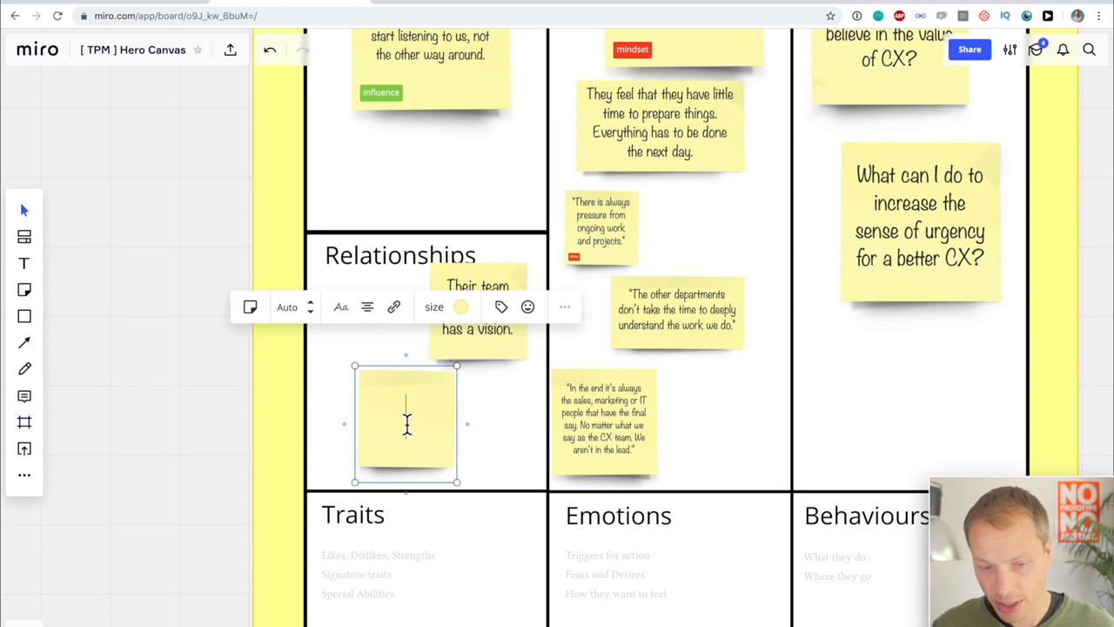
type("Agencies they hire - they bring in fresh knowledge - they \"get\" it. Allies.")
type("Friend from University working at a different large corporate.")
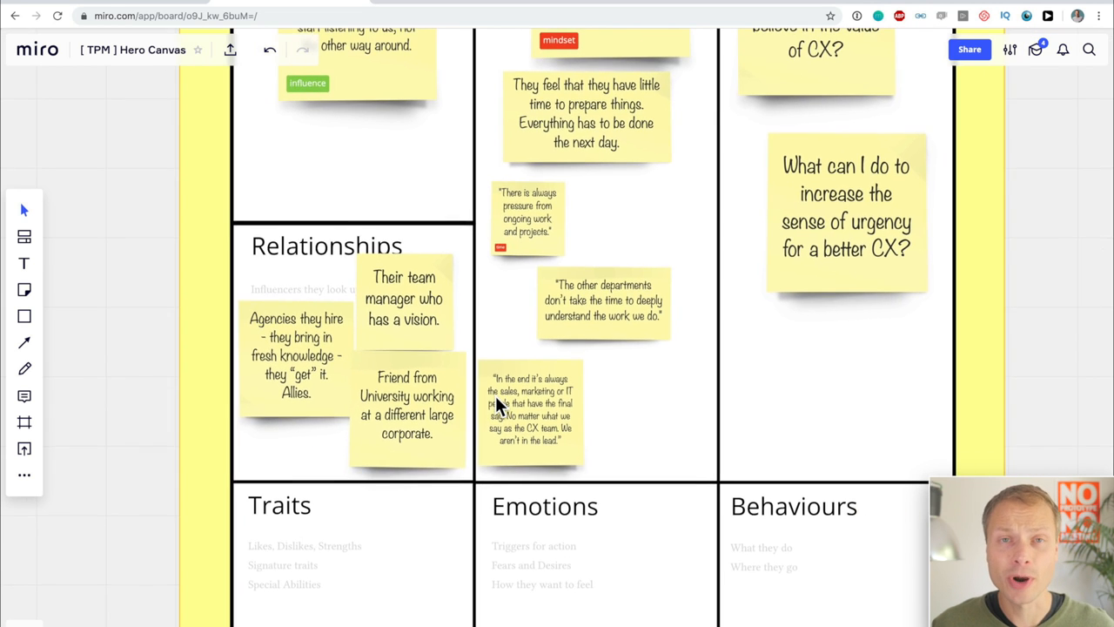
scroll("down", 3)
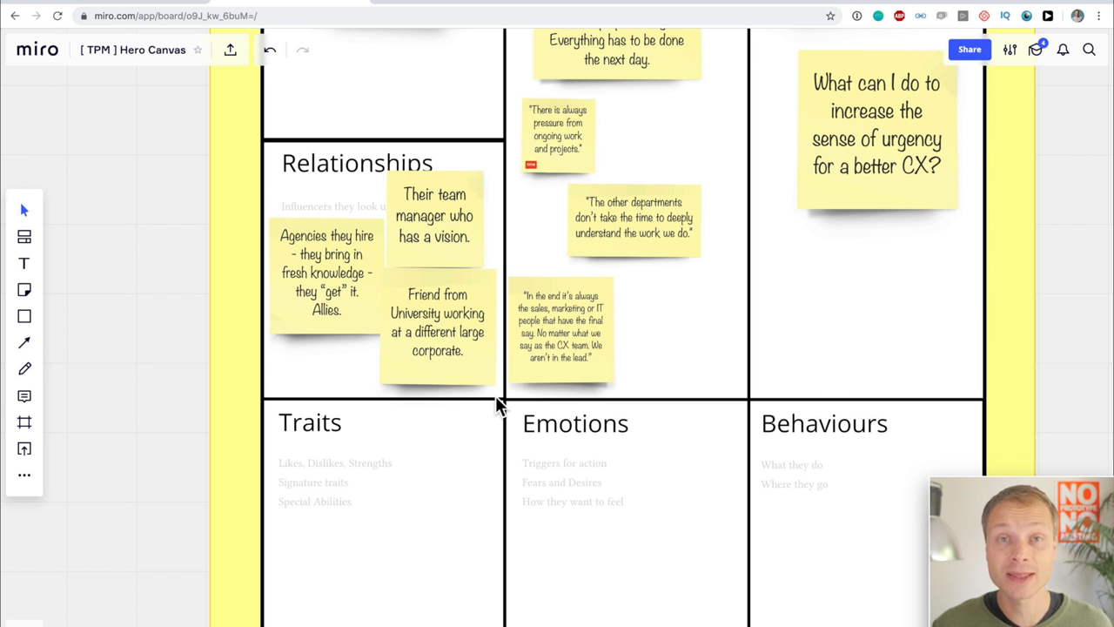
scroll("down", 3)
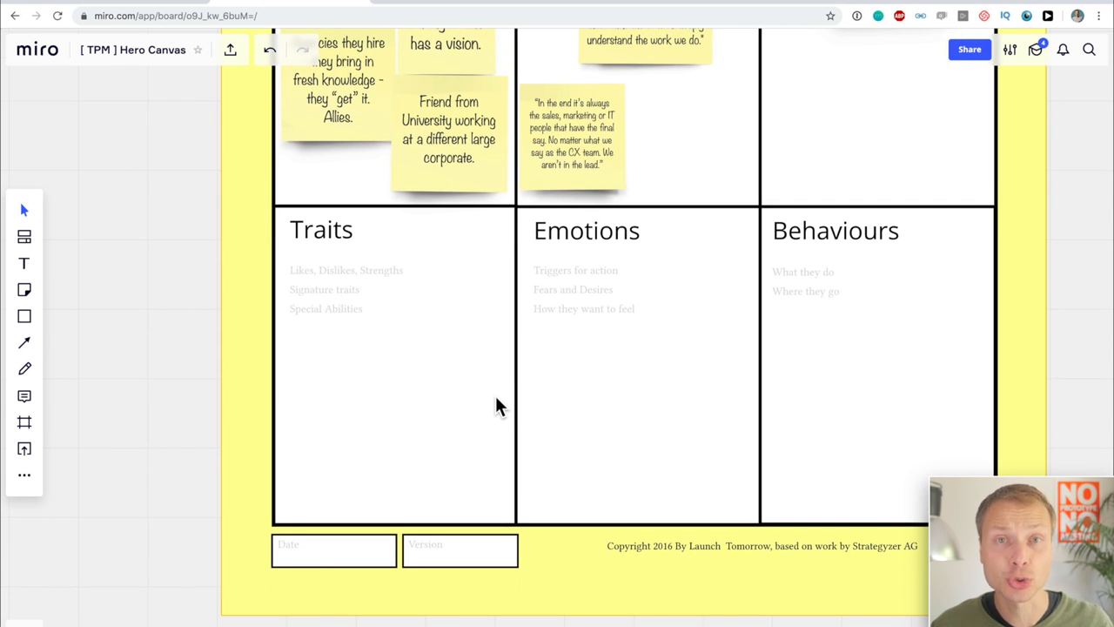
mouse_move(366, 353)
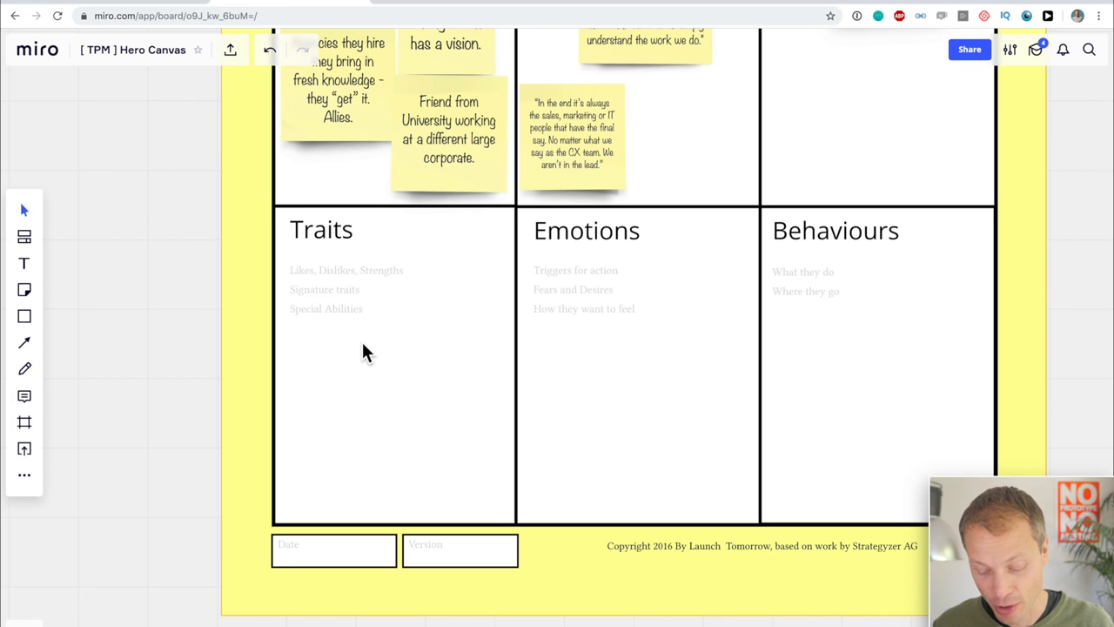
Add Traits notes on uniting departments and blending into corporate culture, positioning them.
left_click(24, 289)
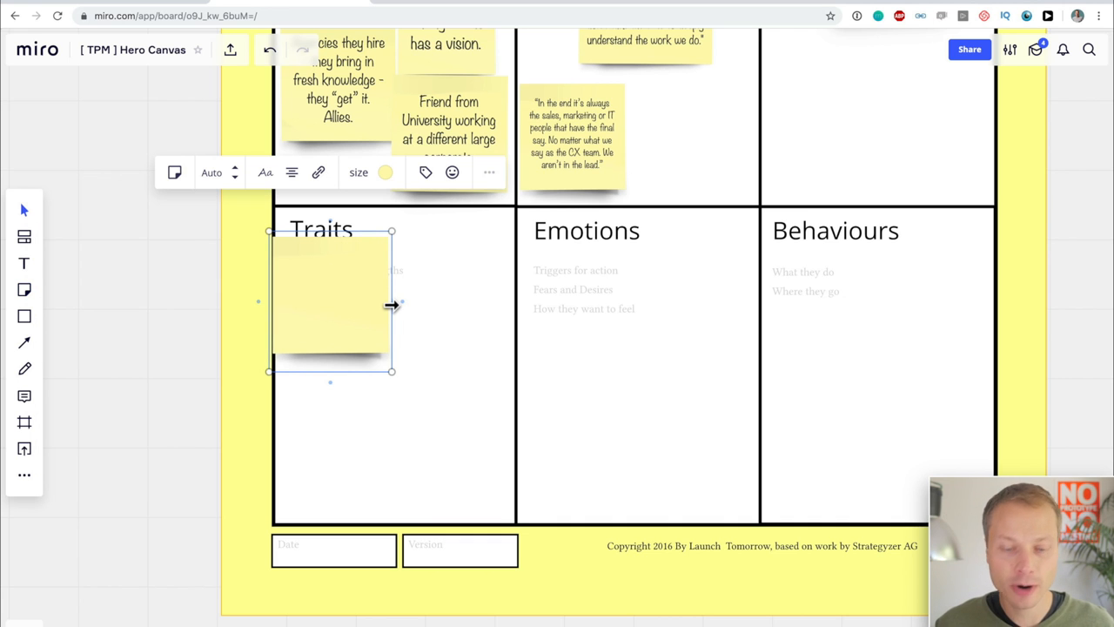
type("I'm able to get people from different departments in the room.")
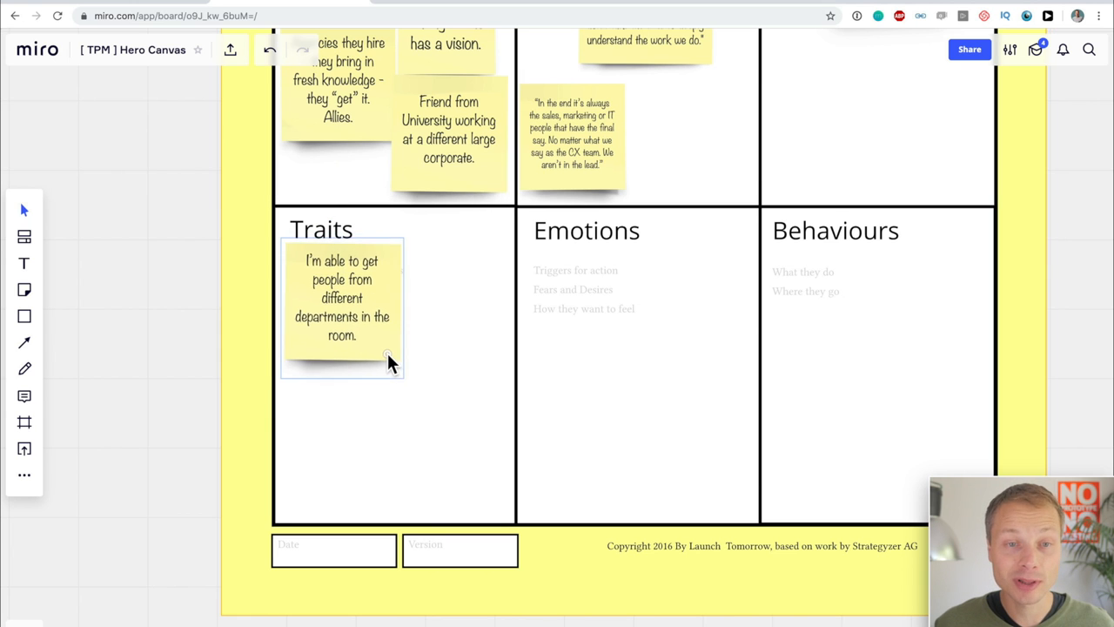
left_click(342, 305)
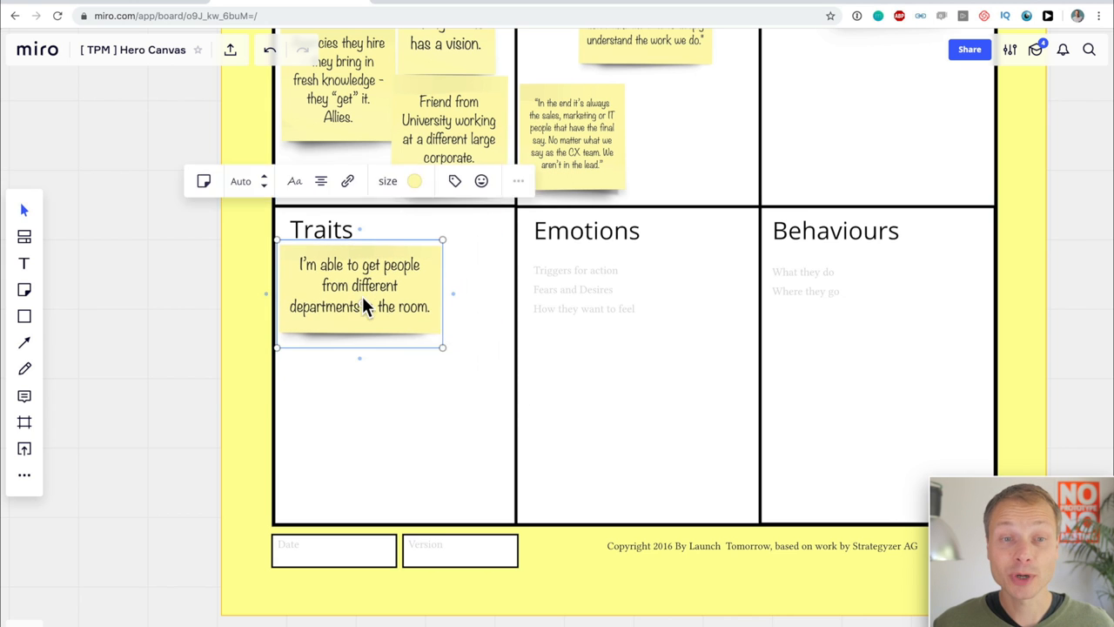
left_click_drag(359, 293, 413, 310)
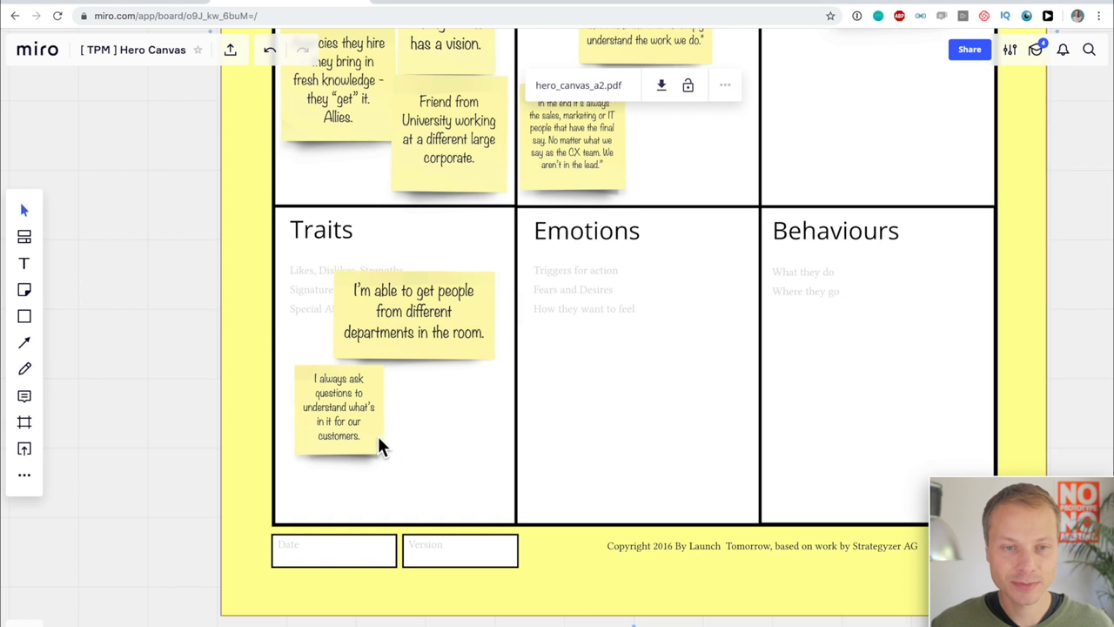
left_click(339, 406)
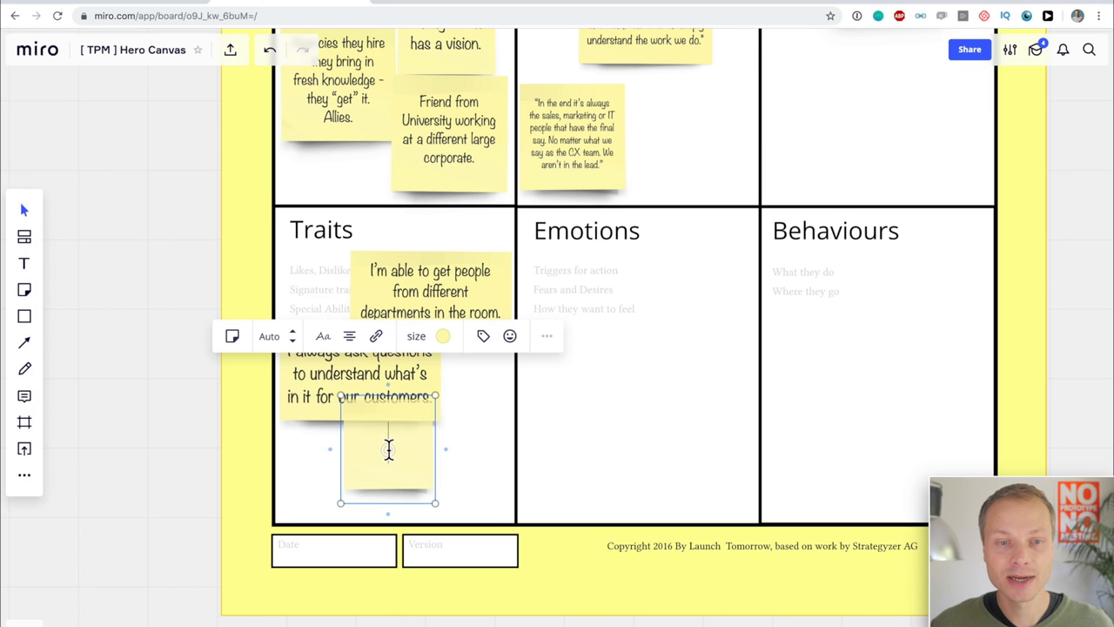
type("They know how to blend in with the corporate culture. For instance in terms of clothing.")
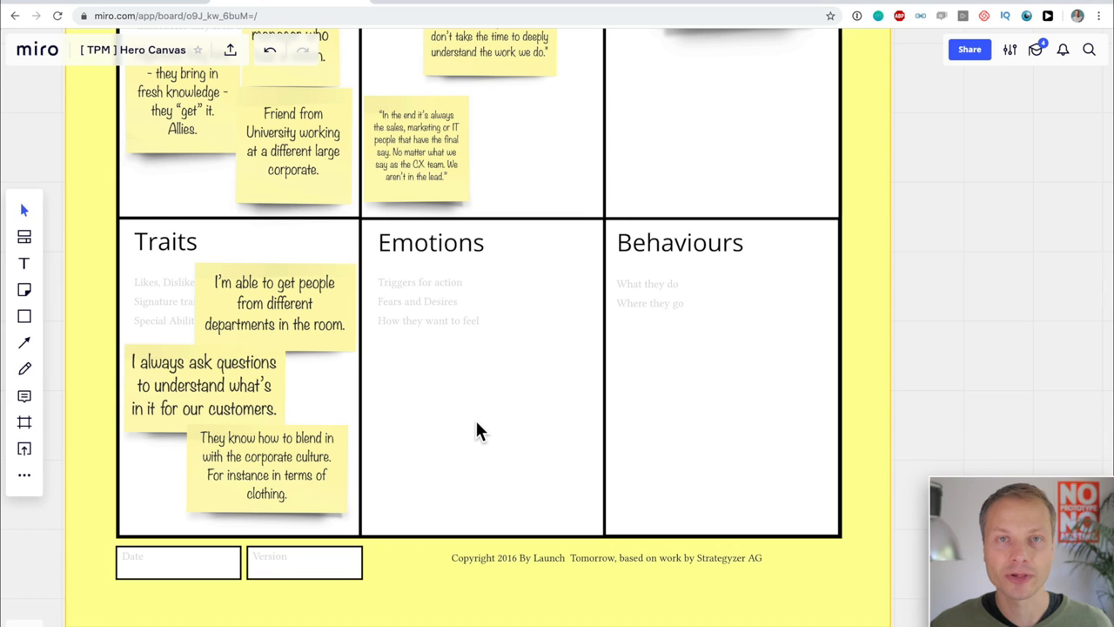
mouse_move(542, 367)
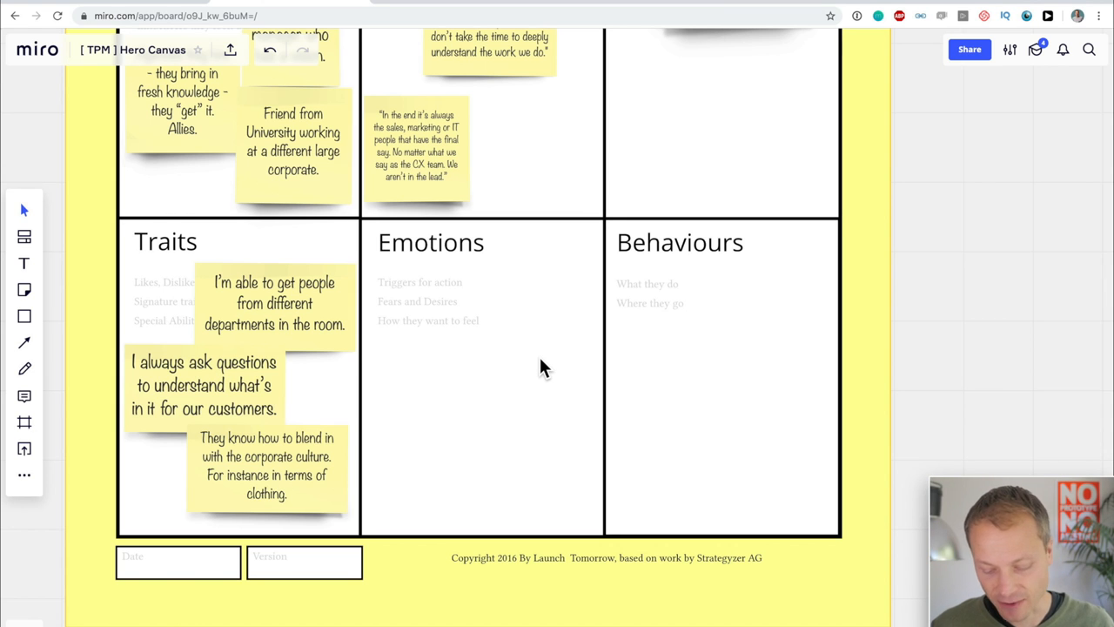
mouse_move(492, 316)
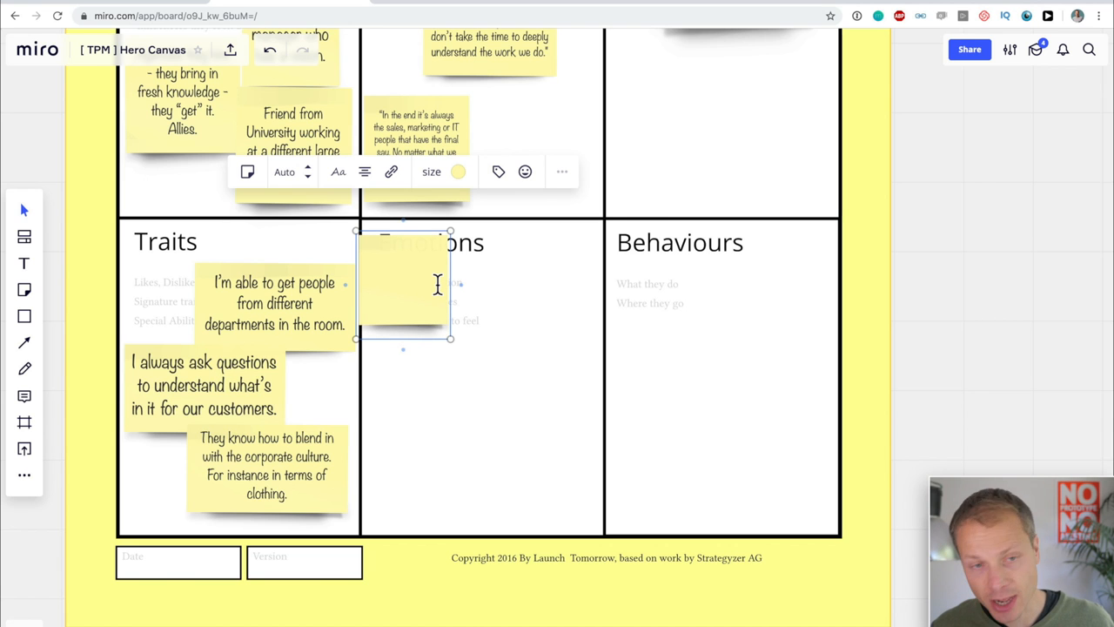
Add an Emotions note: 'Will this hurt (or benefit) my career? Is this credible?'.
type("Will this hurt (or benefit) my career? Is this credible? Who else has used this?")
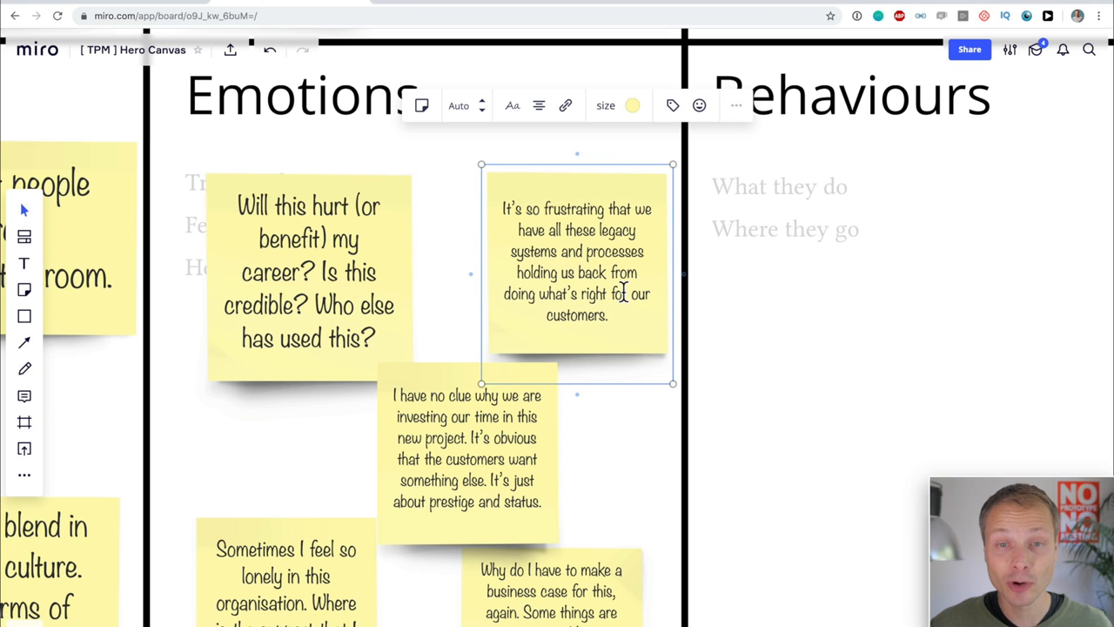
mouse_move(634, 323)
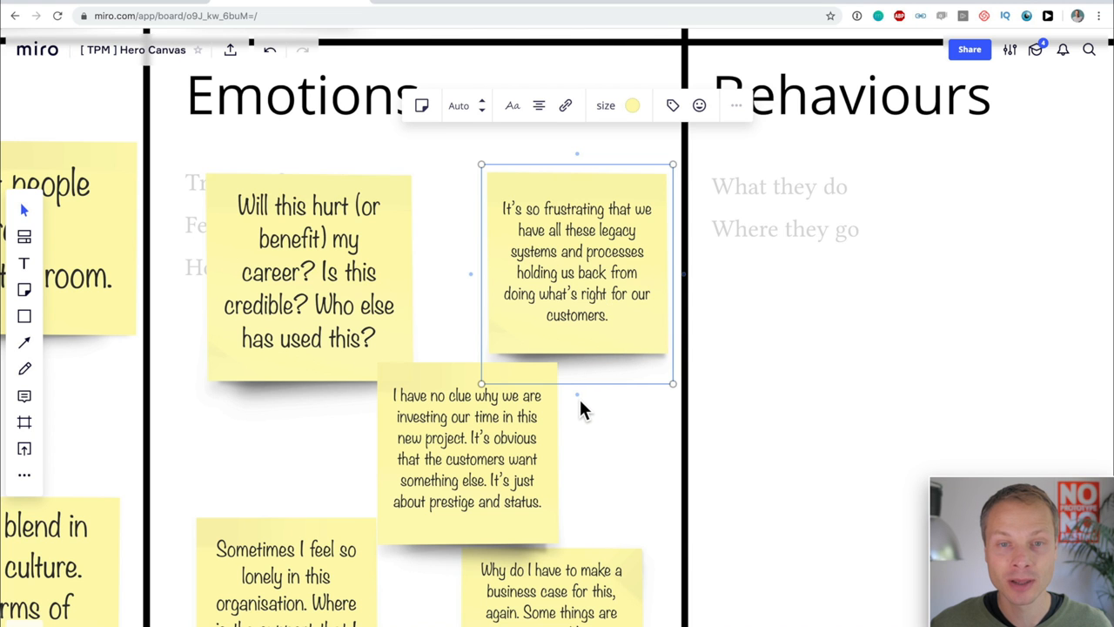
scroll("down", 3)
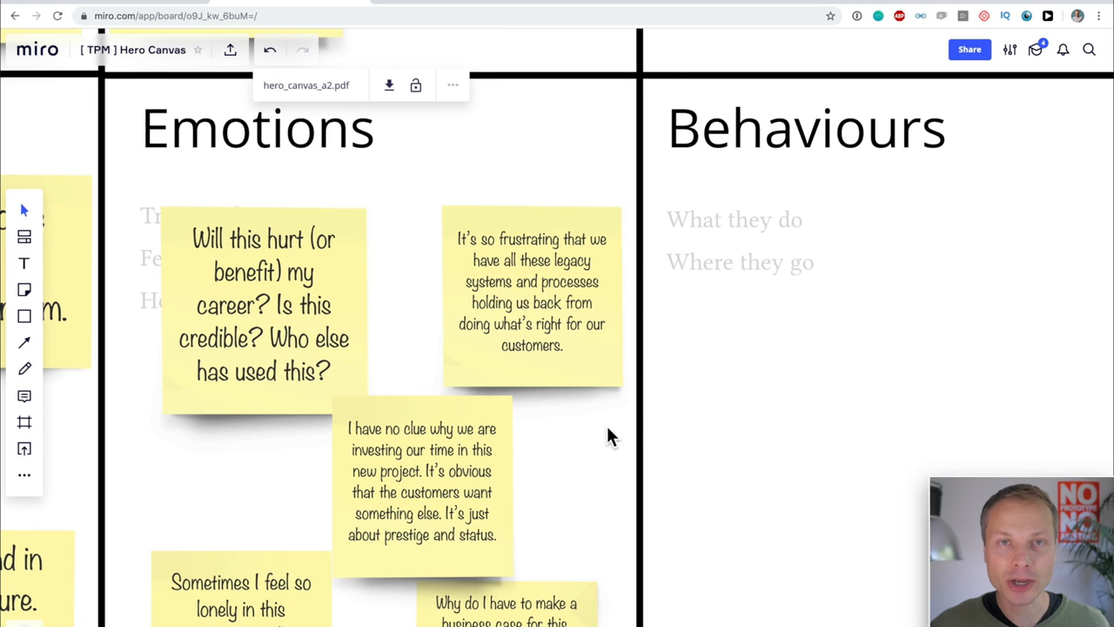
mouse_move(607, 437)
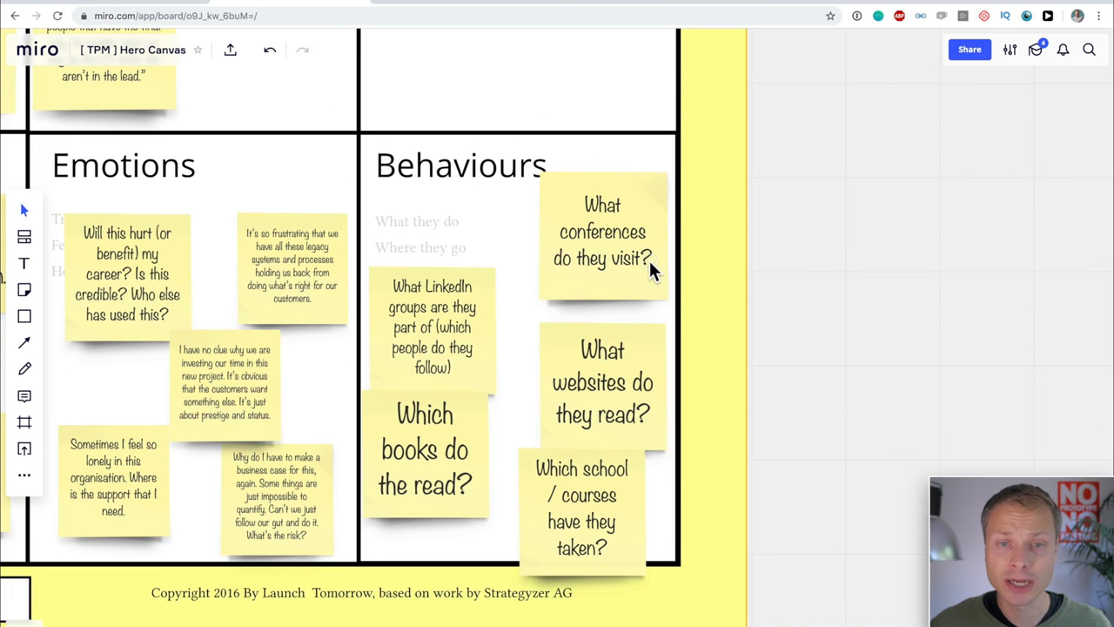
mouse_move(470, 313)
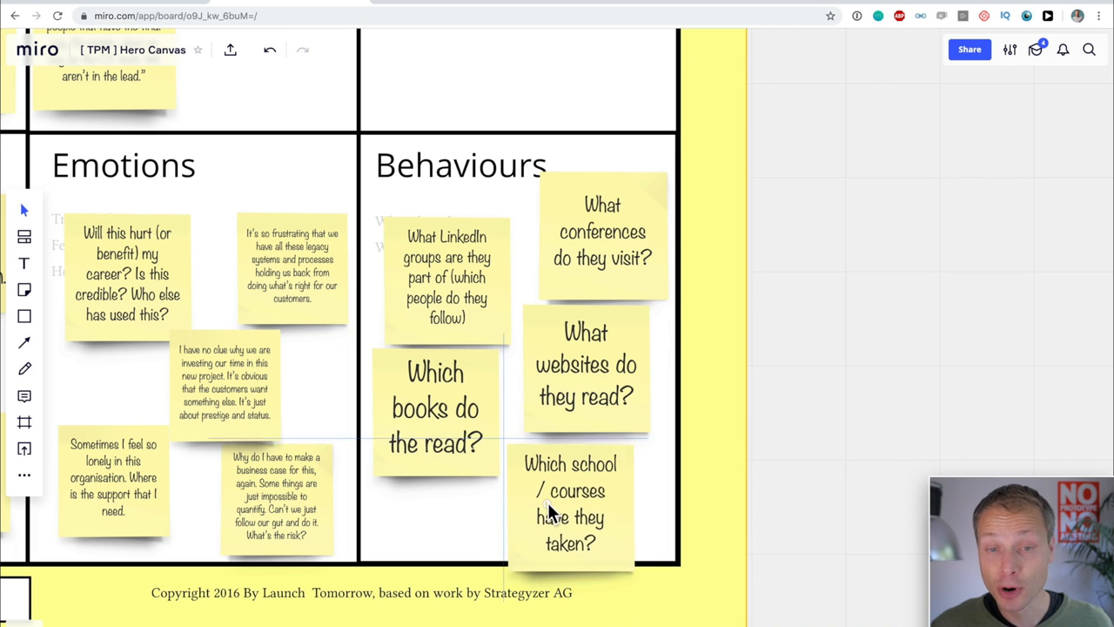
Move the school and courses note beside the books note in Behaviours.
left_click_drag(570, 513, 544, 483)
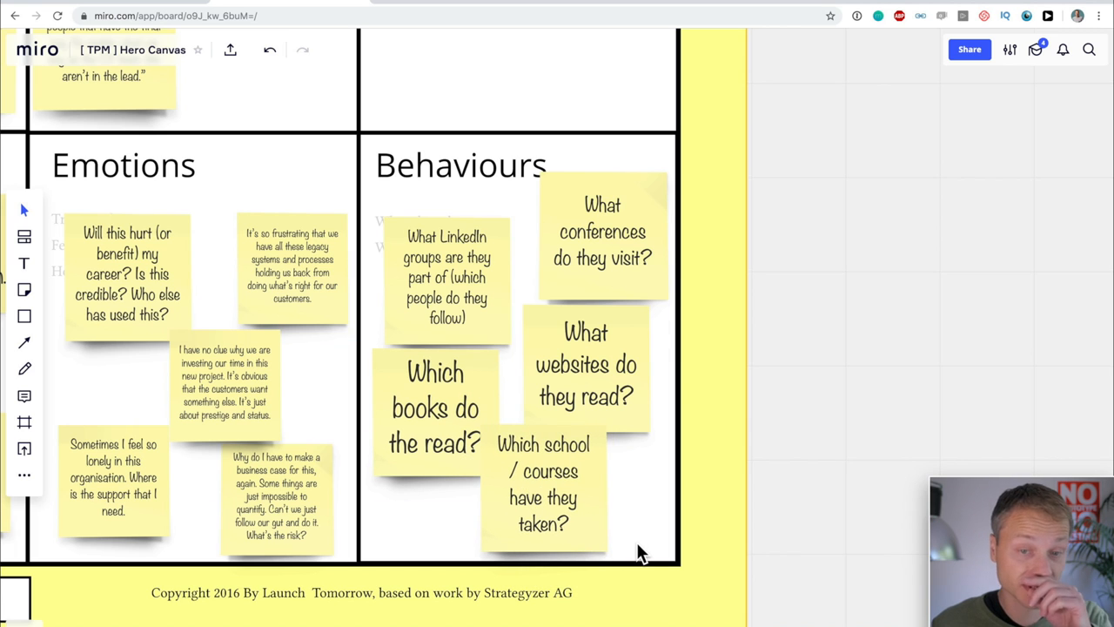
mouse_move(590, 400)
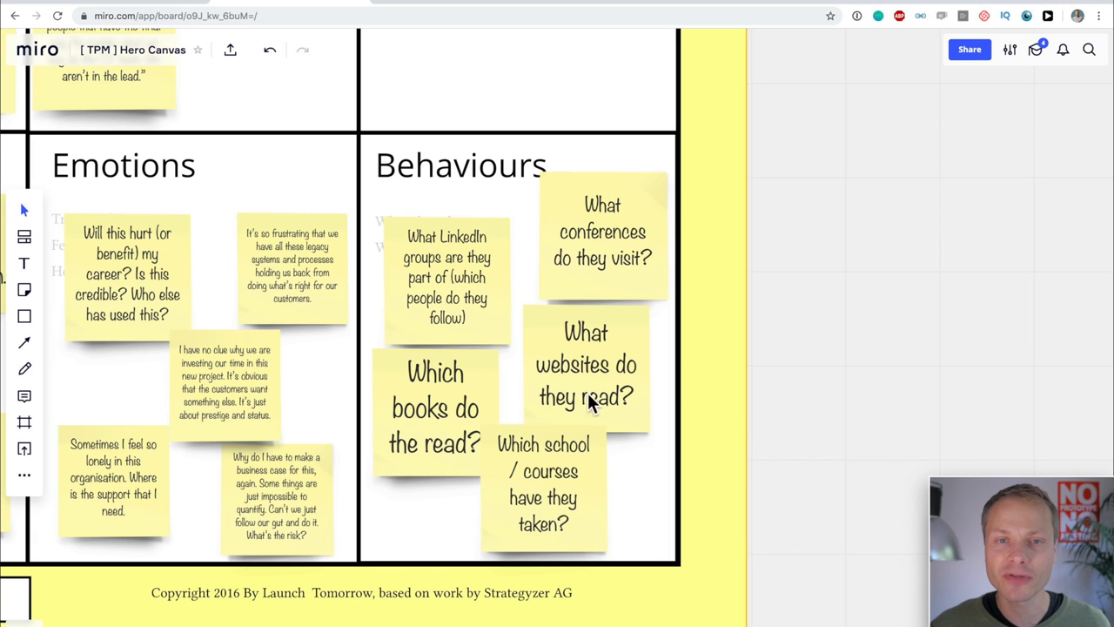
mouse_move(519, 446)
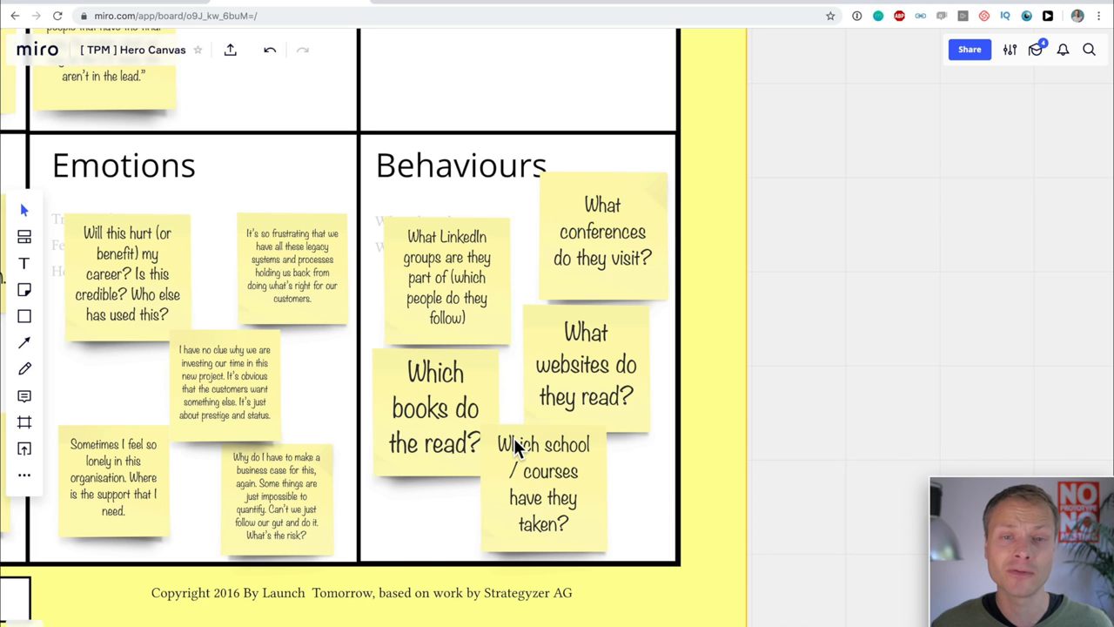
mouse_move(518, 440)
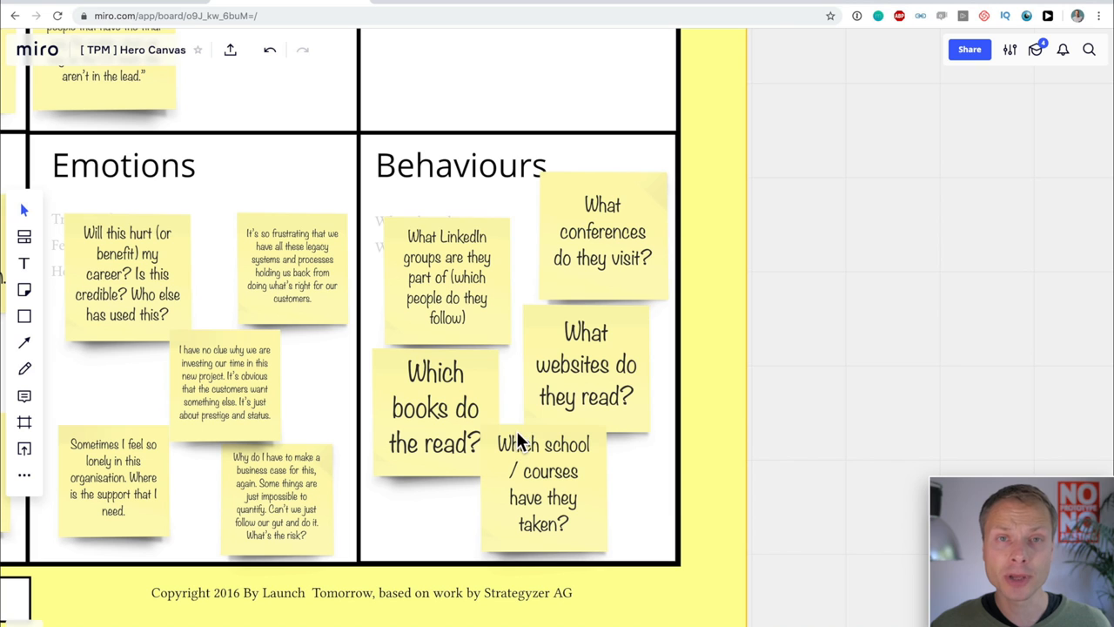
mouse_move(574, 366)
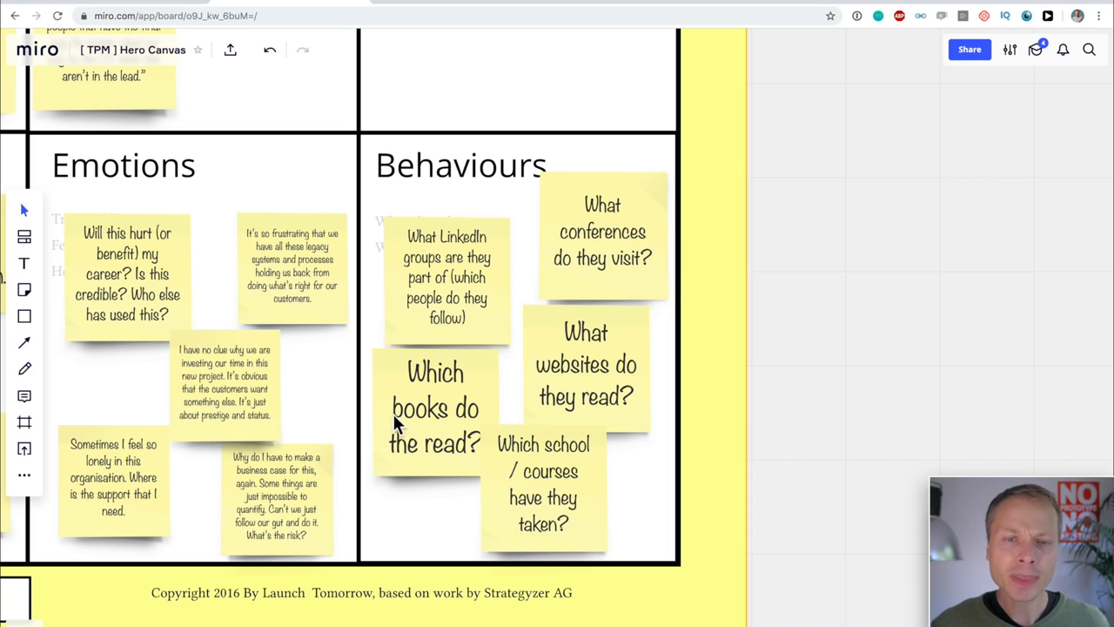
mouse_move(555, 399)
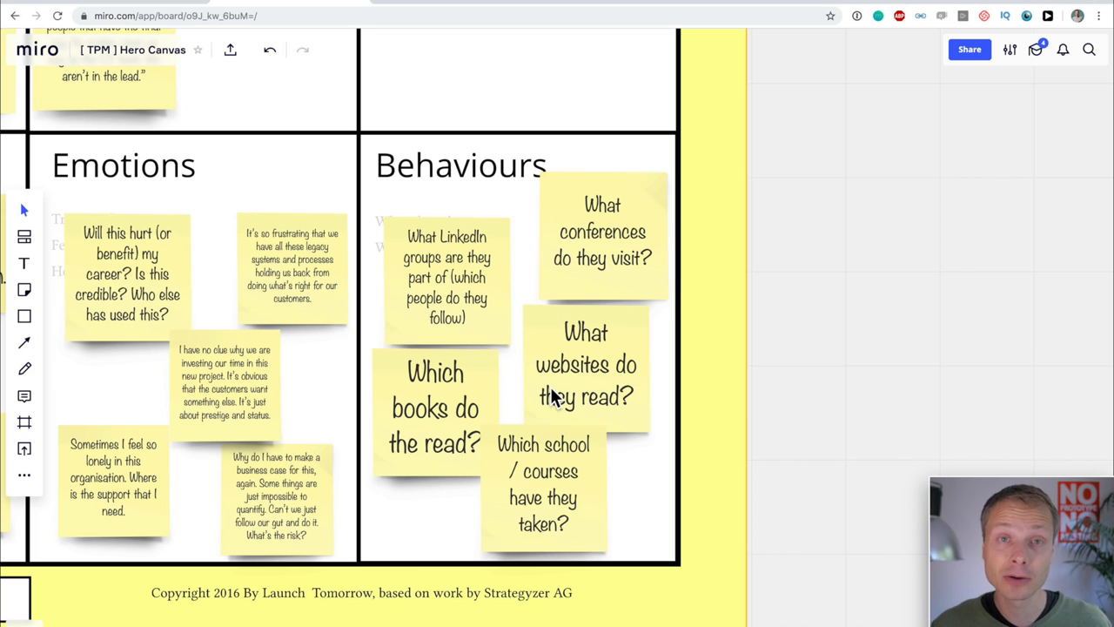
mouse_move(546, 399)
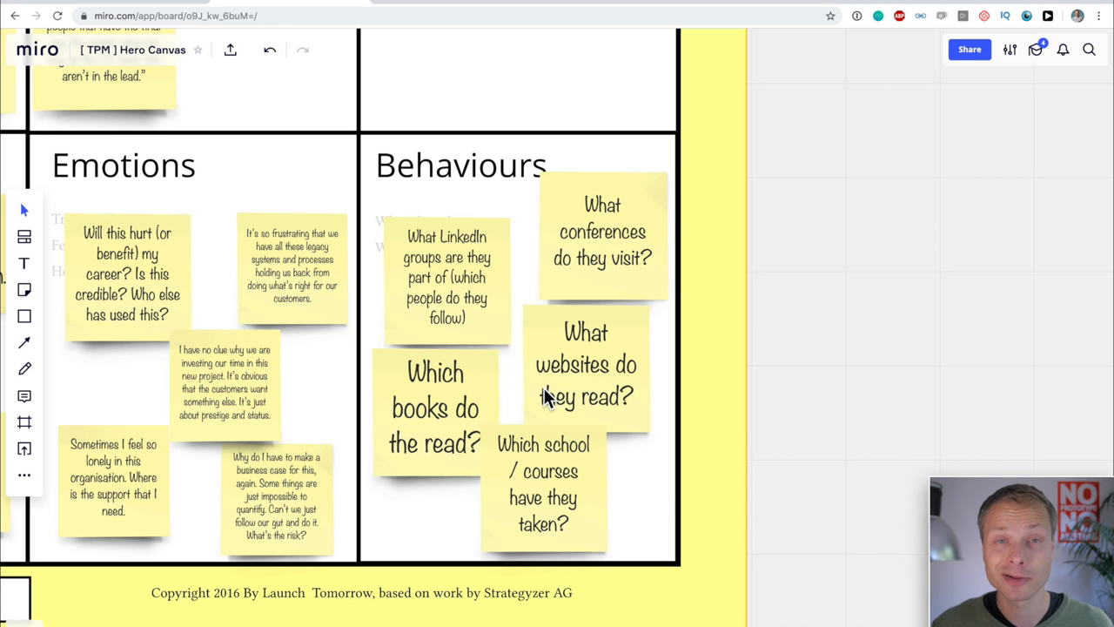